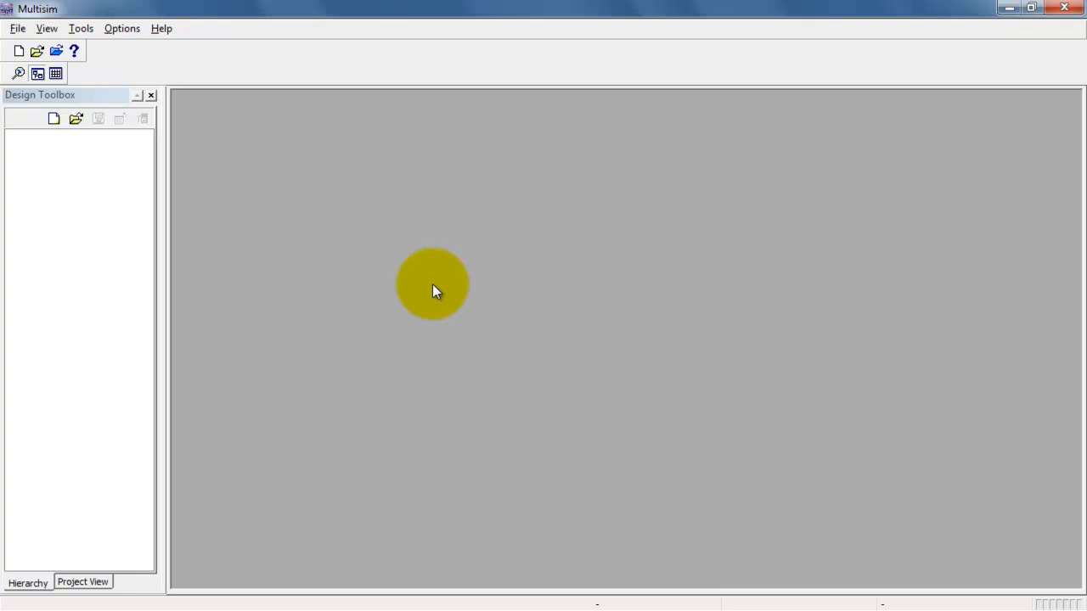
Create a new blank design, Design1, from File > New.
{"action": "left_click", "coordinate": [17, 27]}
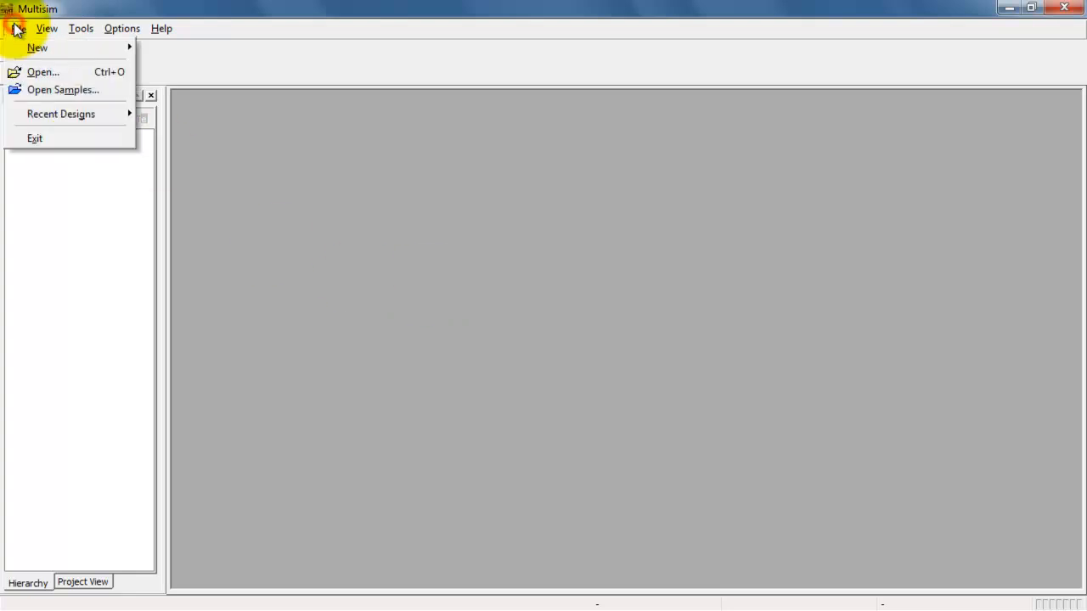
{"action": "left_click", "coordinate": [17, 27]}
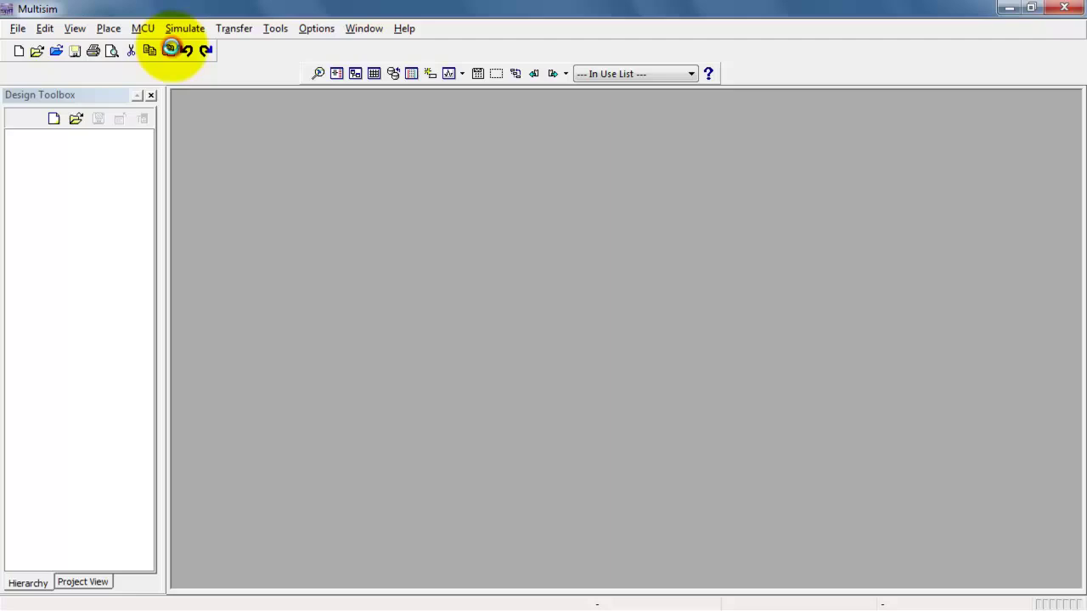
{"action": "left_click", "coordinate": [18, 51]}
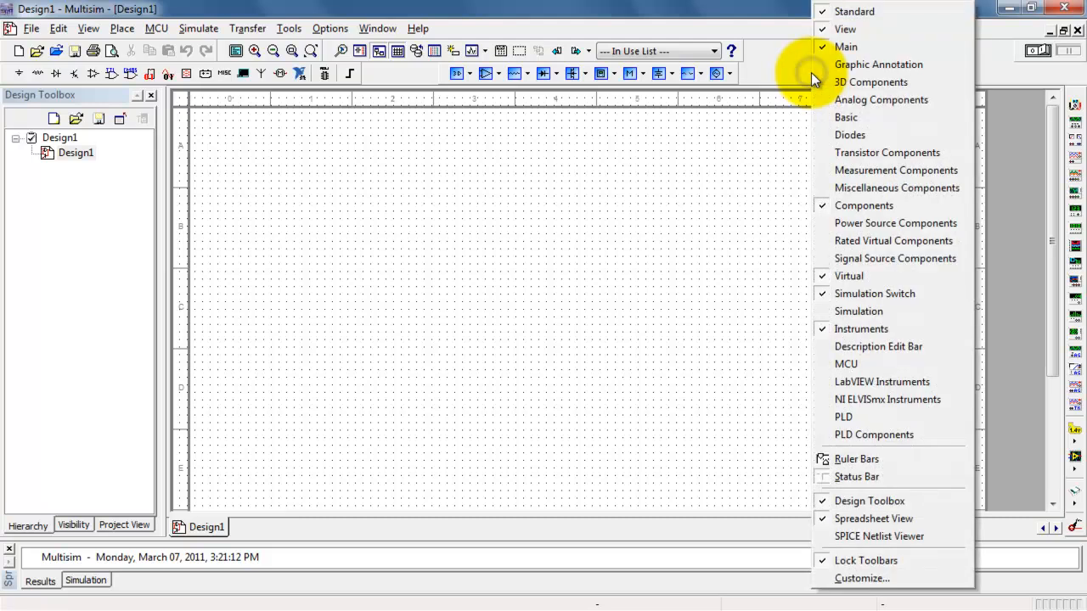
{"action": "mouse_move", "coordinate": [849, 275]}
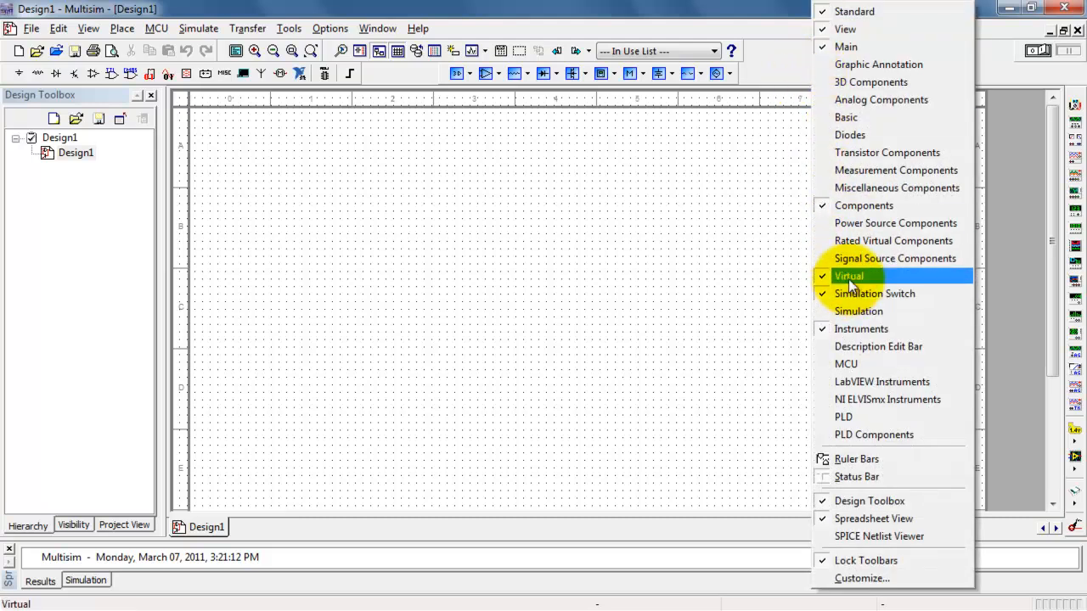
Toggle the Virtual Components toolbar off and back on above the sheet.
{"action": "left_click", "coordinate": [849, 275]}
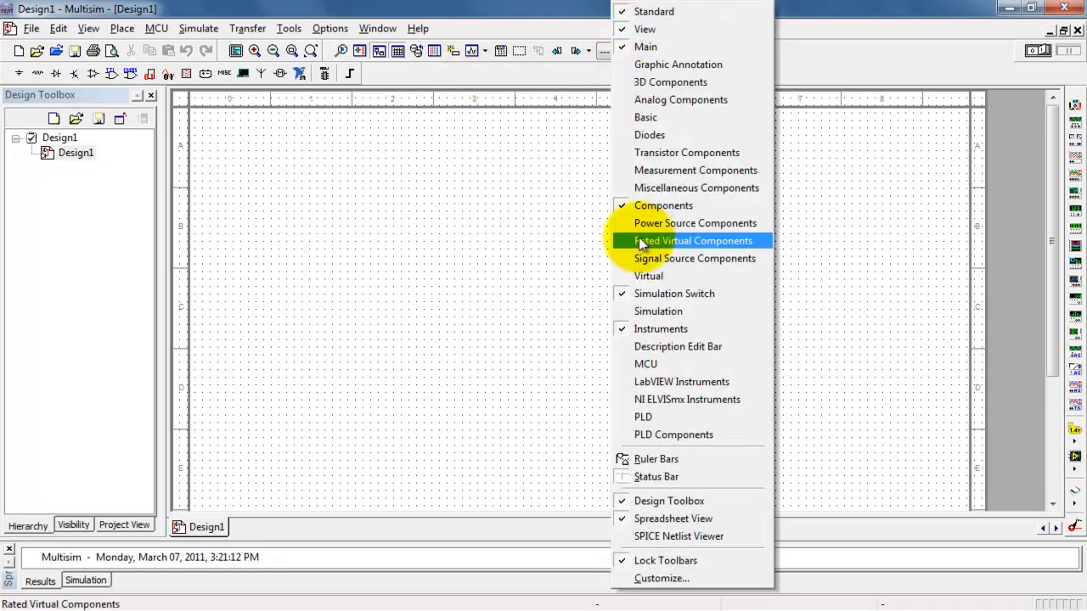
{"action": "left_click", "coordinate": [694, 241]}
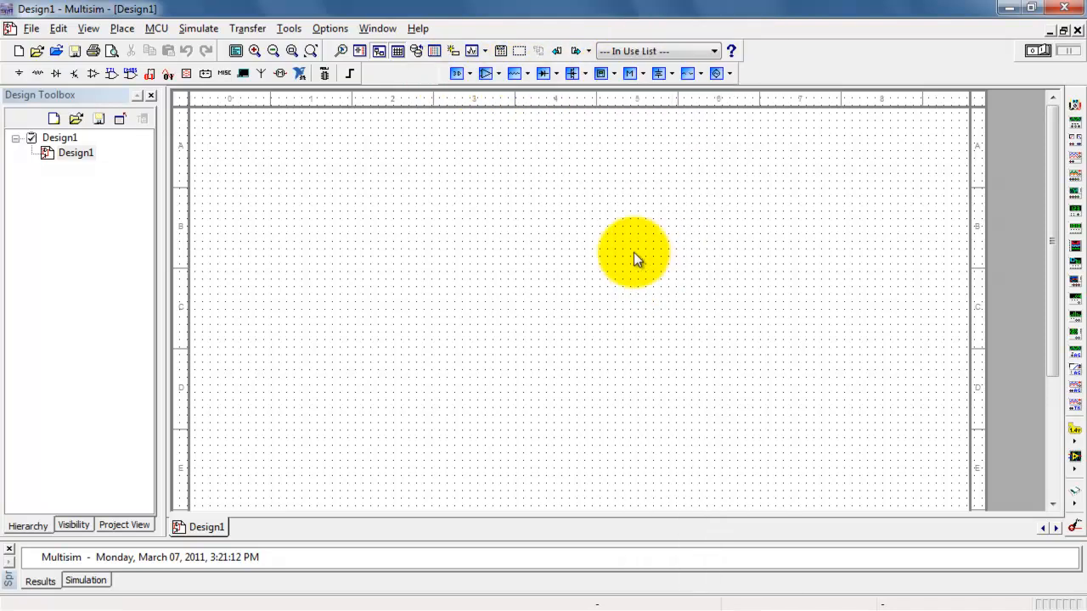
{"action": "mouse_move", "coordinate": [517, 185]}
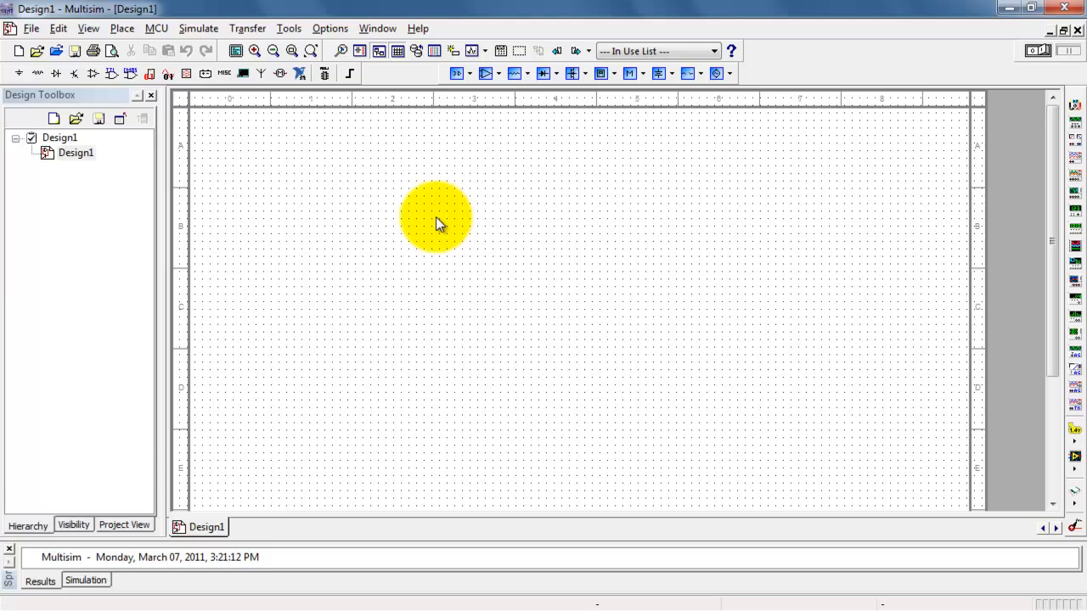
Zoom in twice on the blank schematic grid.
{"action": "left_click", "coordinate": [255, 50]}
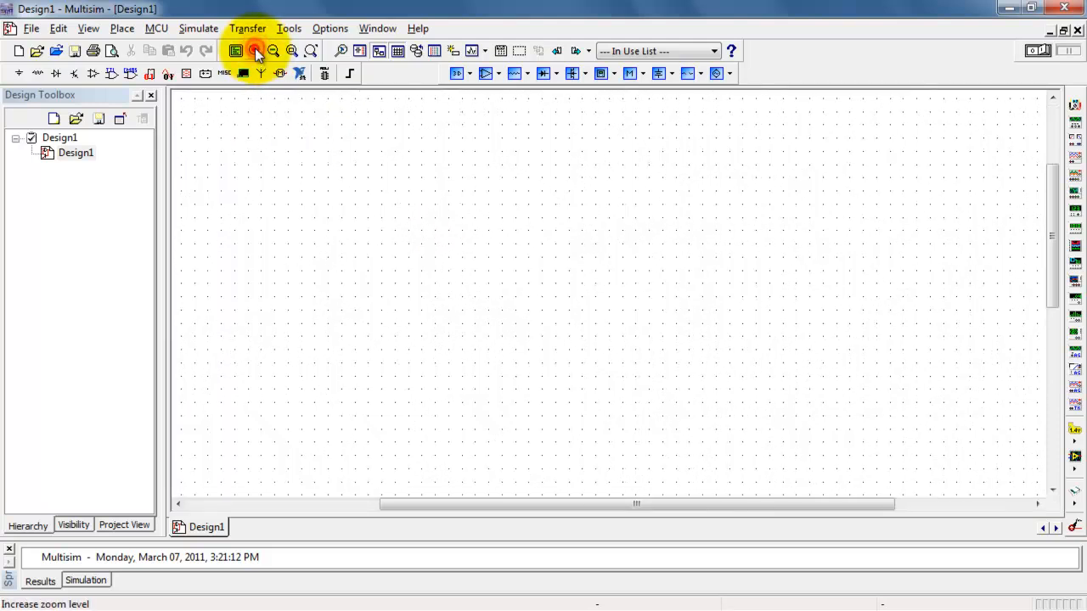
{"action": "left_click", "coordinate": [255, 51]}
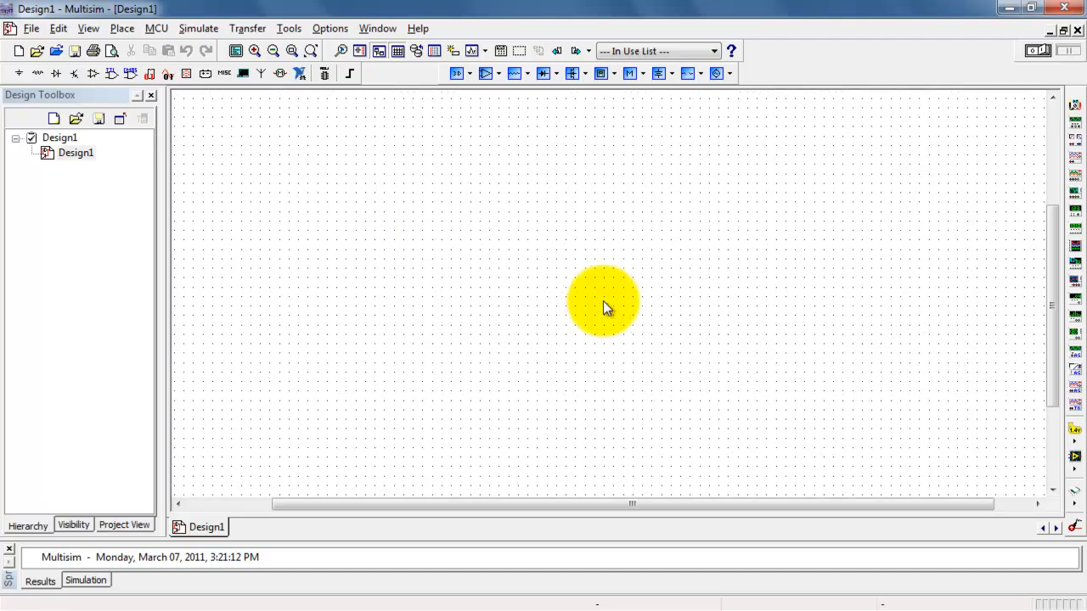
{"action": "mouse_move", "coordinate": [542, 73]}
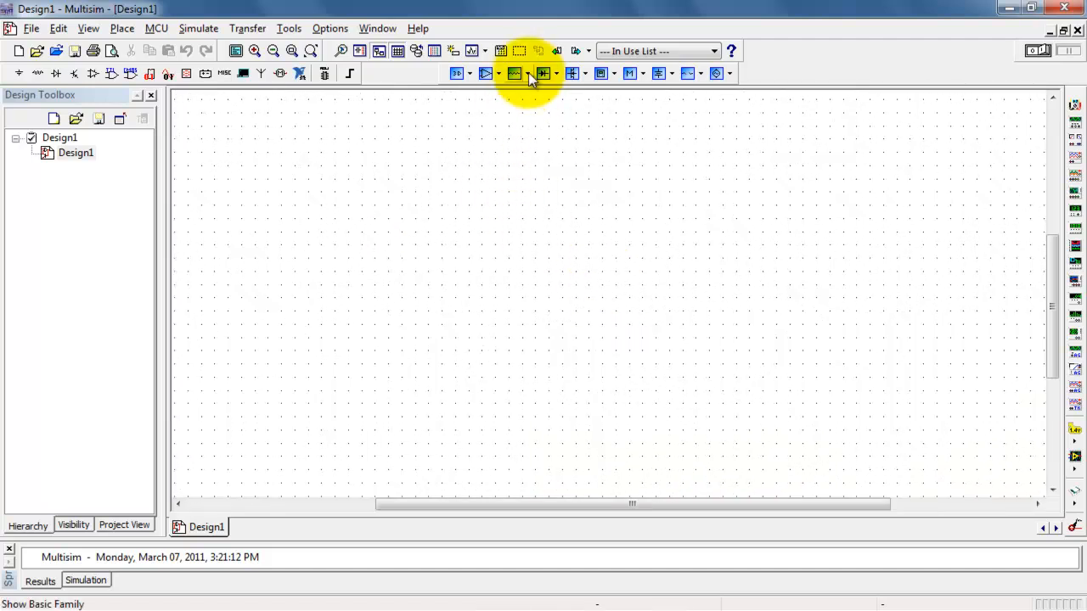
Place a 1.0kΩ virtual resistor R1 from the Basic family onto the sheet.
{"action": "left_click", "coordinate": [547, 73]}
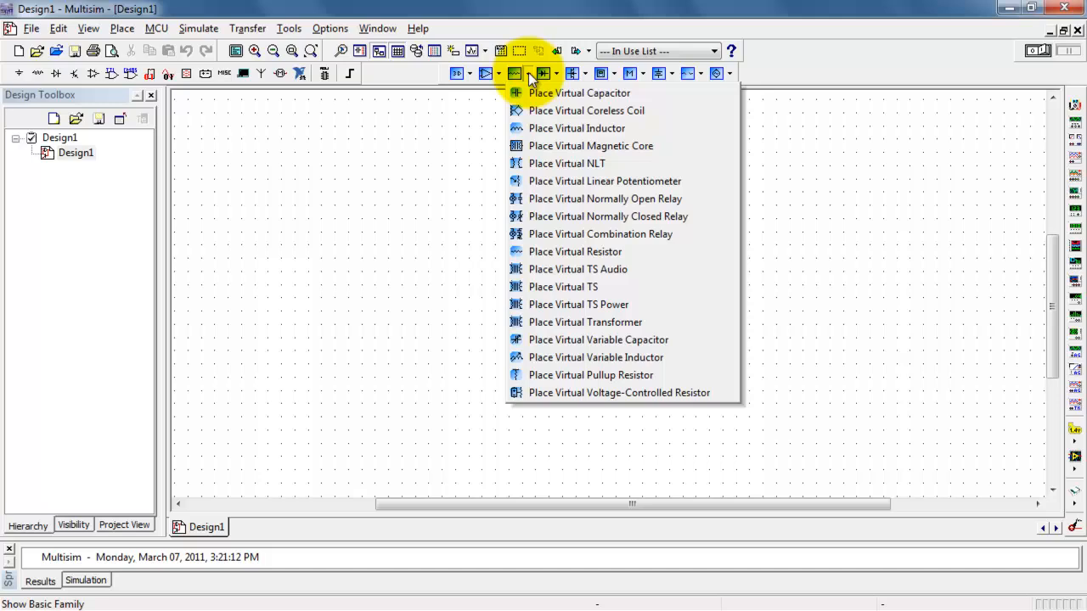
{"action": "left_click", "coordinate": [574, 252]}
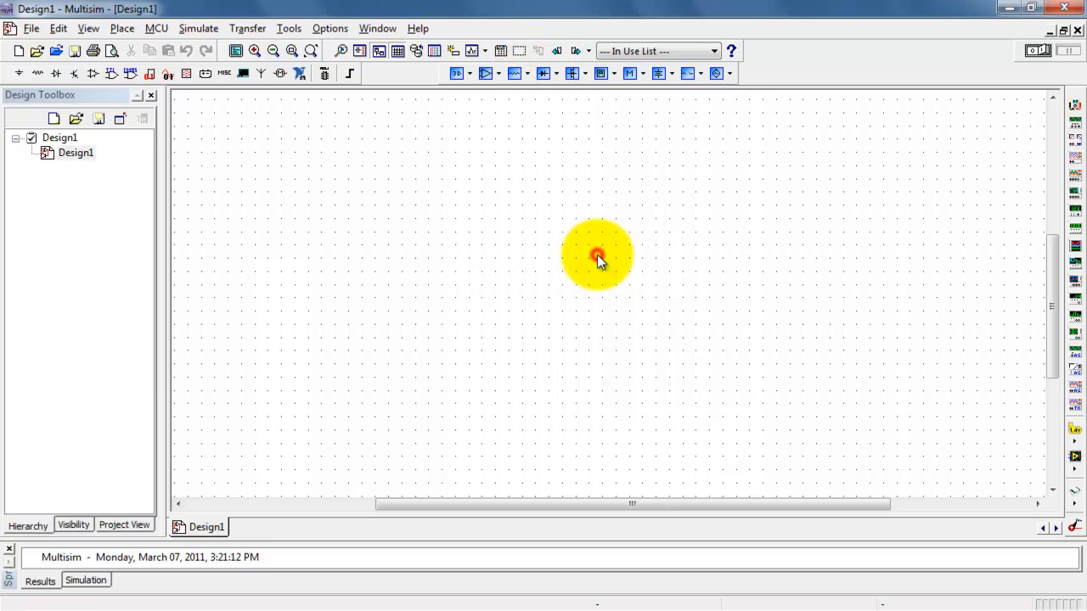
{"action": "left_click", "coordinate": [598, 256]}
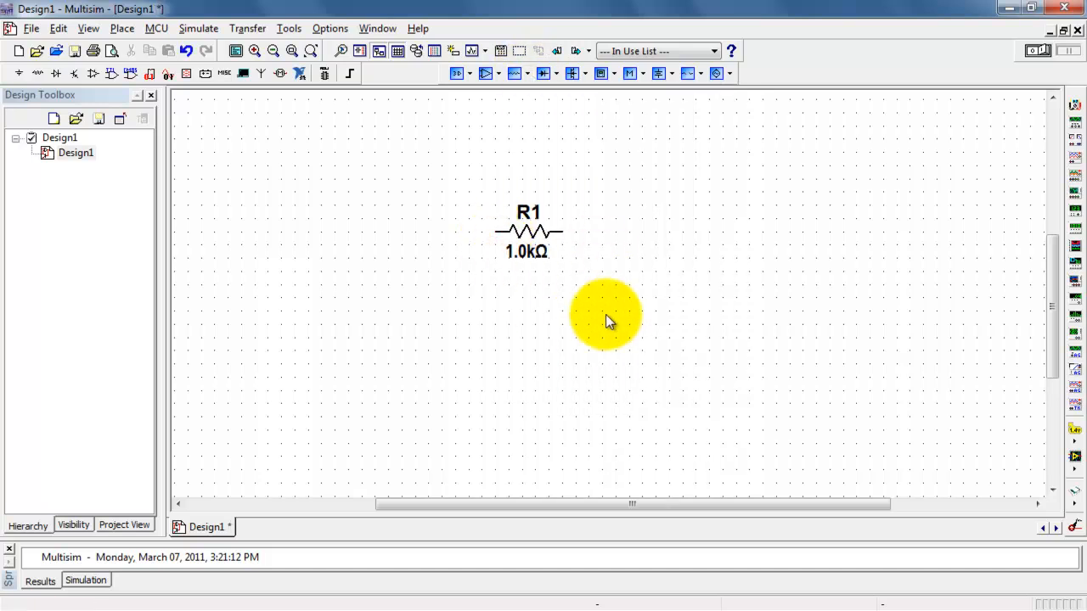
{"action": "mouse_move", "coordinate": [526, 73]}
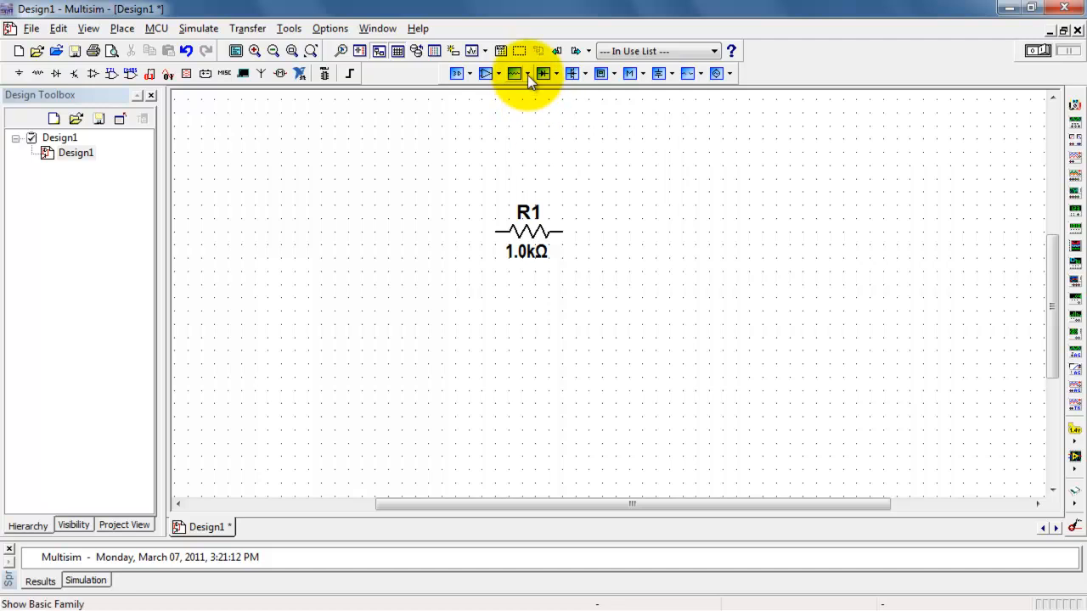
Place a second resistor R2 rotated upright and set its resistance to 2.2kΩ.
{"action": "left_click", "coordinate": [516, 73]}
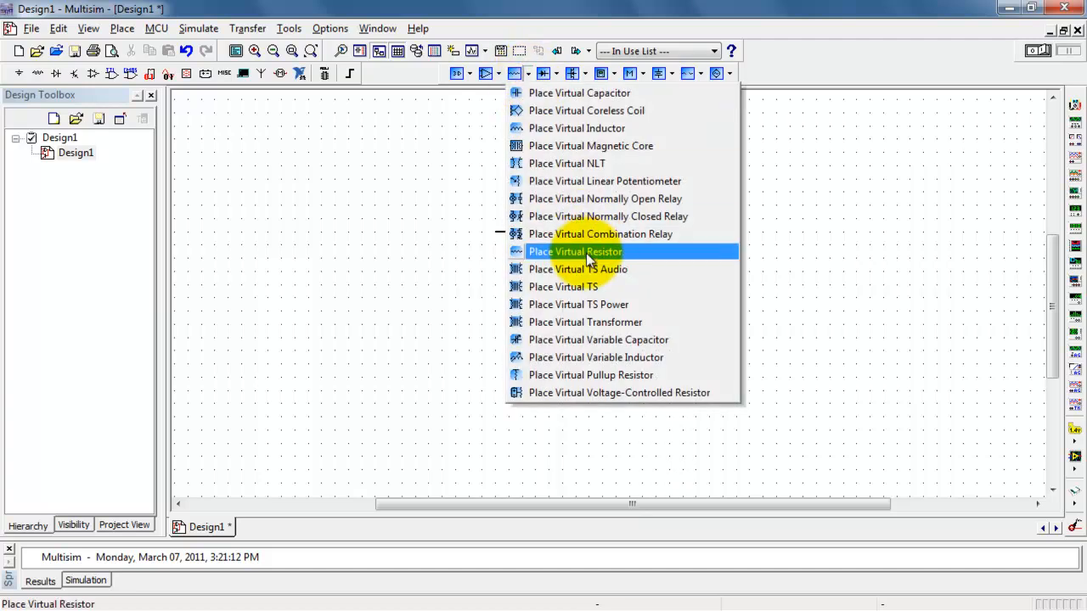
{"action": "left_click", "coordinate": [574, 251]}
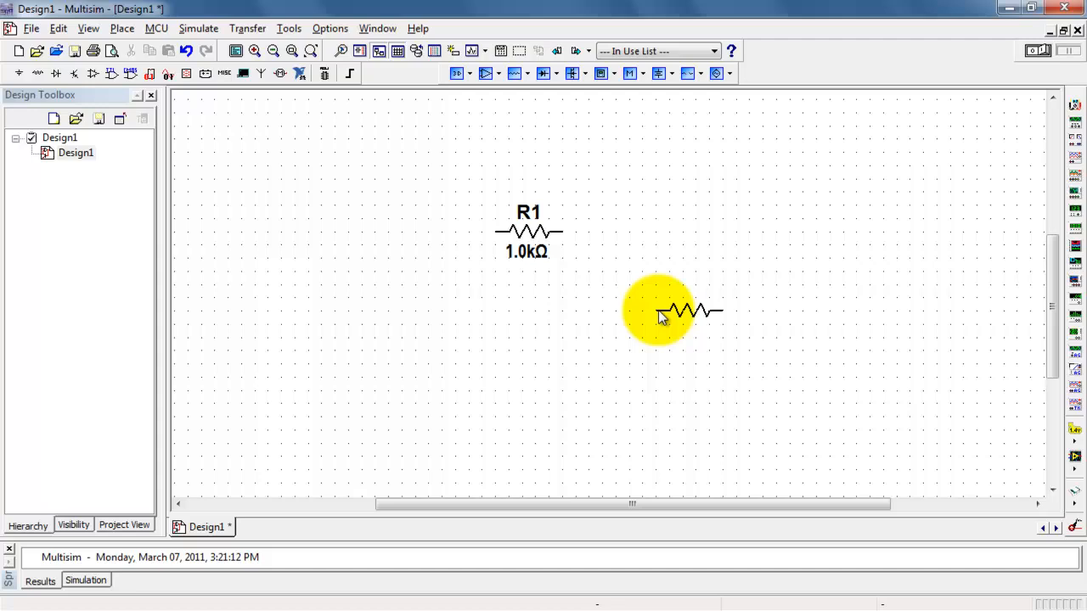
{"action": "key", "text": "ctrl+r"}
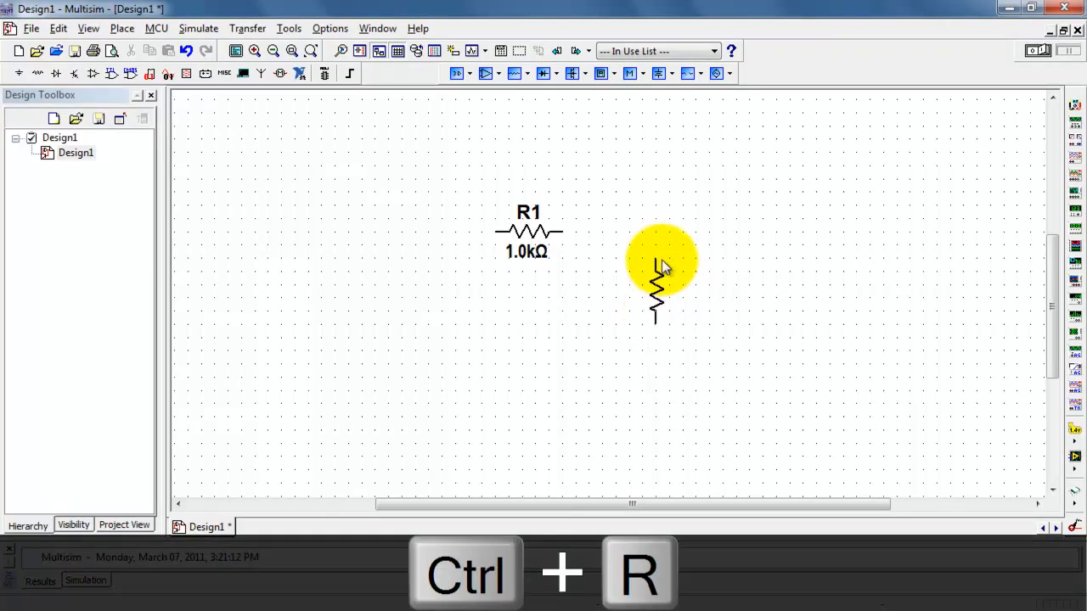
{"action": "key", "text": "ctrl+r"}
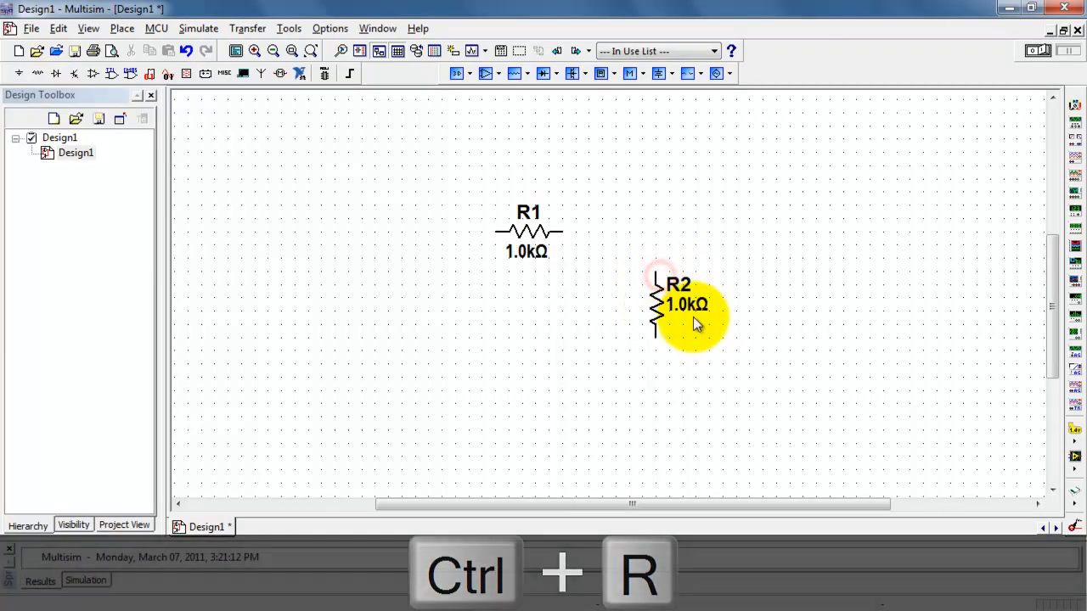
{"action": "key", "text": "ctrl+r"}
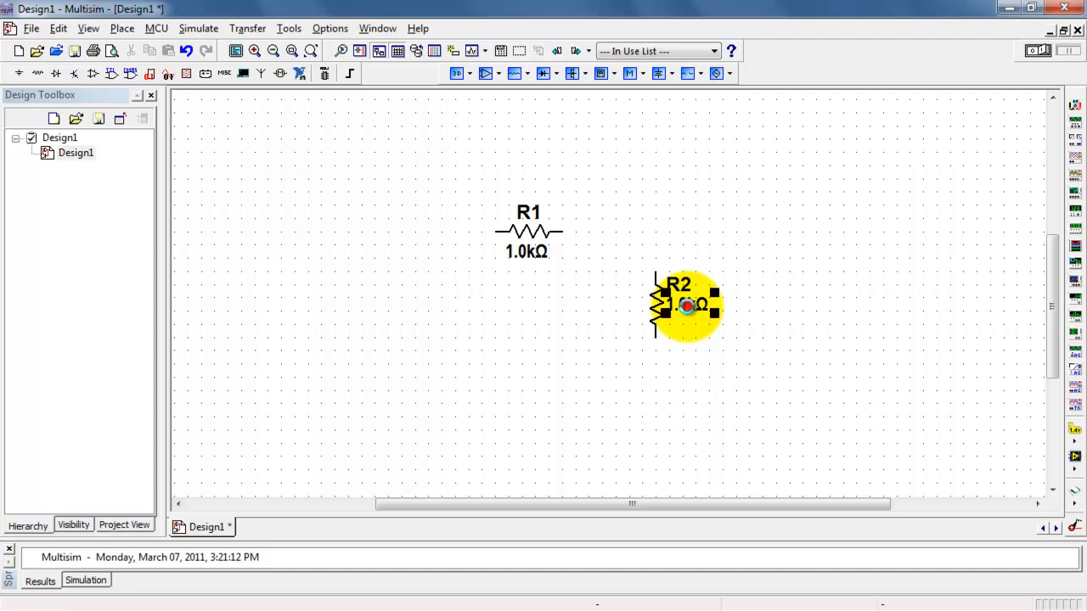
{"action": "double_click", "coordinate": [682, 305]}
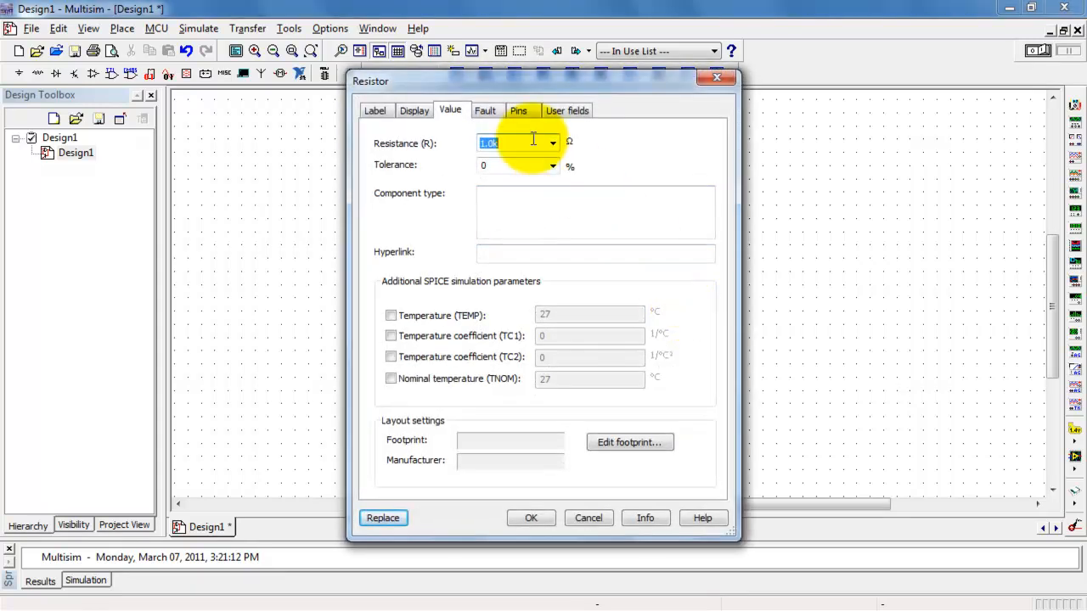
{"action": "type", "text": "2.2k"}
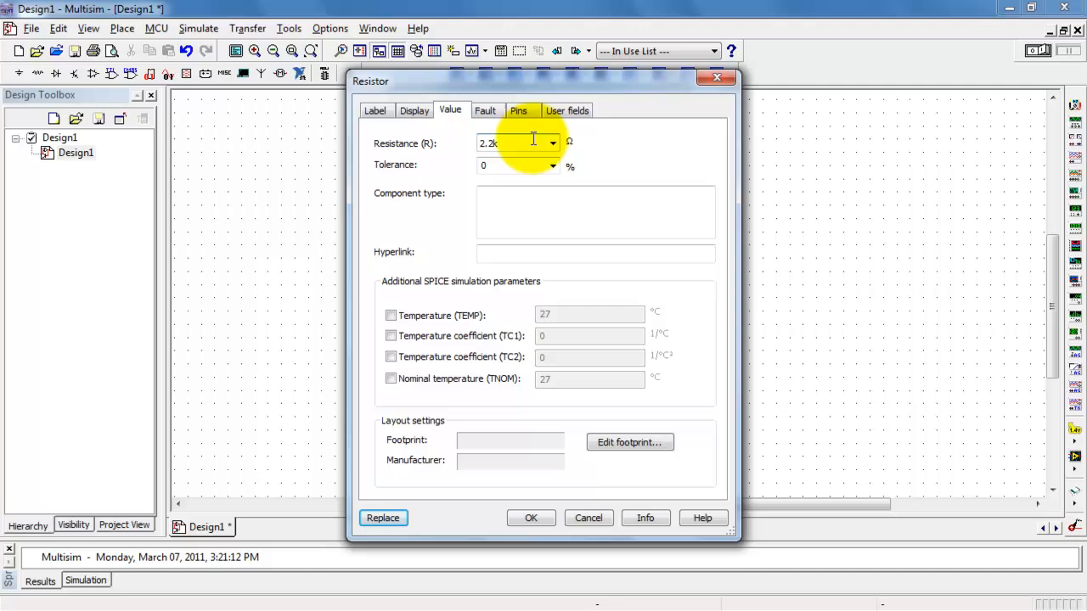
{"action": "left_click", "coordinate": [530, 518]}
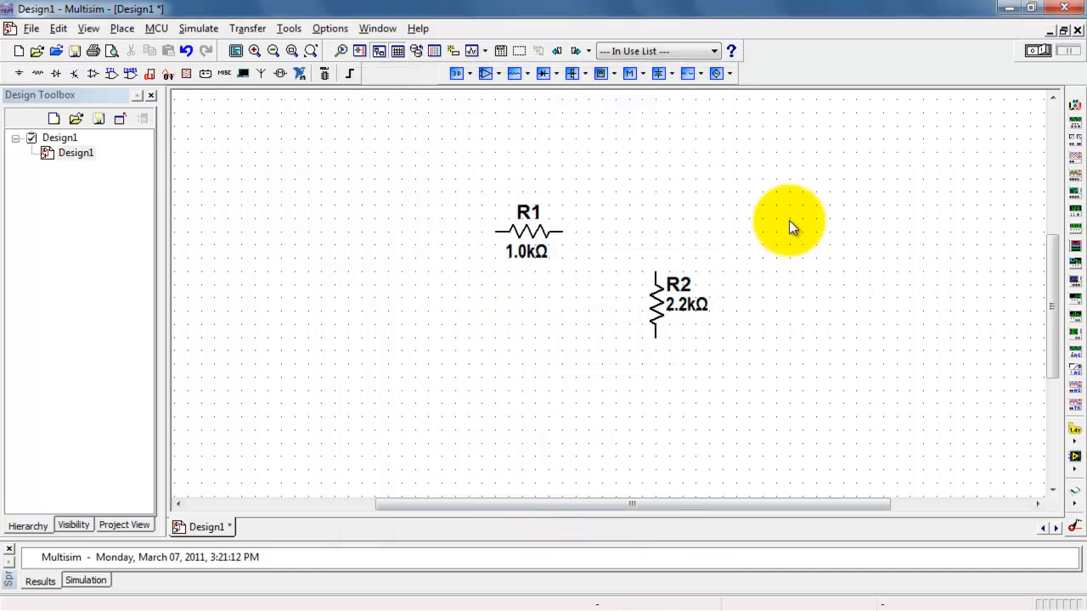
{"action": "left_click", "coordinate": [667, 73]}
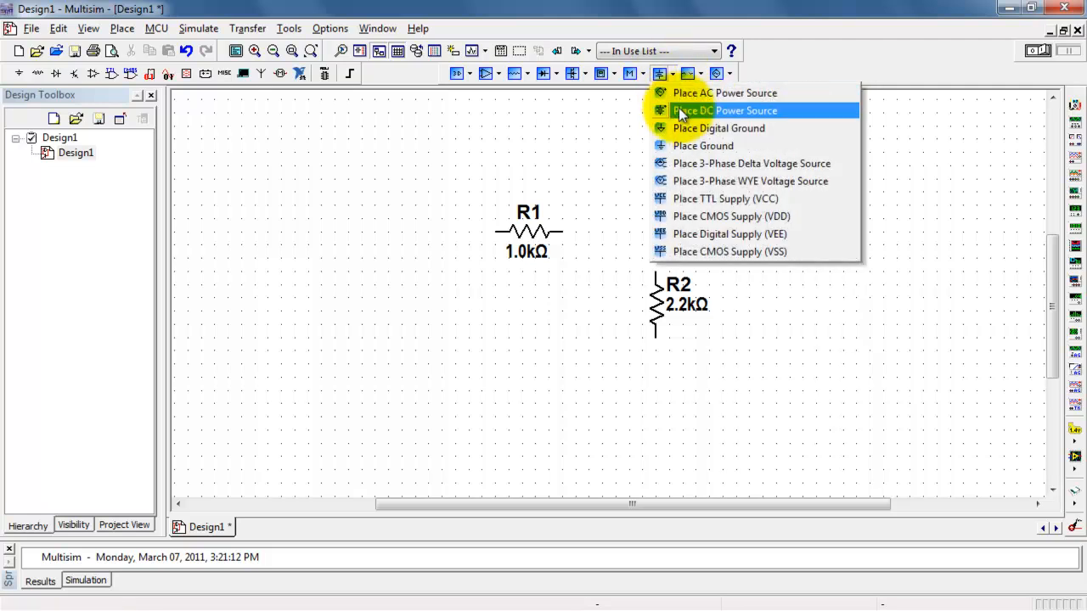
Place DC voltage source V1 on the sheet and confirm its 15 V setting.
{"action": "left_click", "coordinate": [725, 111]}
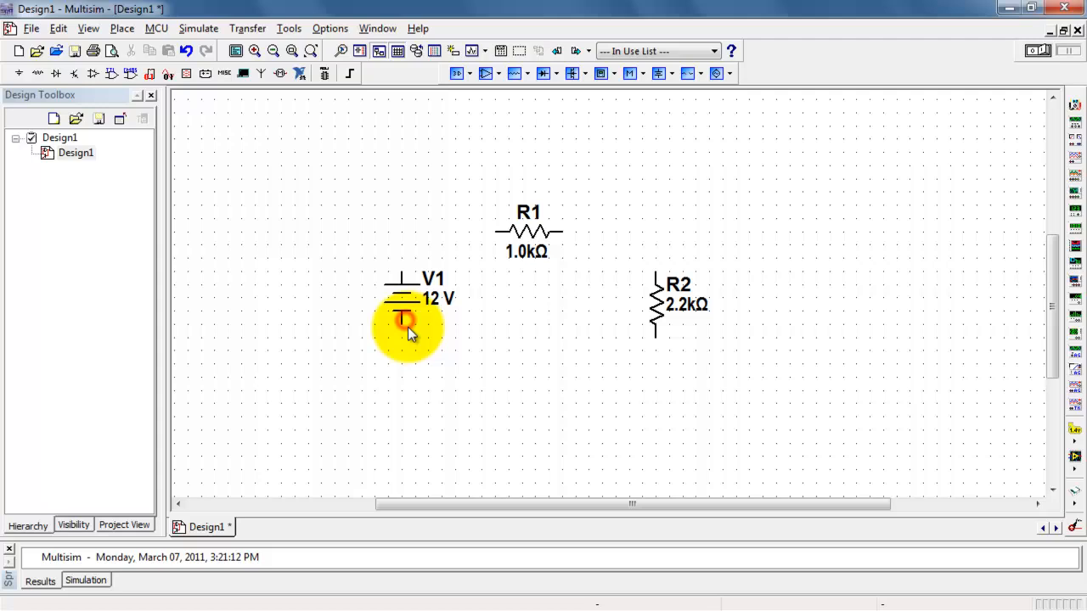
{"action": "double_click", "coordinate": [406, 321]}
{"action": "type", "text": "15"}
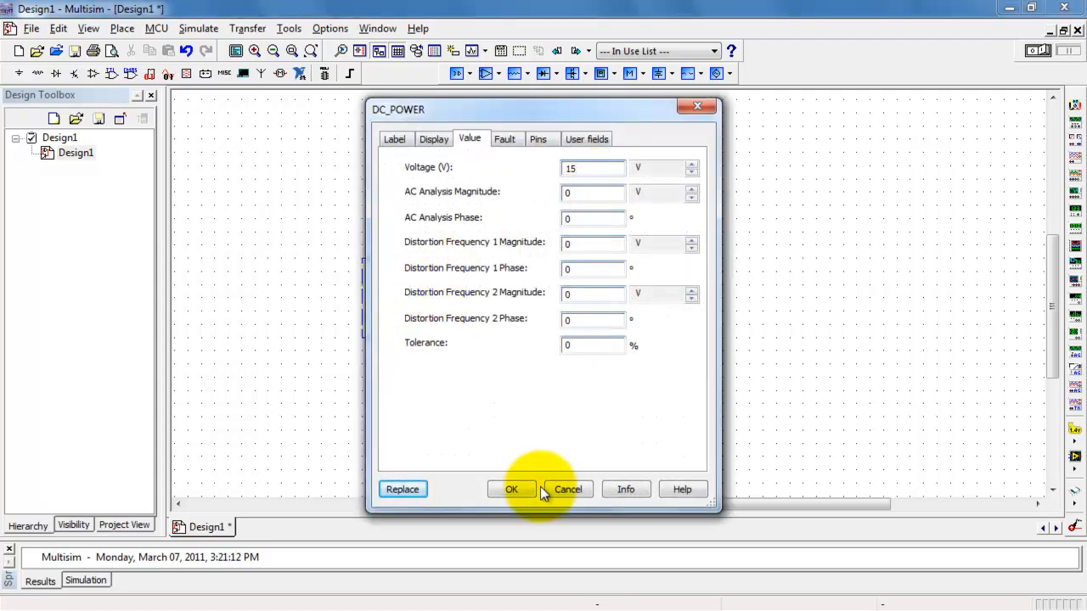
{"action": "left_click", "coordinate": [511, 489]}
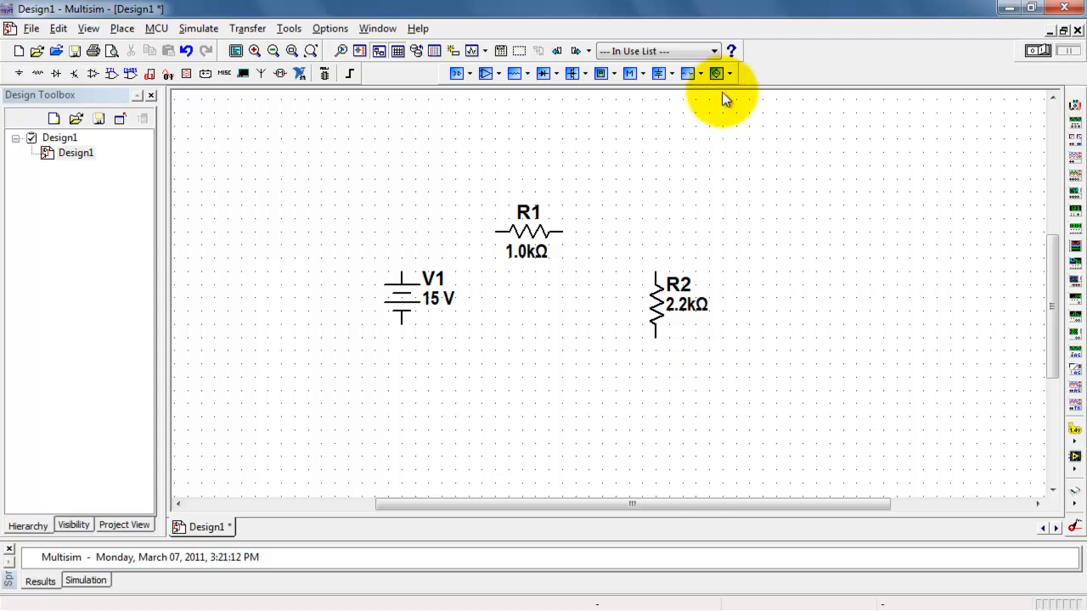
Place a ground and wire V1, R1, R2 and ground into a closed series loop.
{"action": "left_click", "coordinate": [669, 73]}
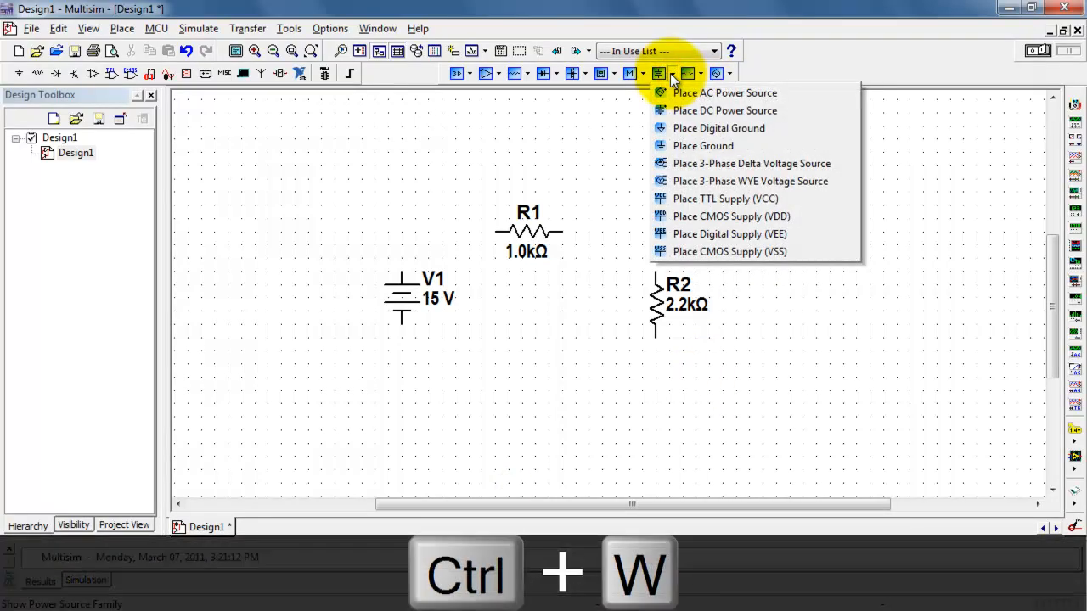
{"action": "left_click", "coordinate": [703, 146]}
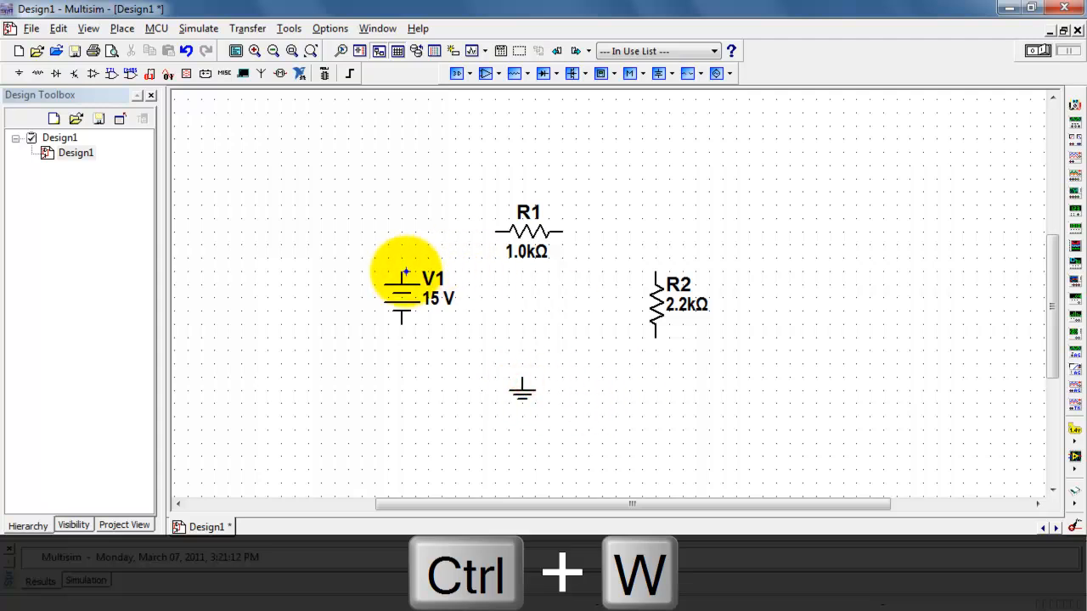
{"action": "left_click_drag", "start_coordinate": [404, 258], "coordinate": [495, 231]}
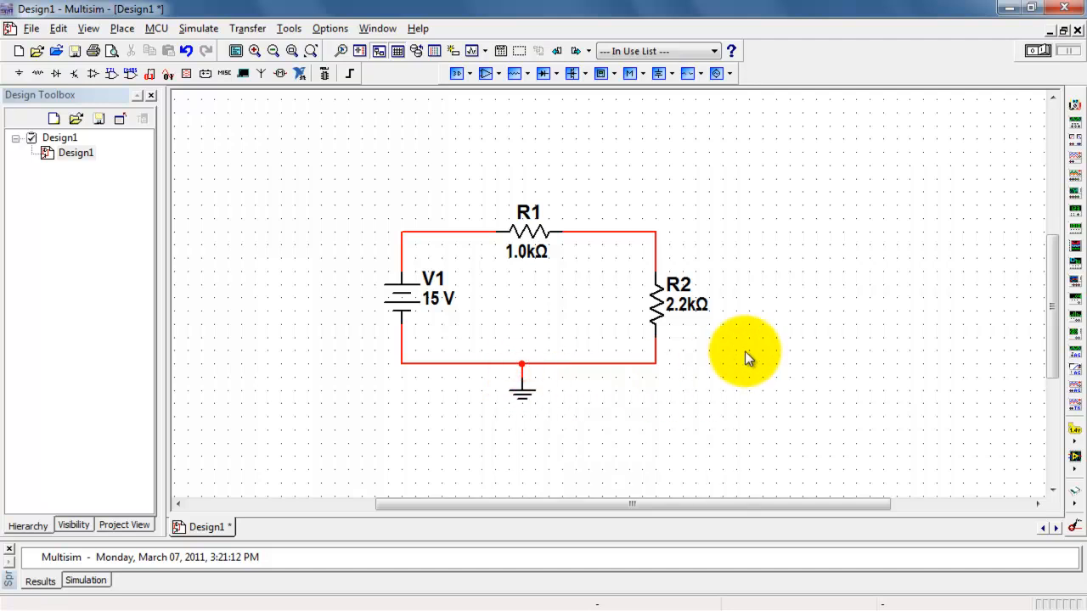
{"action": "mouse_move", "coordinate": [625, 173]}
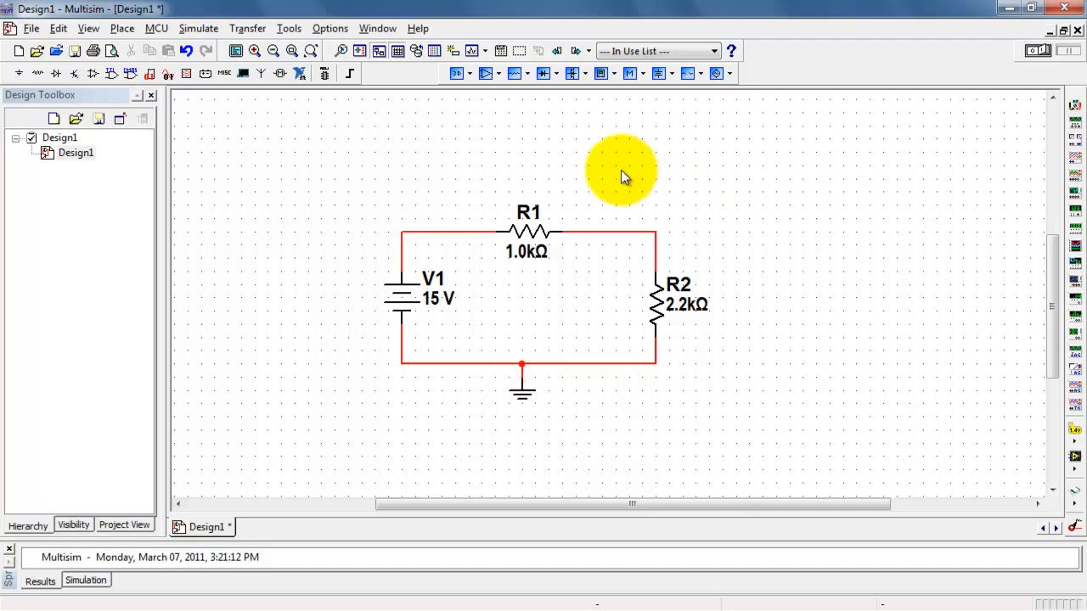
{"action": "mouse_move", "coordinate": [556, 73]}
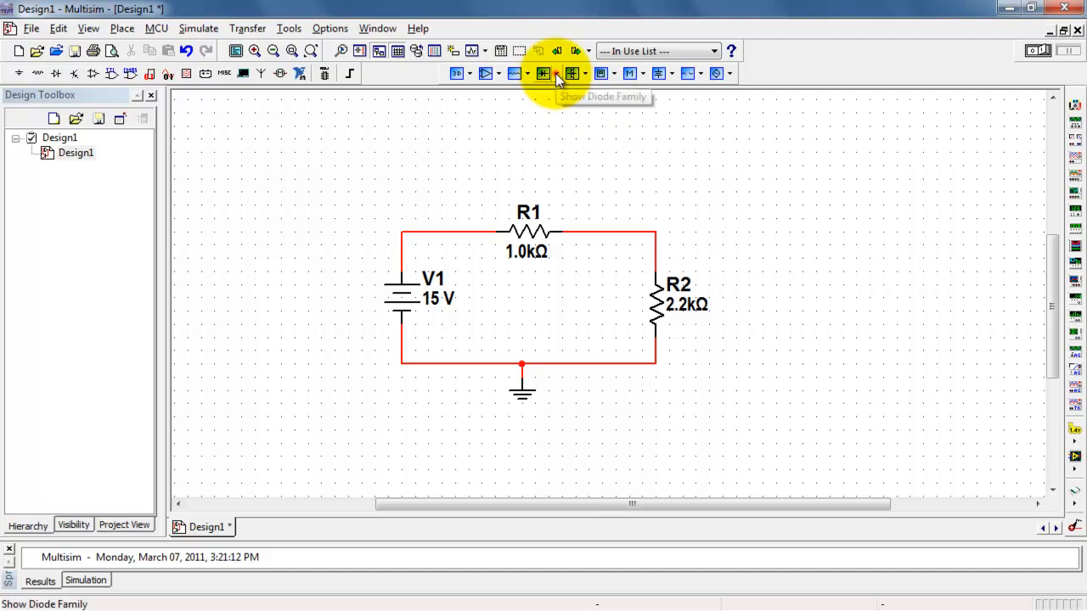
Search the component browser for 'led' and choose LED_red for placement.
{"action": "left_click", "coordinate": [543, 73]}
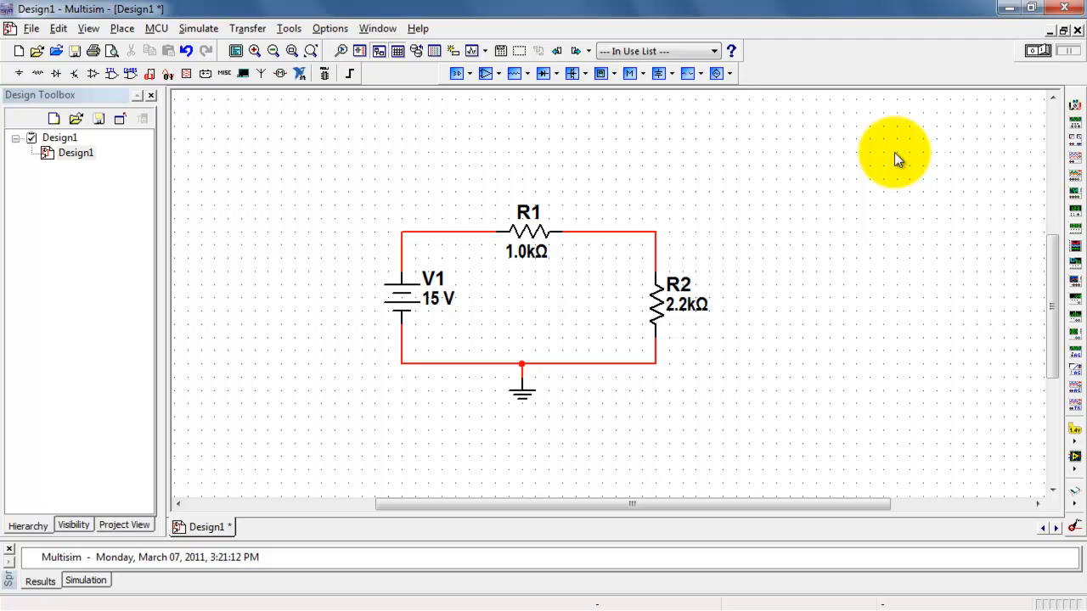
{"action": "mouse_move", "coordinate": [185, 92]}
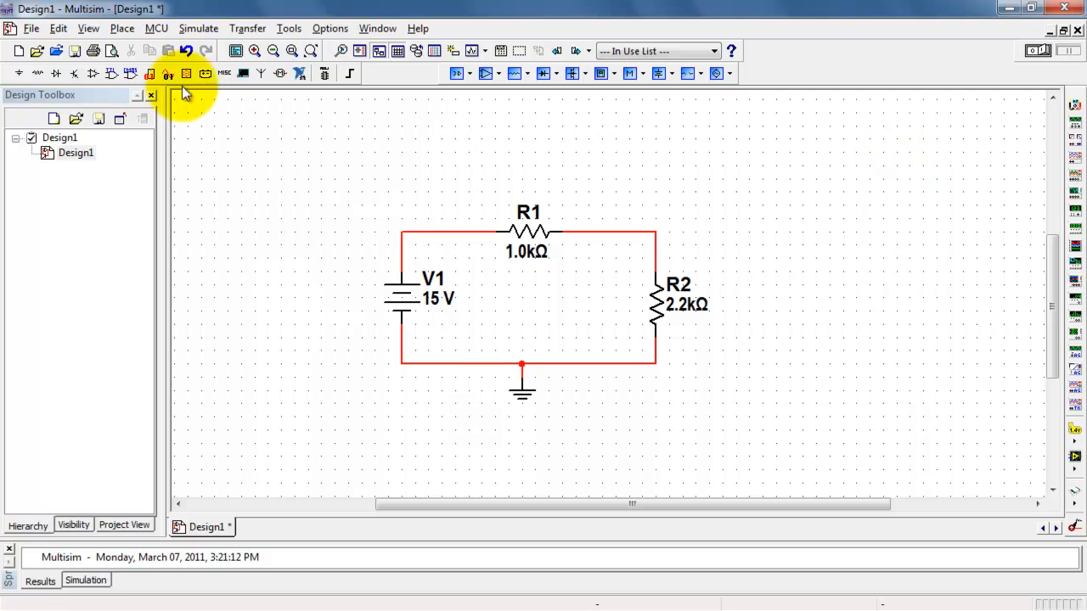
{"action": "left_click", "coordinate": [122, 27]}
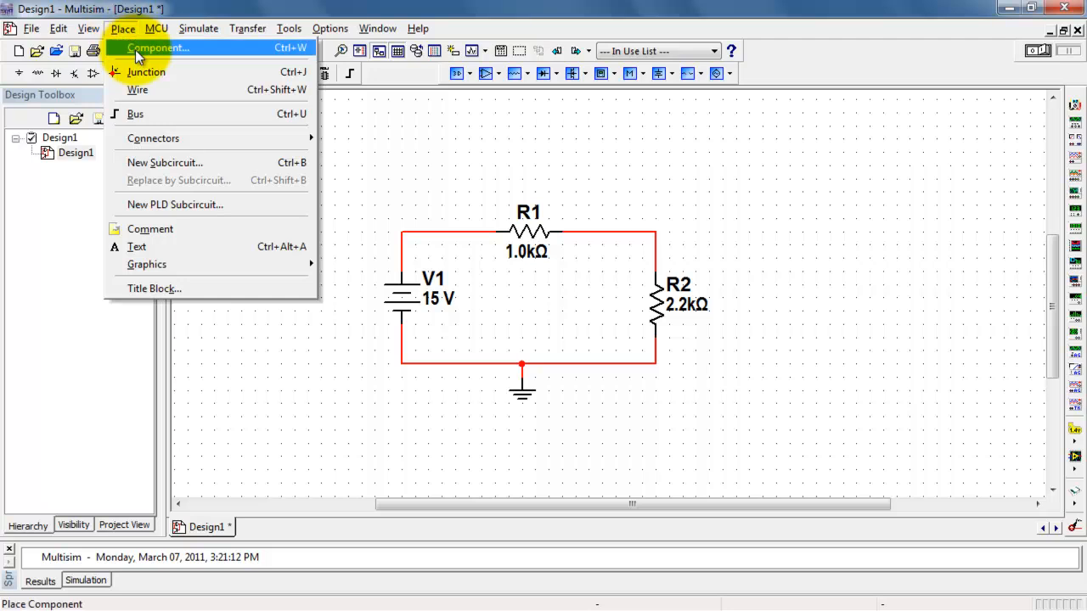
{"action": "mouse_move", "coordinate": [304, 60]}
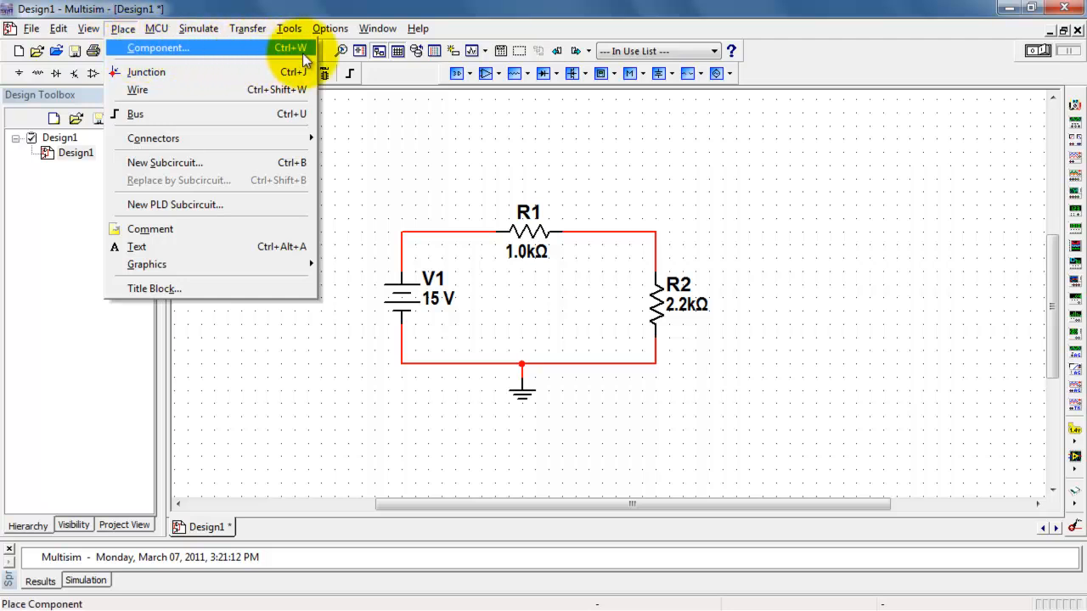
{"action": "left_click", "coordinate": [158, 48]}
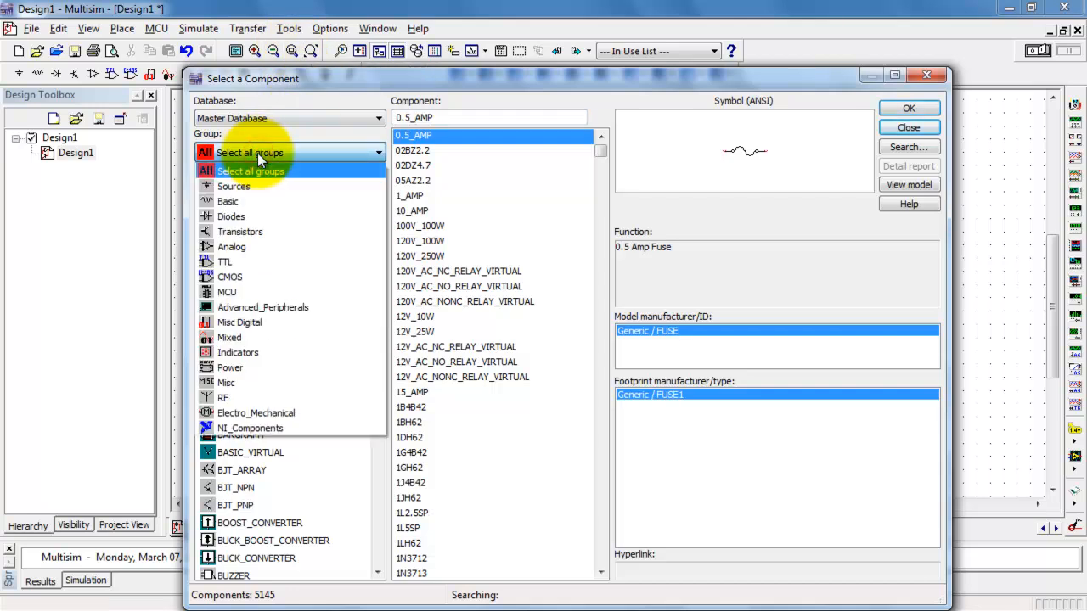
{"action": "left_click", "coordinate": [252, 170]}
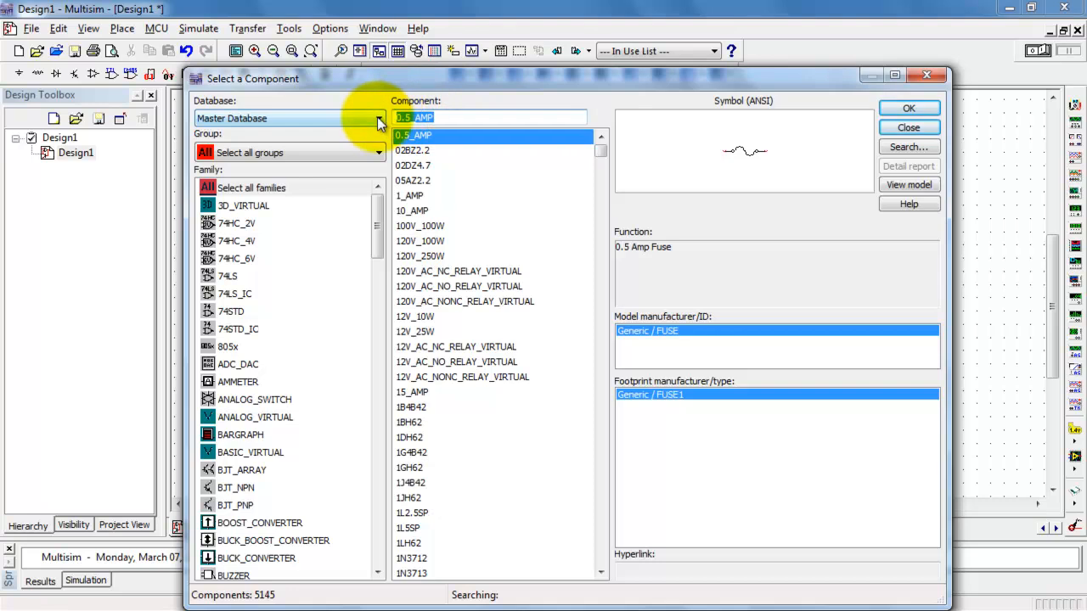
{"action": "type", "text": "le"}
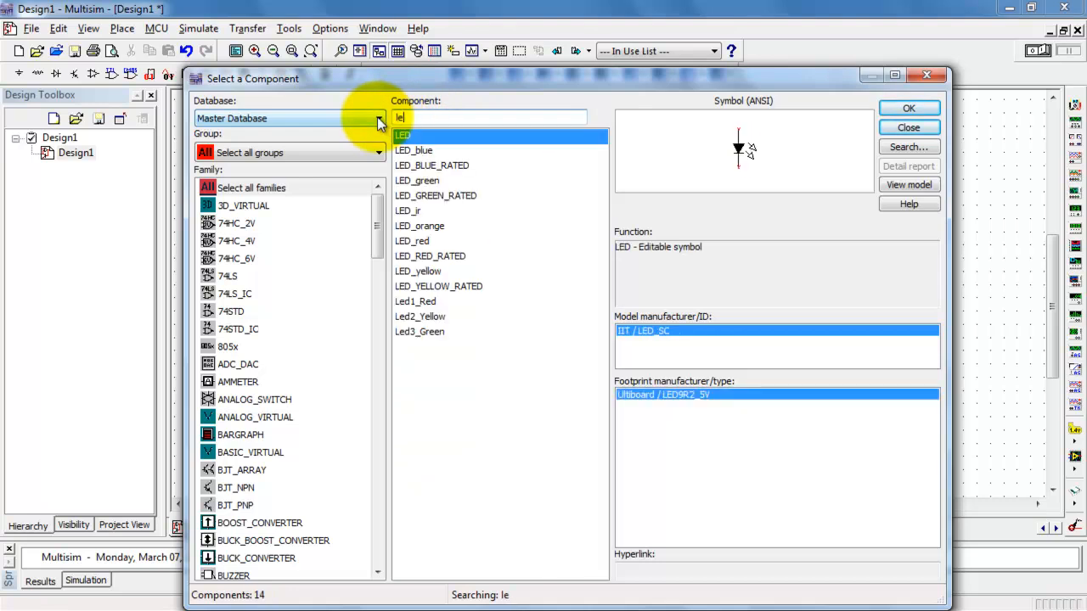
{"action": "type", "text": "d"}
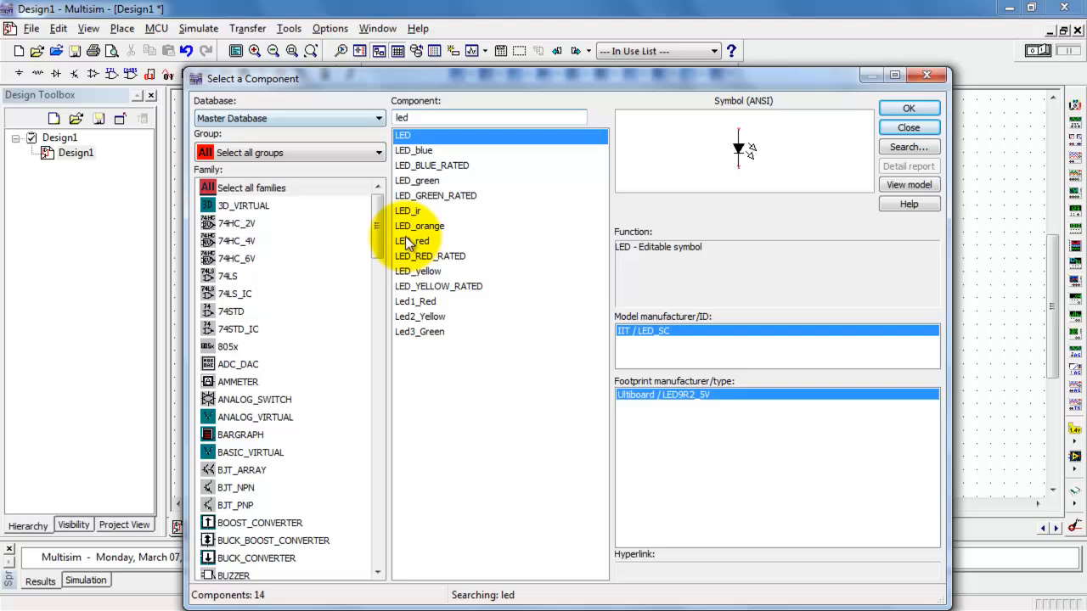
{"action": "left_click", "coordinate": [411, 241]}
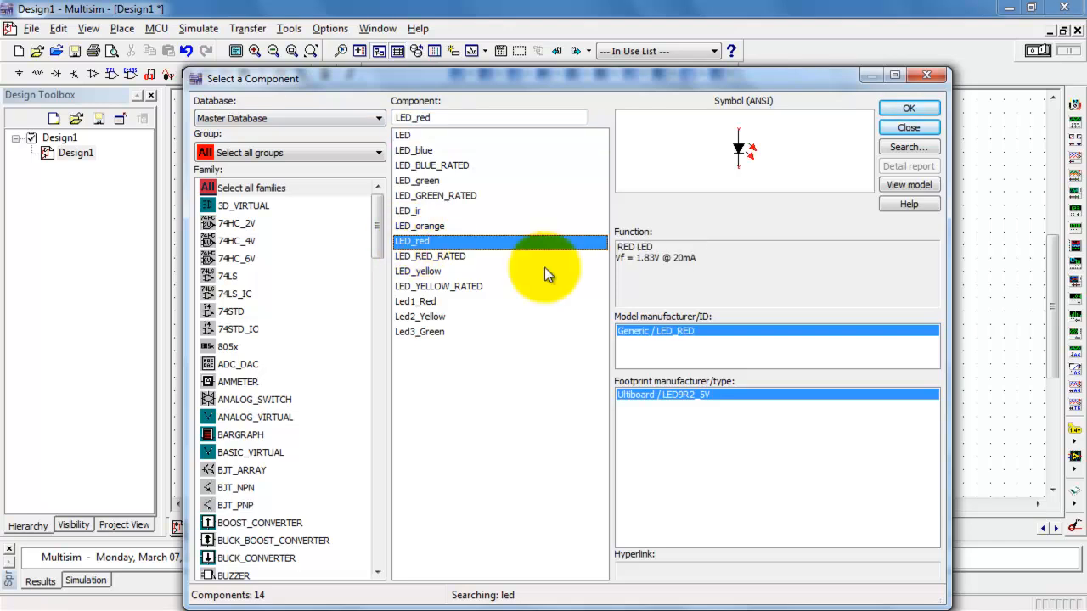
{"action": "left_click", "coordinate": [906, 107]}
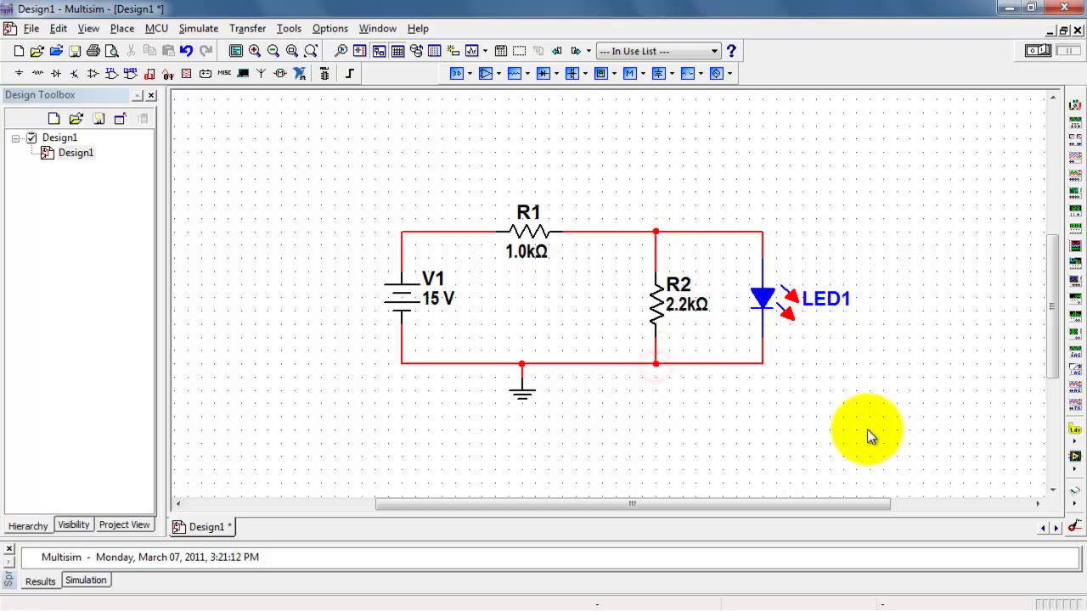
{"action": "mouse_move", "coordinate": [835, 191]}
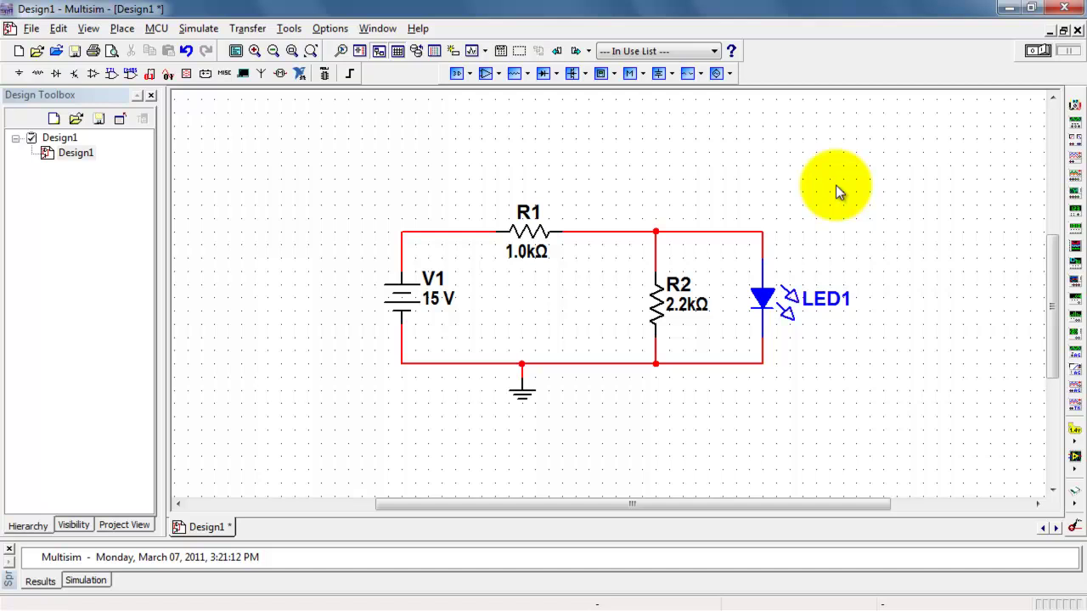
{"action": "mouse_move", "coordinate": [433, 285]}
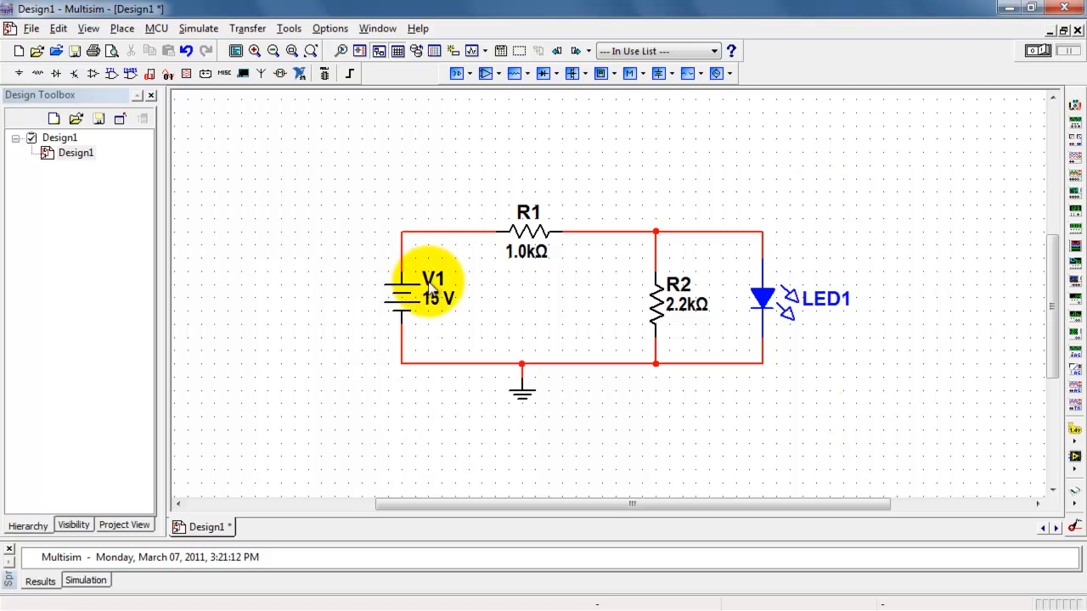
Rename the 15 V source's RefDes from V1 to Vsrc in its Label settings.
{"action": "double_click", "coordinate": [433, 280]}
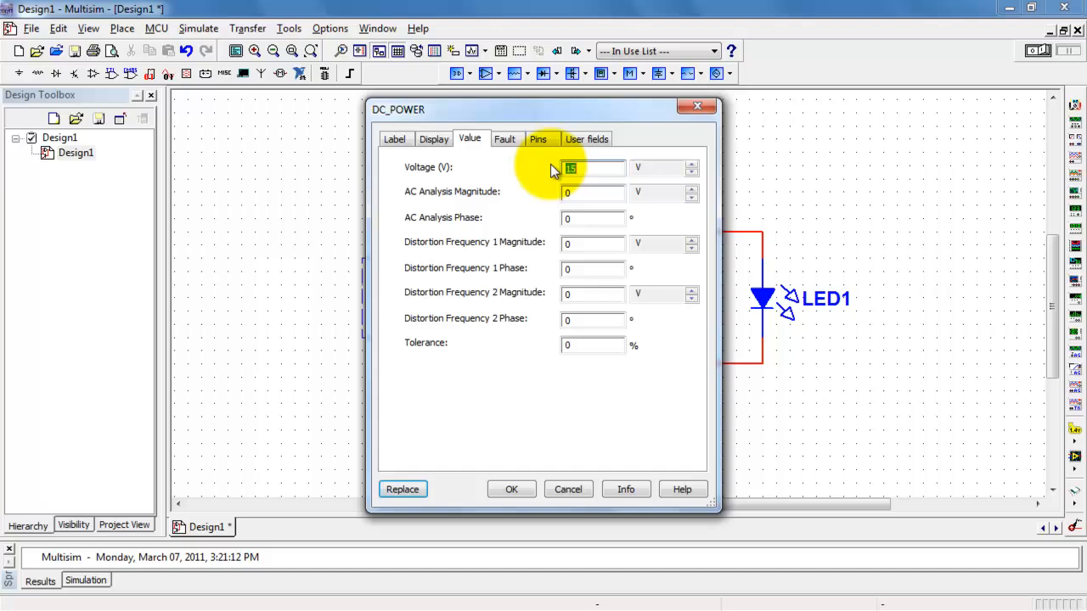
{"action": "left_click", "coordinate": [394, 139]}
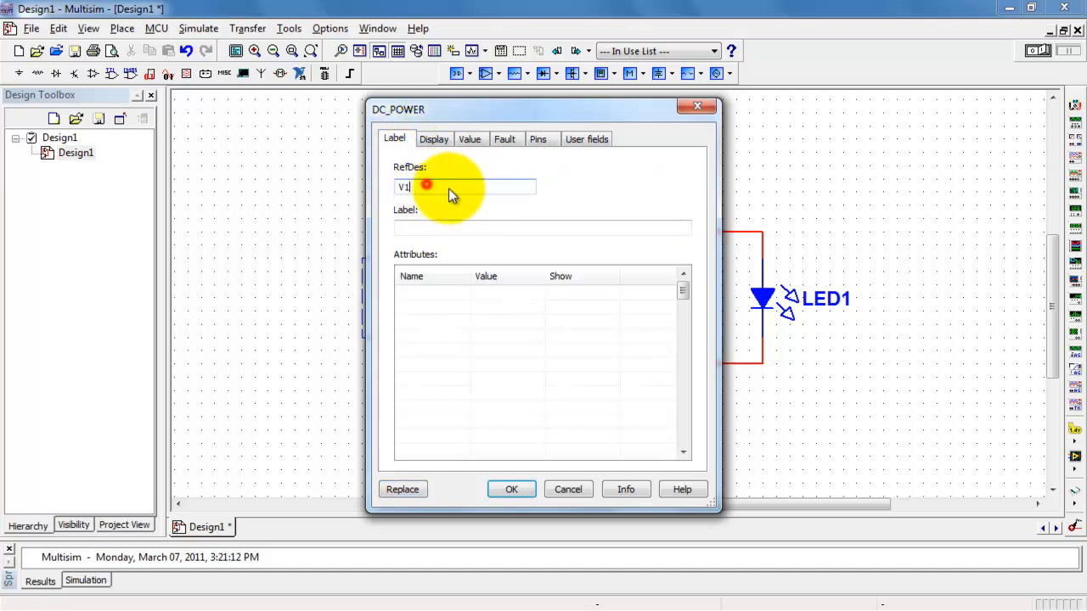
{"action": "type", "text": "Vsrc"}
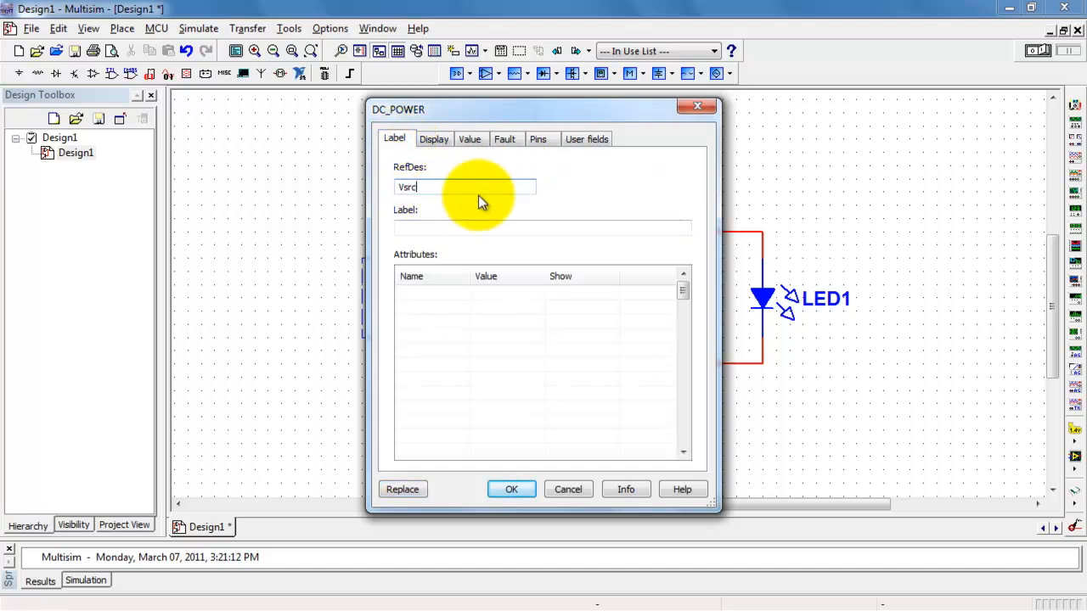
{"action": "left_click", "coordinate": [511, 489]}
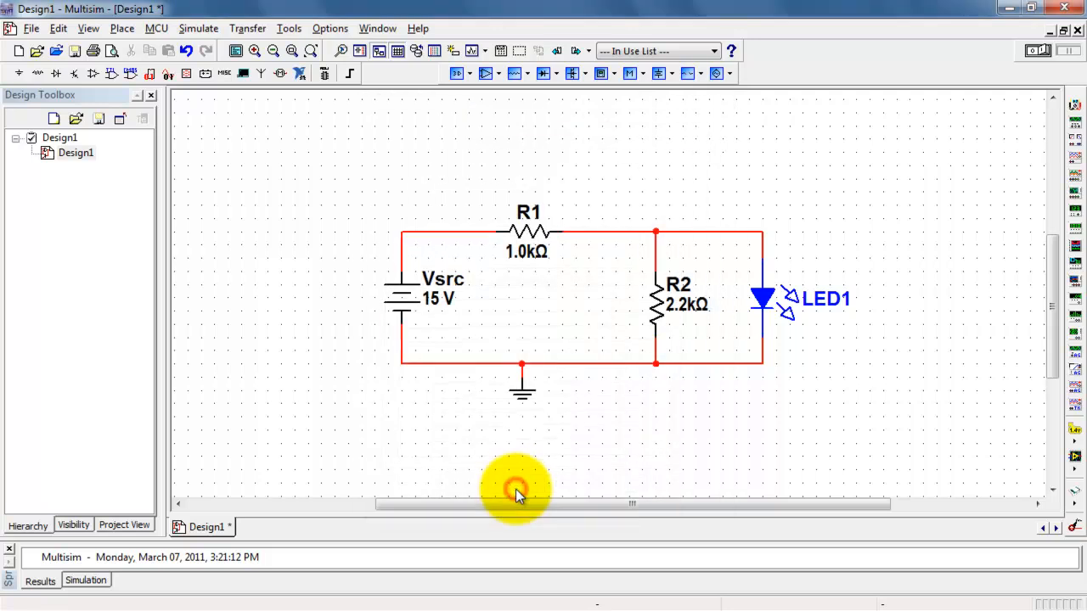
{"action": "mouse_move", "coordinate": [339, 306]}
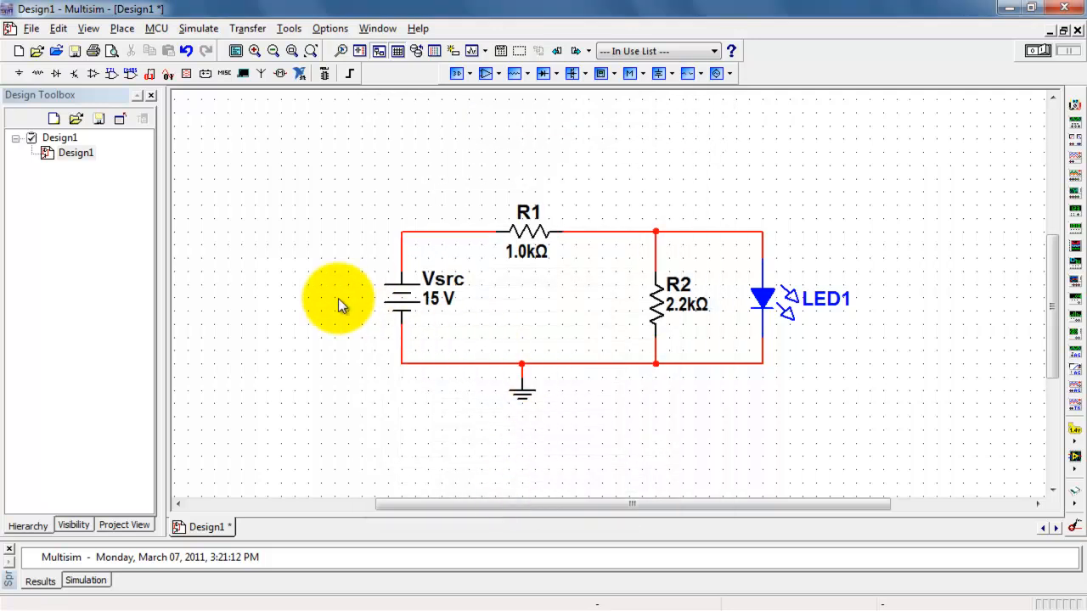
Add text labels '+ V1 -' across R1 and '+ V2 -' beside R2.
{"action": "right_click", "coordinate": [339, 302]}
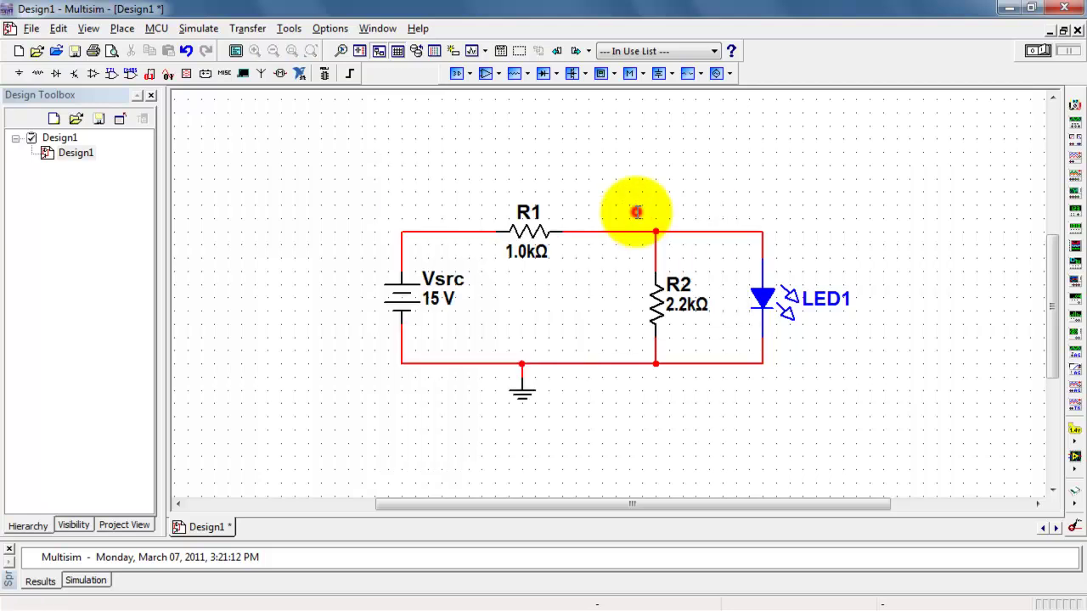
{"action": "mouse_move", "coordinate": [468, 185]}
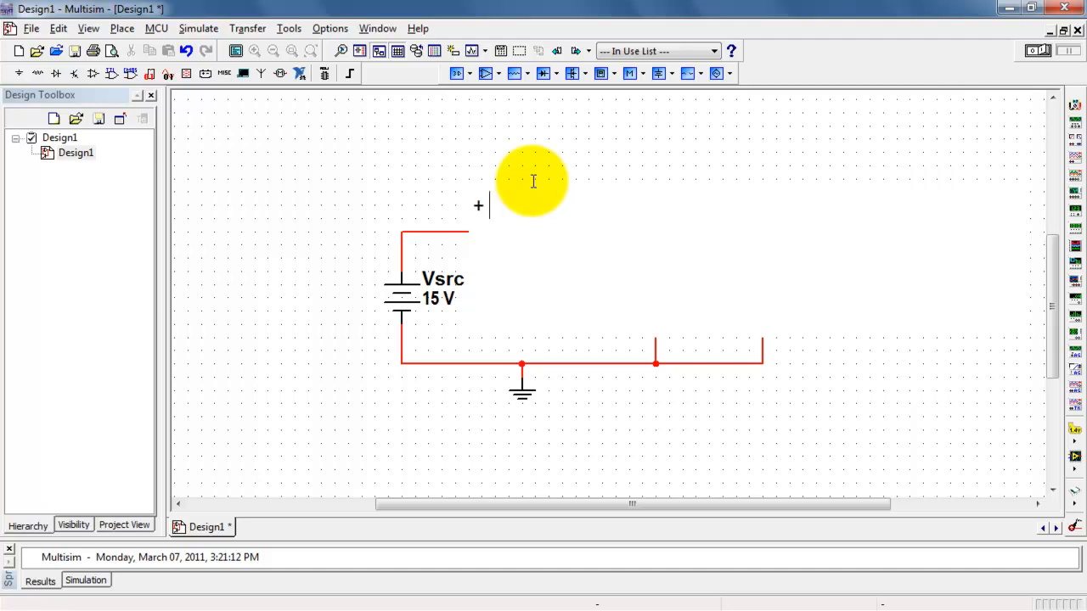
{"action": "type", "text": "V1"}
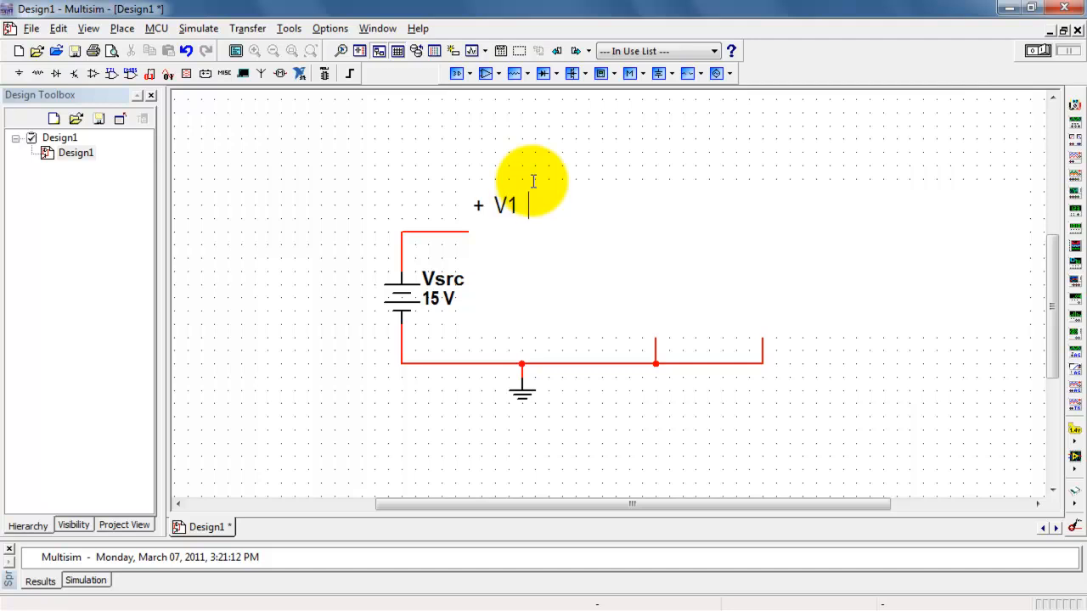
{"action": "type", "text": "-"}
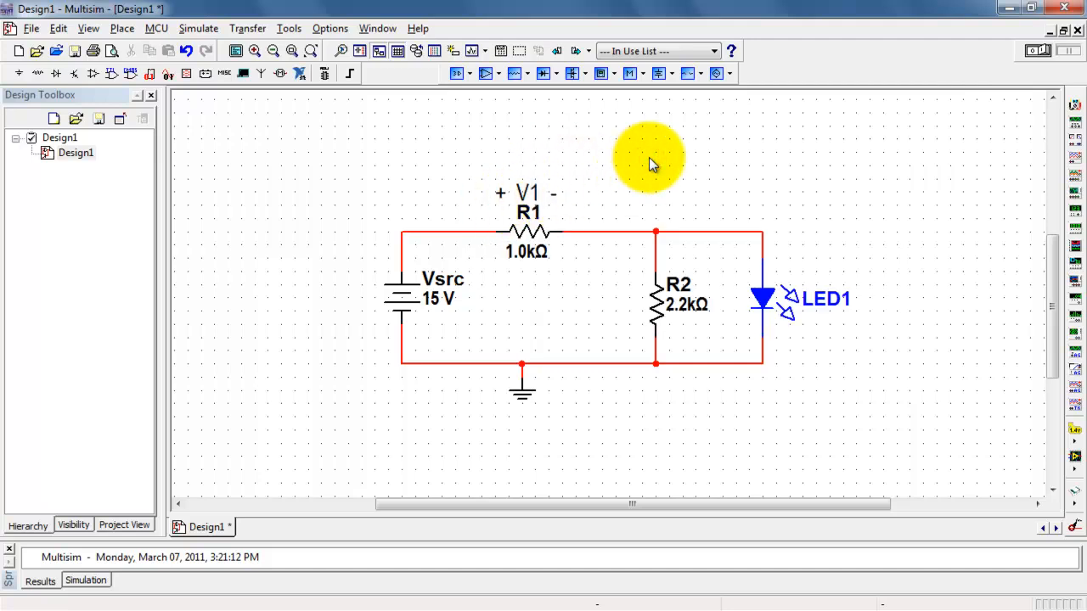
{"action": "right_click", "coordinate": [648, 161]}
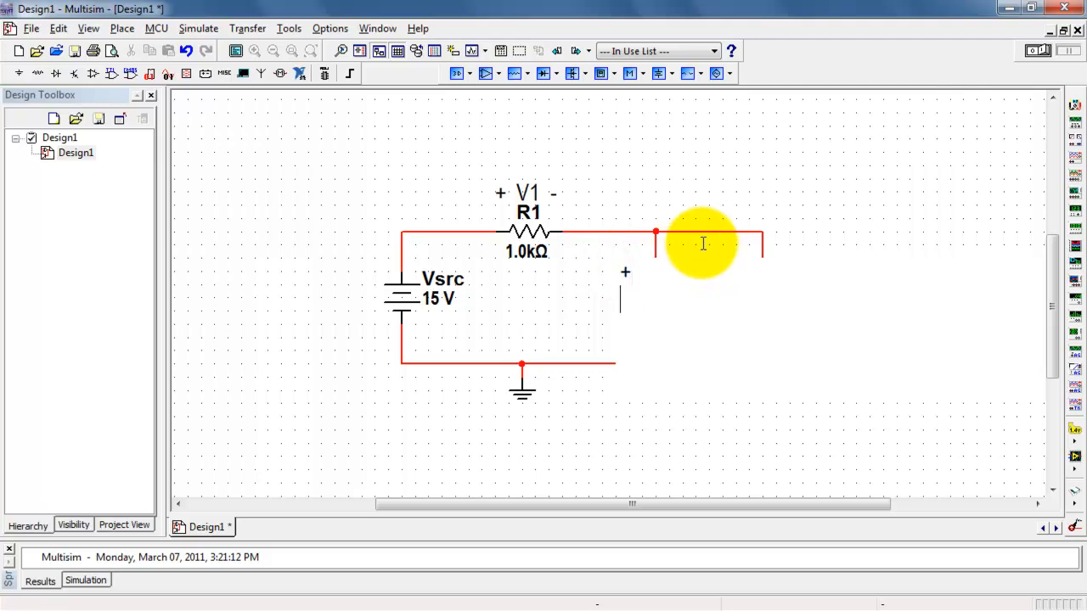
{"action": "type", "text": "V2"}
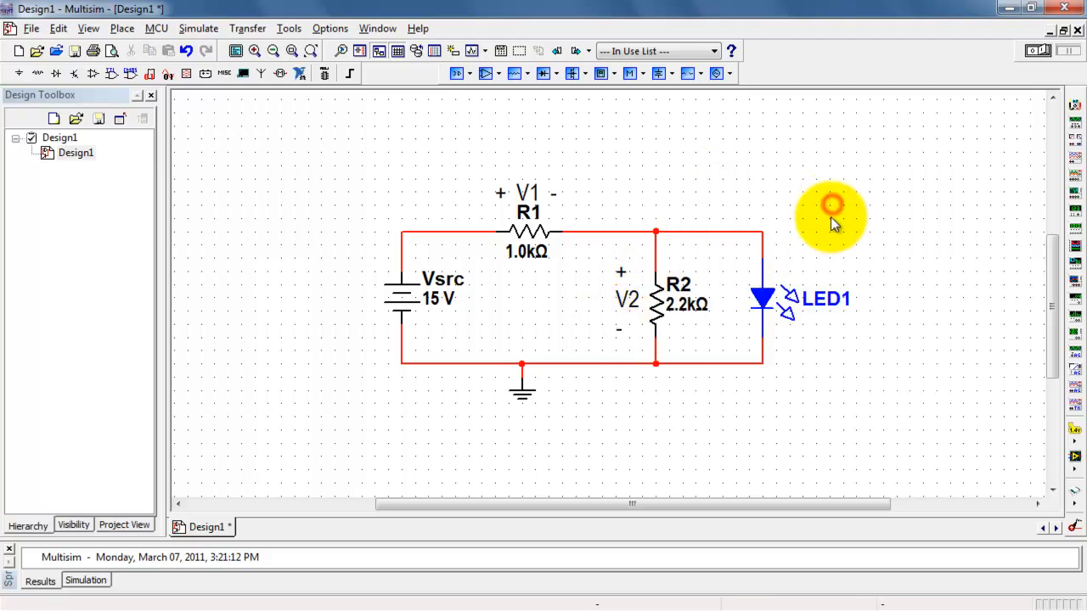
{"action": "mouse_move", "coordinate": [862, 210]}
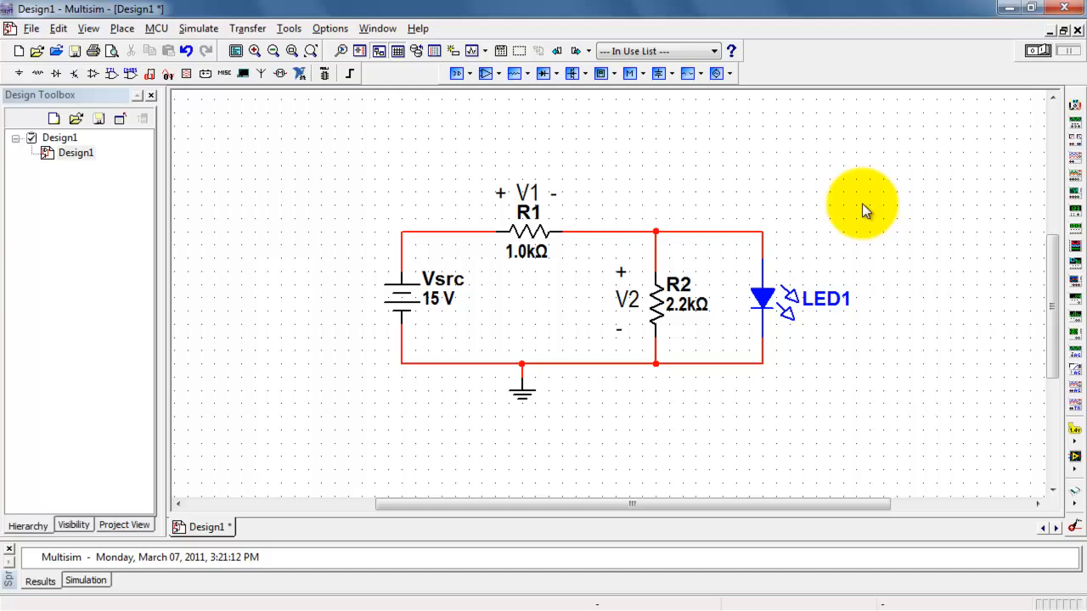
{"action": "mouse_move", "coordinate": [1077, 126]}
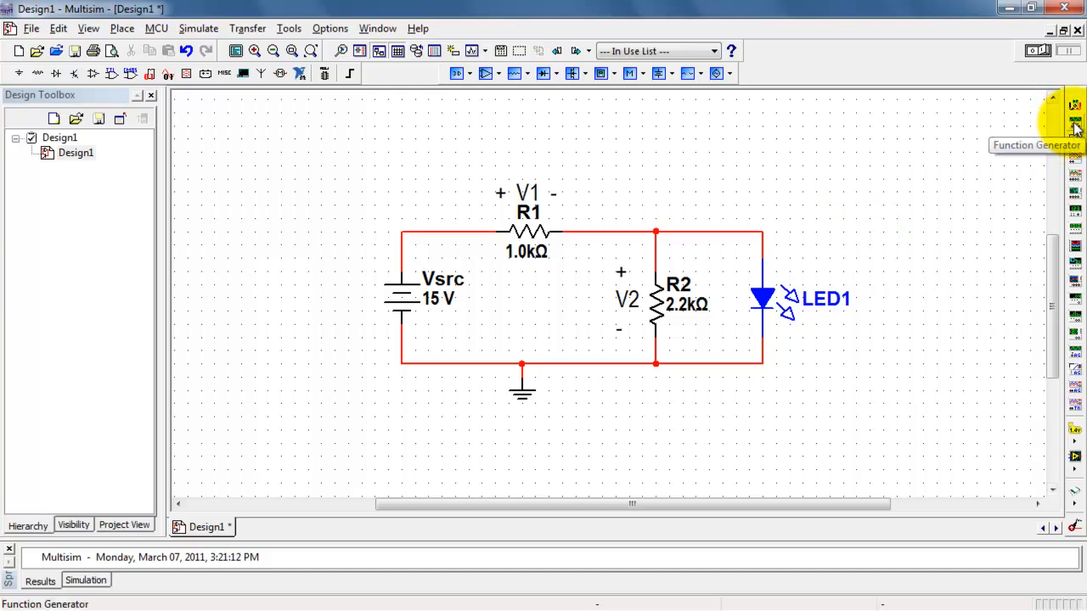
{"action": "mouse_move", "coordinate": [1076, 111]}
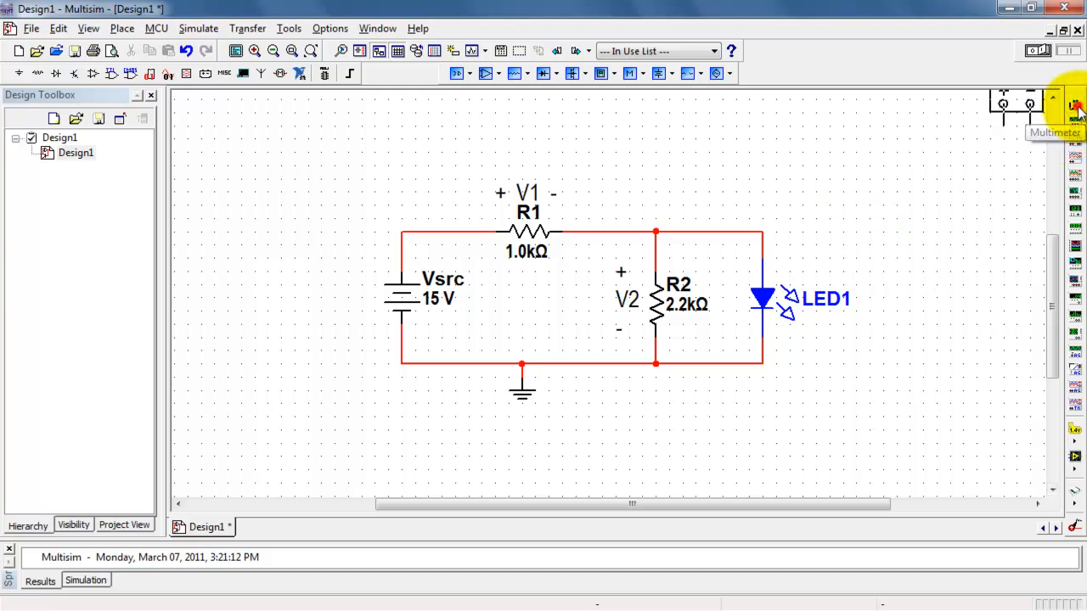
Wire multimeter XMM1 across Vsrc and run the simulation to read 15 V.
{"action": "left_click", "coordinate": [1077, 105]}
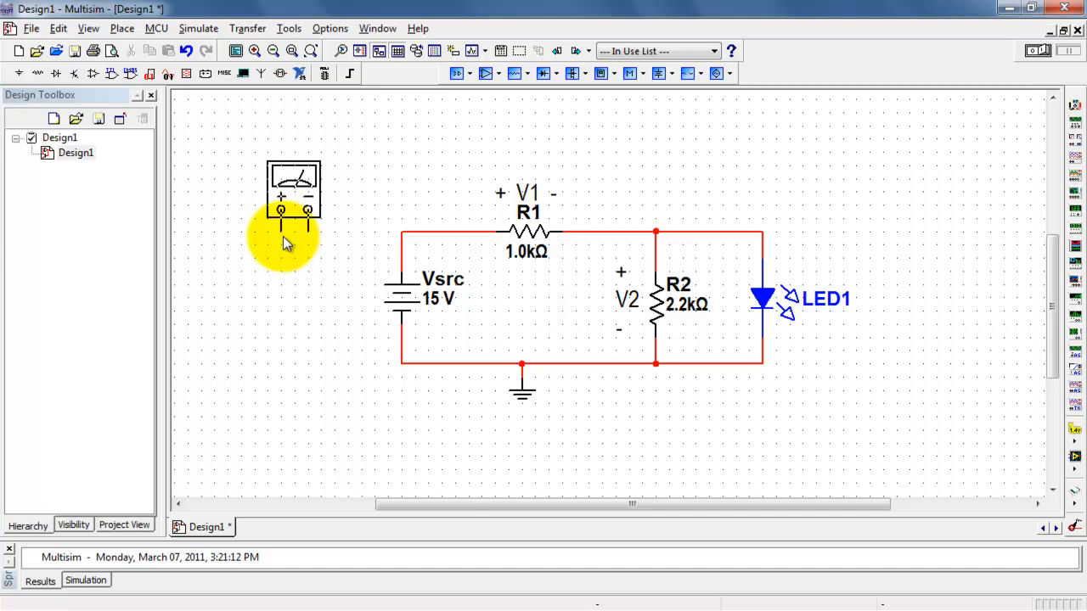
{"action": "double_click", "coordinate": [292, 190]}
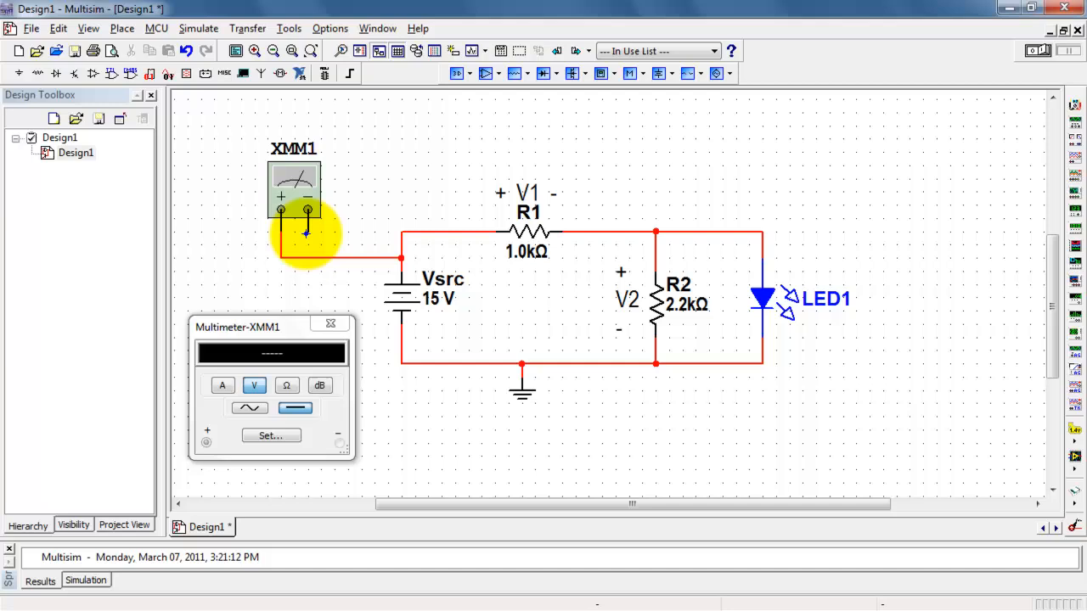
{"action": "left_click_drag", "start_coordinate": [237, 326], "coordinate": [287, 355]}
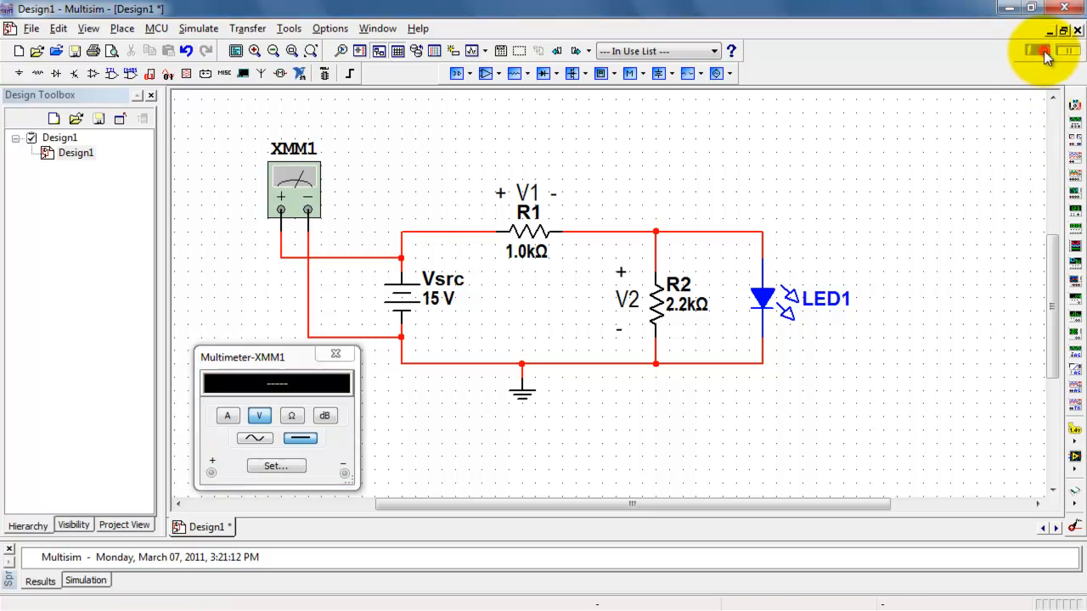
{"action": "left_click", "coordinate": [1037, 51]}
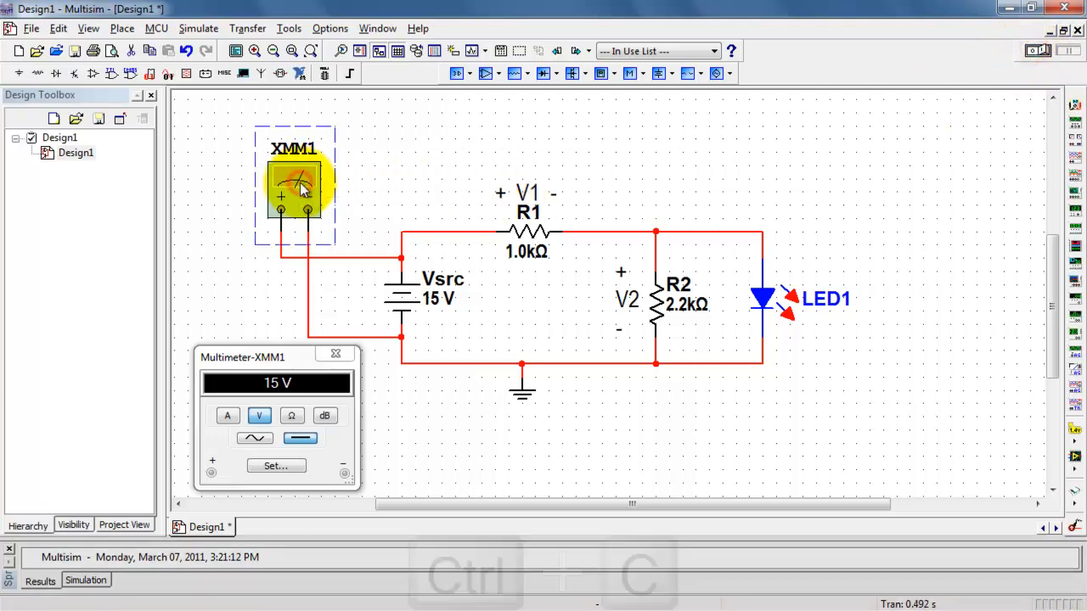
Duplicate XMM1 as XMM2 across R1 and rerun the simulation to read 13.199 V.
{"action": "key", "text": "ctrl+v"}
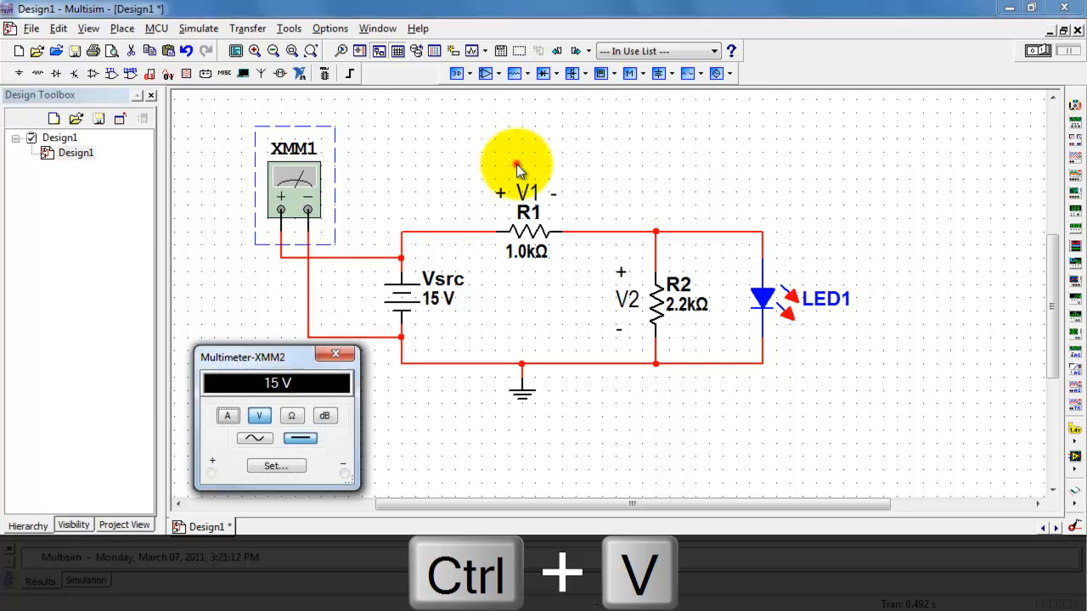
{"action": "key", "text": "ctrl+v"}
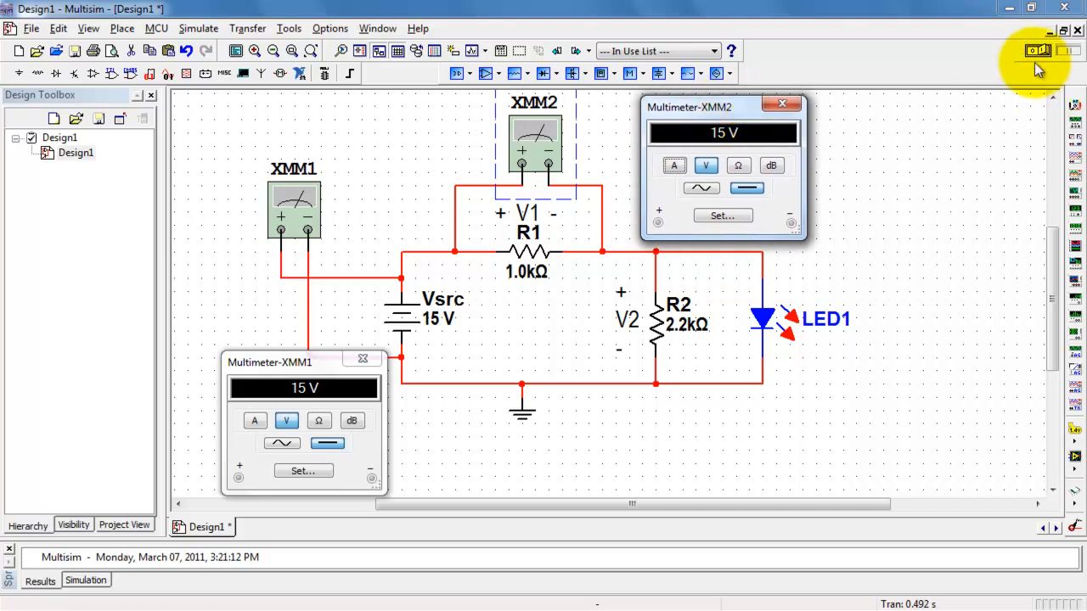
{"action": "left_click", "coordinate": [1036, 51]}
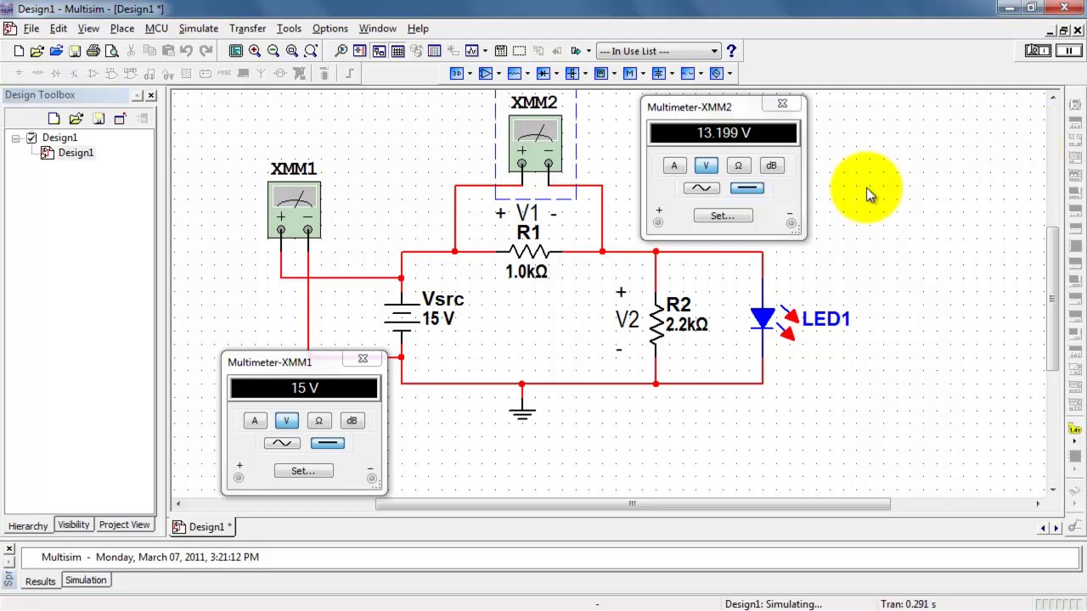
{"action": "mouse_move", "coordinate": [768, 152]}
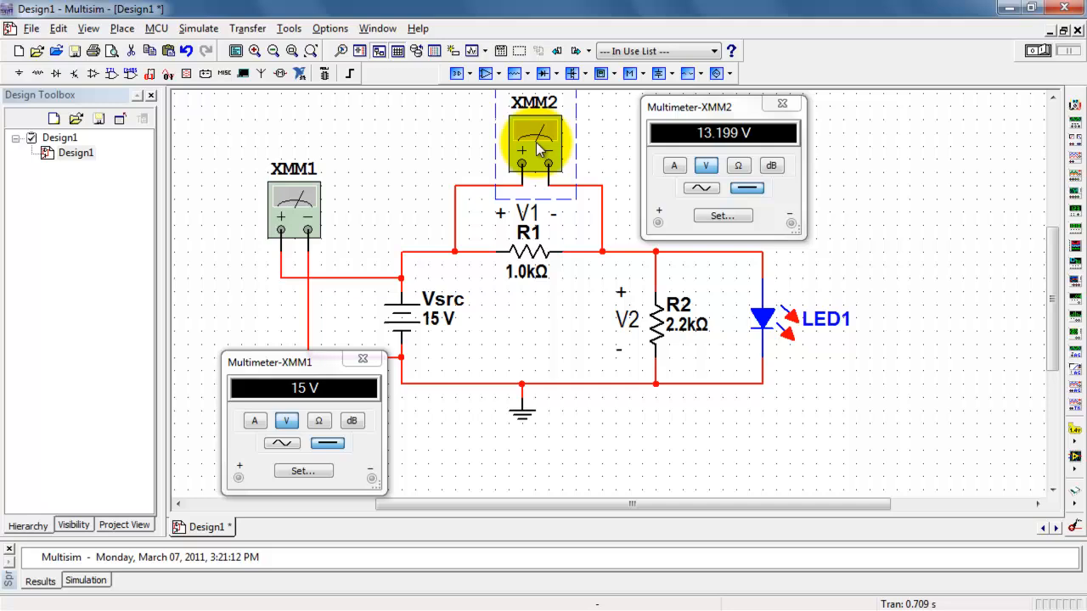
Paste a third multimeter XMM3 across R2 and rerun the simulation to read 1.801 V.
{"action": "key", "text": "ctrl+v"}
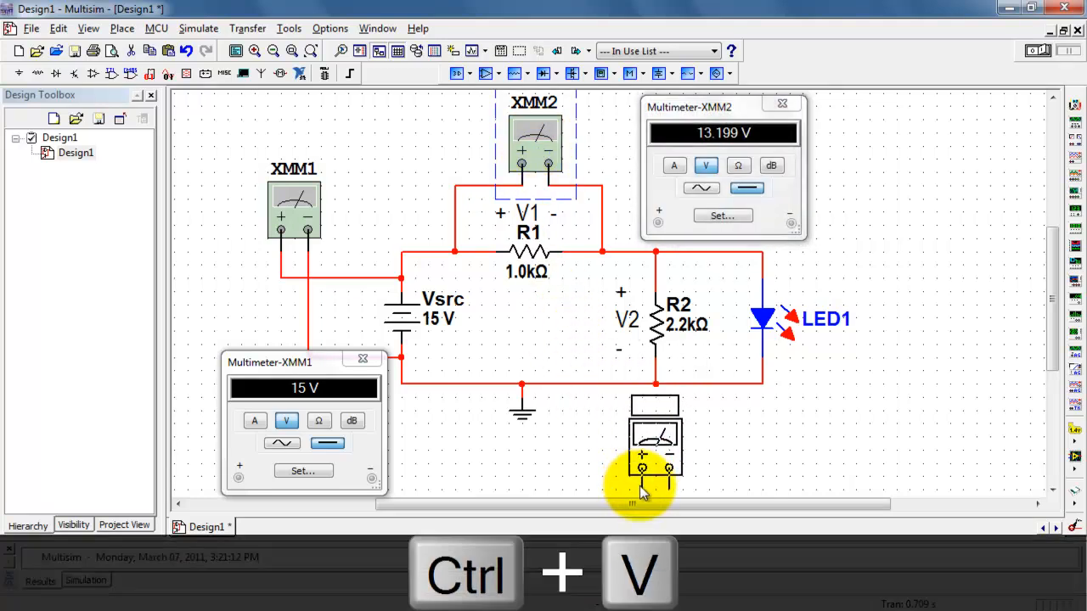
{"action": "key", "text": "ctrl+v"}
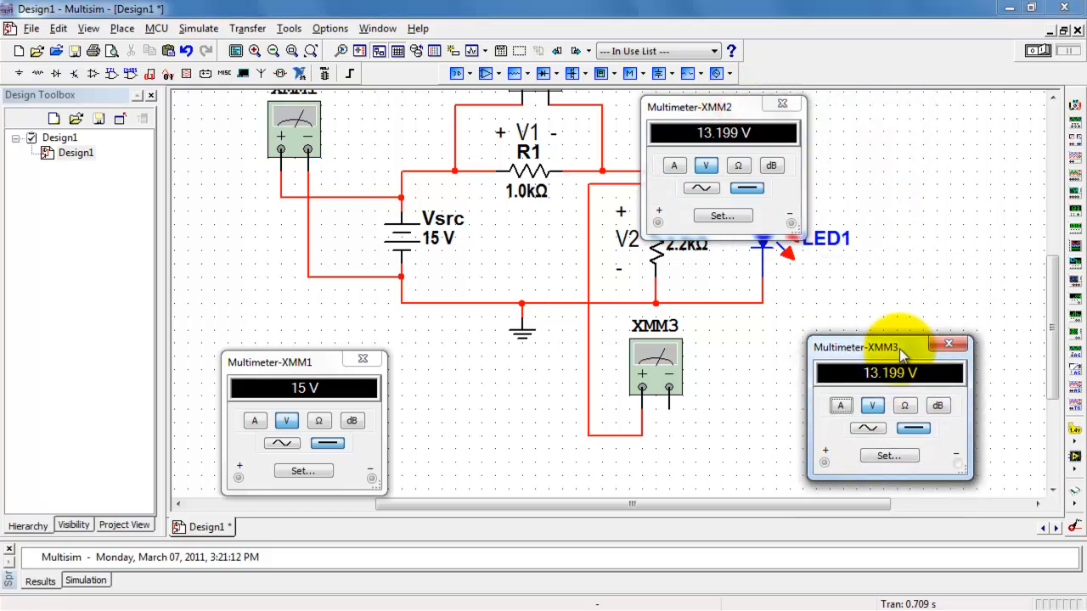
{"action": "mouse_move", "coordinate": [1025, 299]}
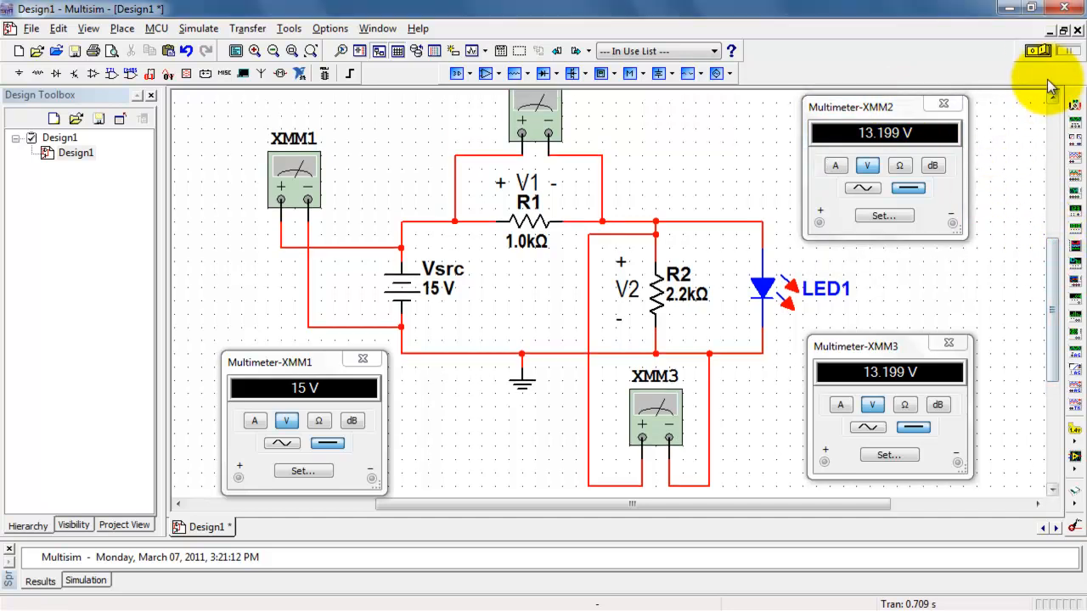
{"action": "left_click", "coordinate": [1037, 51]}
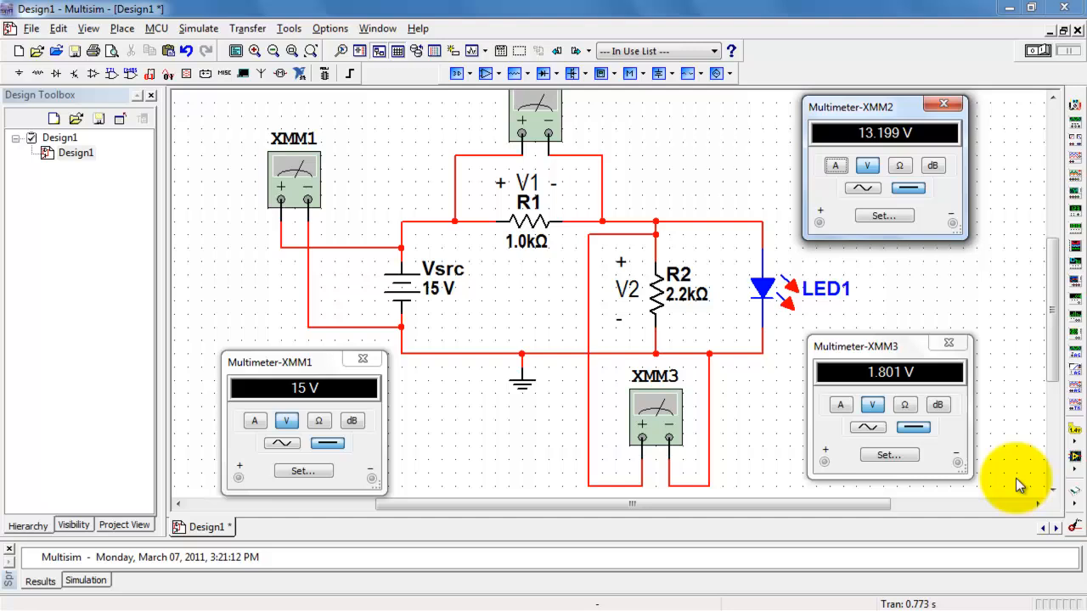
{"action": "mouse_move", "coordinate": [760, 314]}
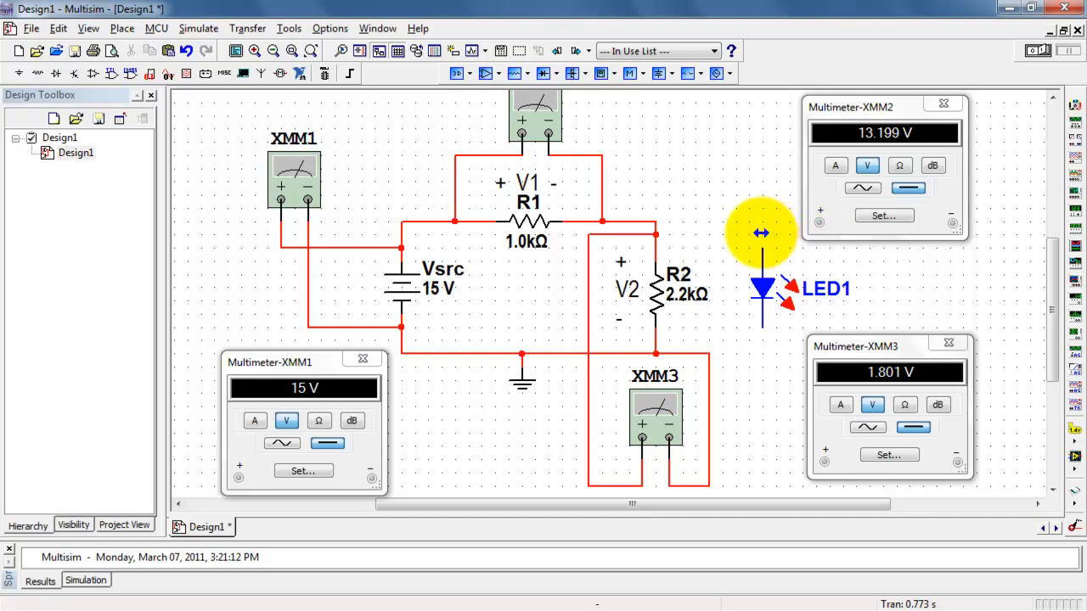
Reverse LED1's orientation with Ctrl+R and rerun the simulation.
{"action": "left_click", "coordinate": [764, 292]}
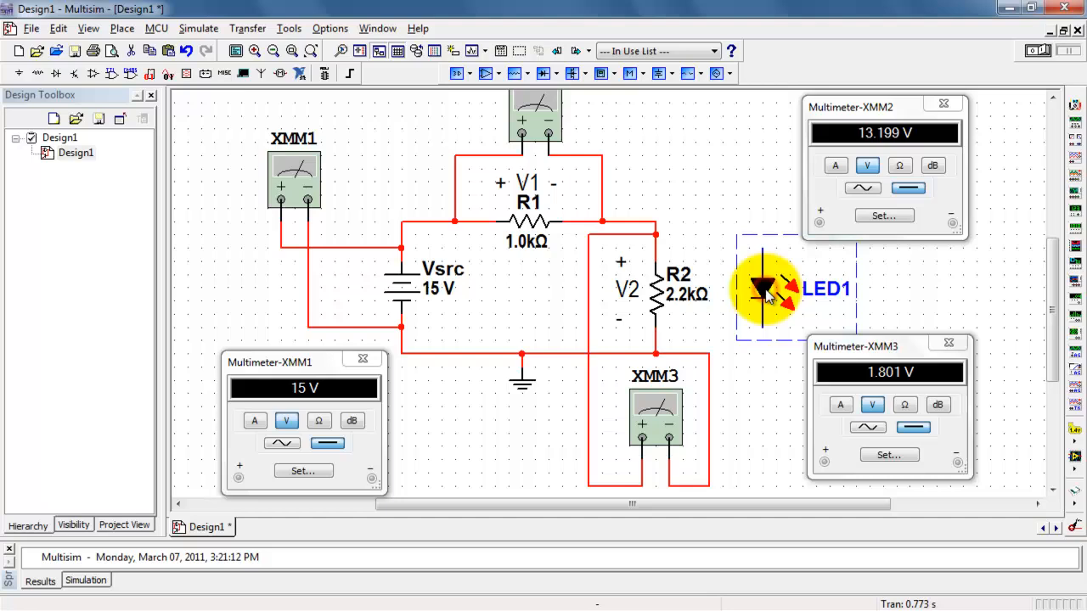
{"action": "key", "text": "ctrl+r"}
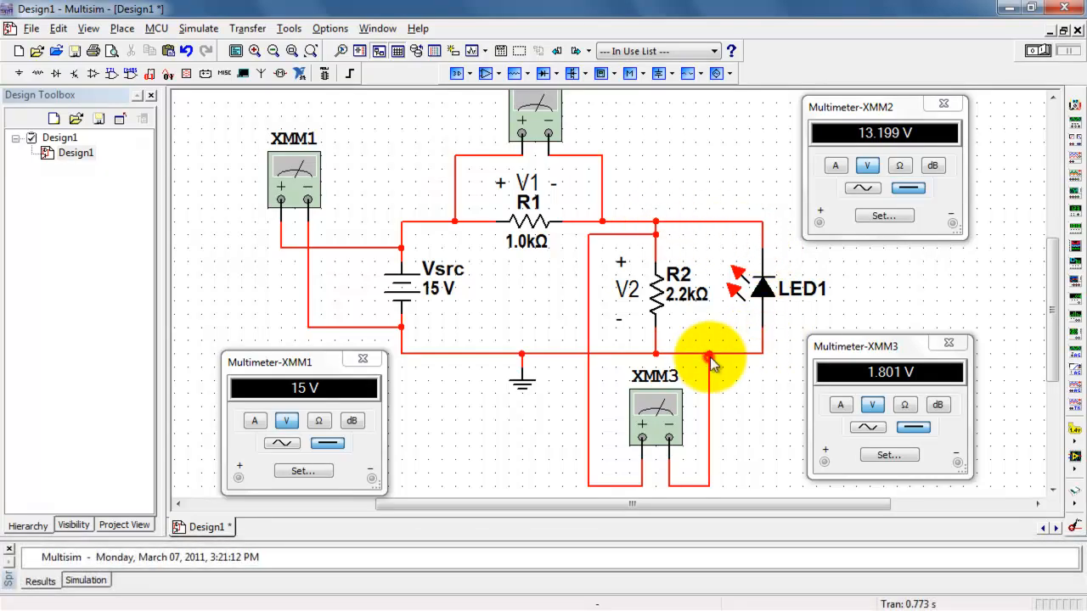
{"action": "mouse_move", "coordinate": [1044, 59]}
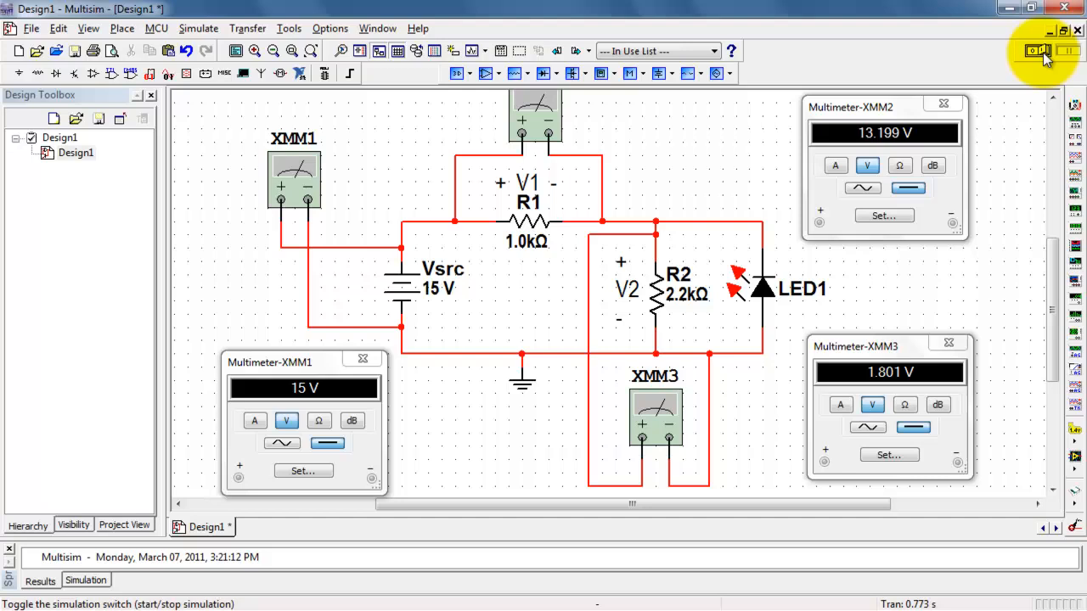
{"action": "left_click", "coordinate": [1038, 51]}
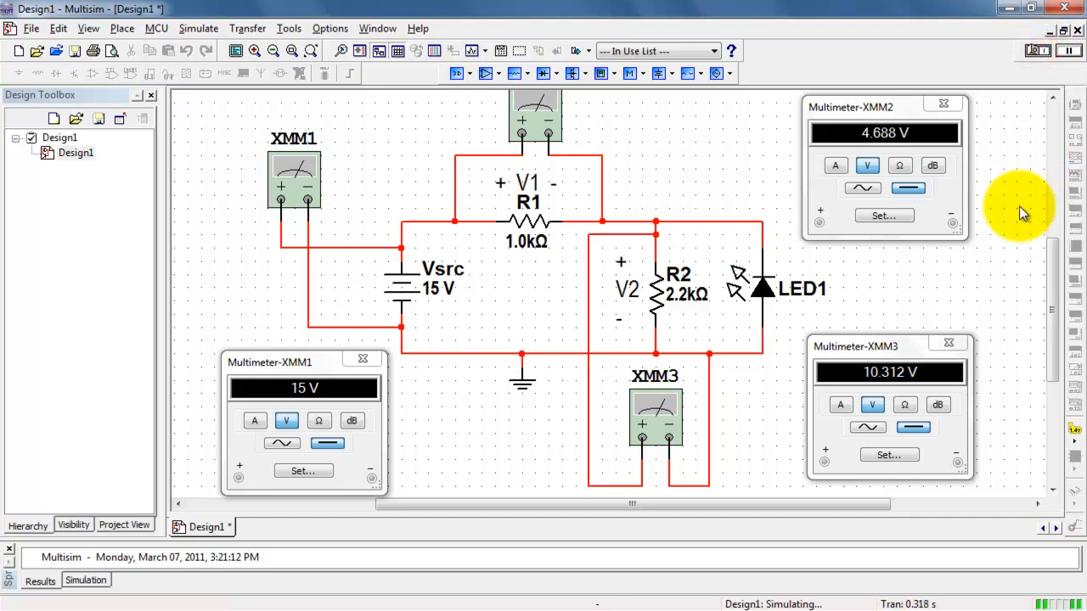
{"action": "mouse_move", "coordinate": [908, 139]}
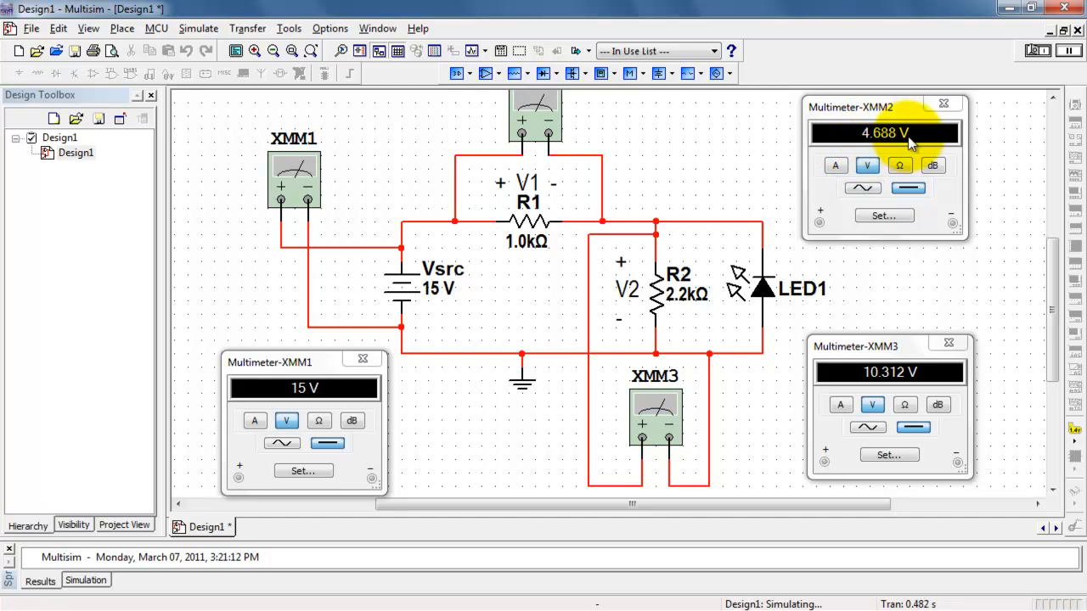
{"action": "mouse_move", "coordinate": [733, 331]}
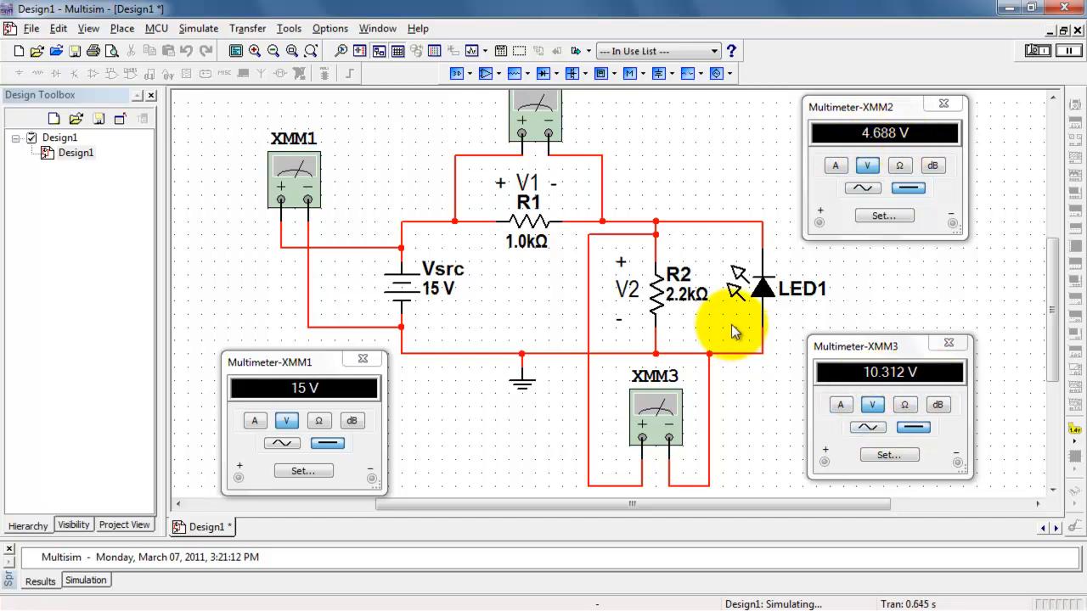
{"action": "mouse_move", "coordinate": [840, 313]}
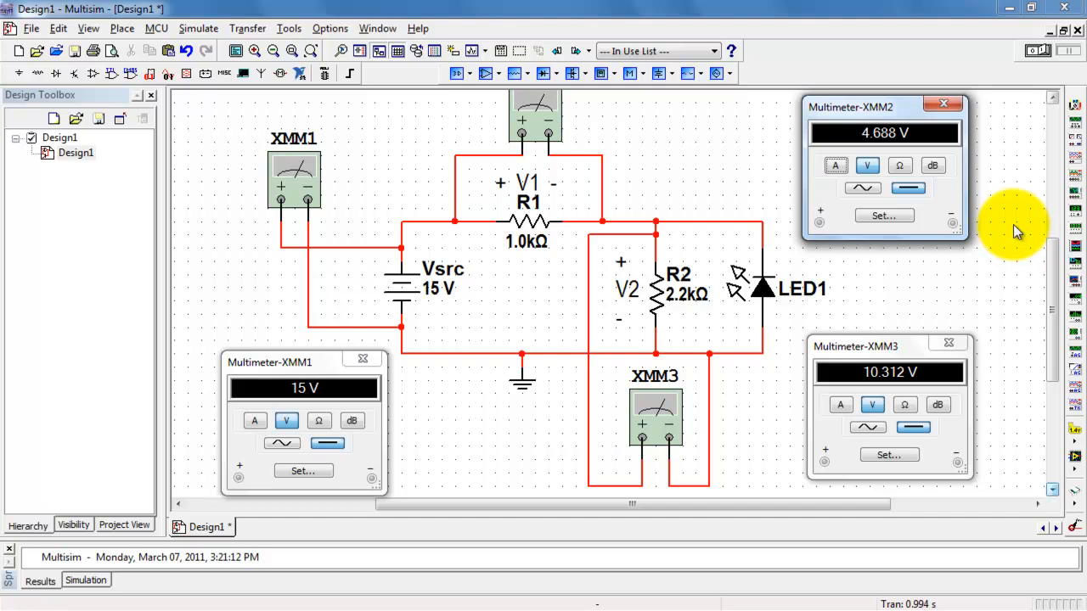
Close the XMM2, XMM3 and XMM1 readout windows and select the lower multimeter for removal.
{"action": "left_click", "coordinate": [942, 104]}
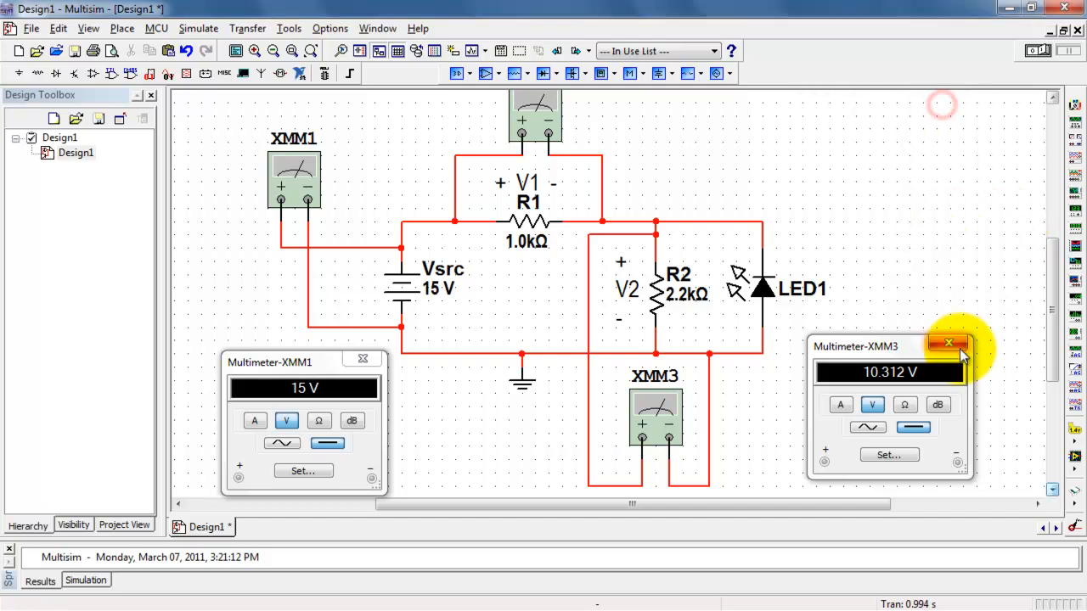
{"action": "left_click", "coordinate": [947, 343]}
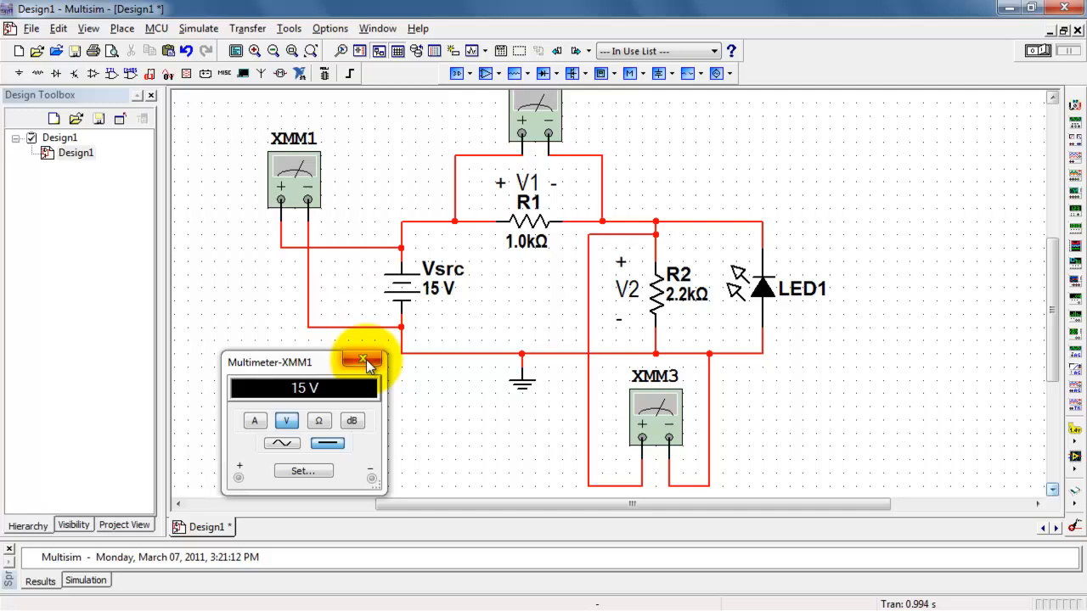
{"action": "left_click", "coordinate": [363, 360]}
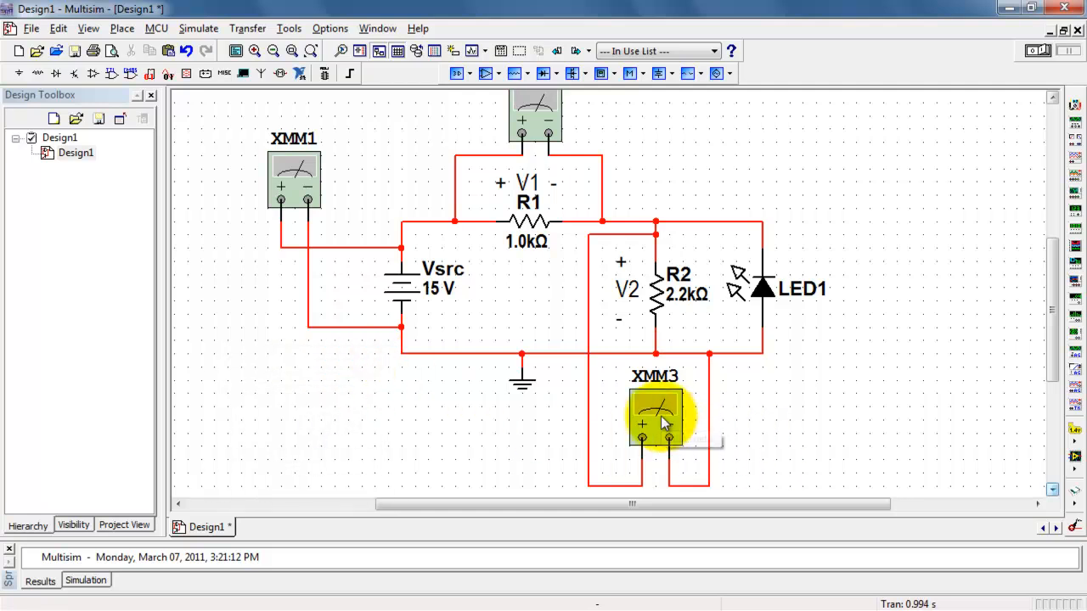
{"action": "left_click", "coordinate": [653, 416]}
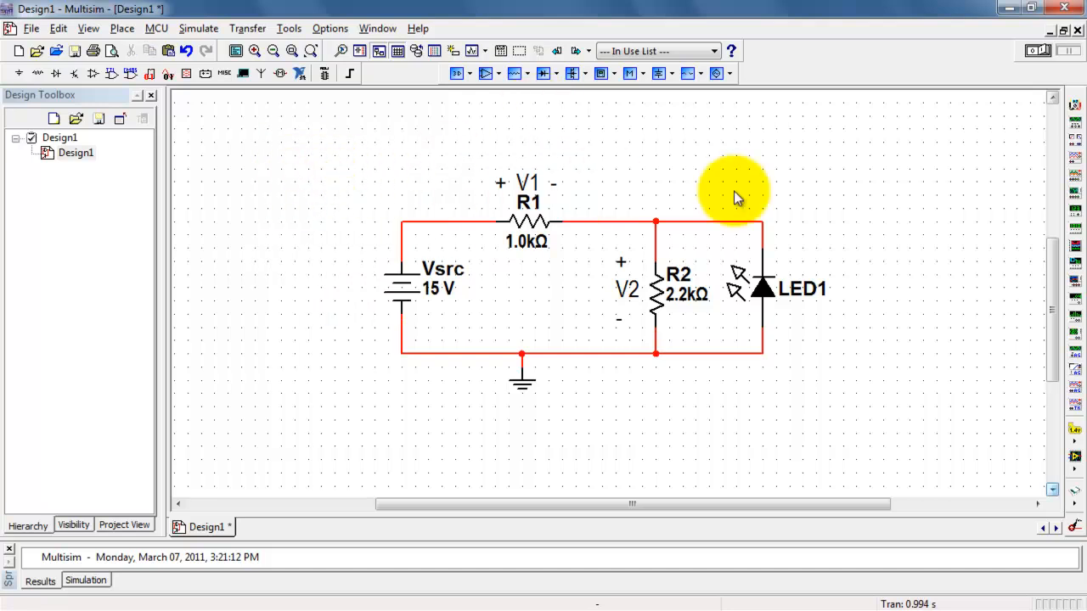
{"action": "mouse_move", "coordinate": [782, 299]}
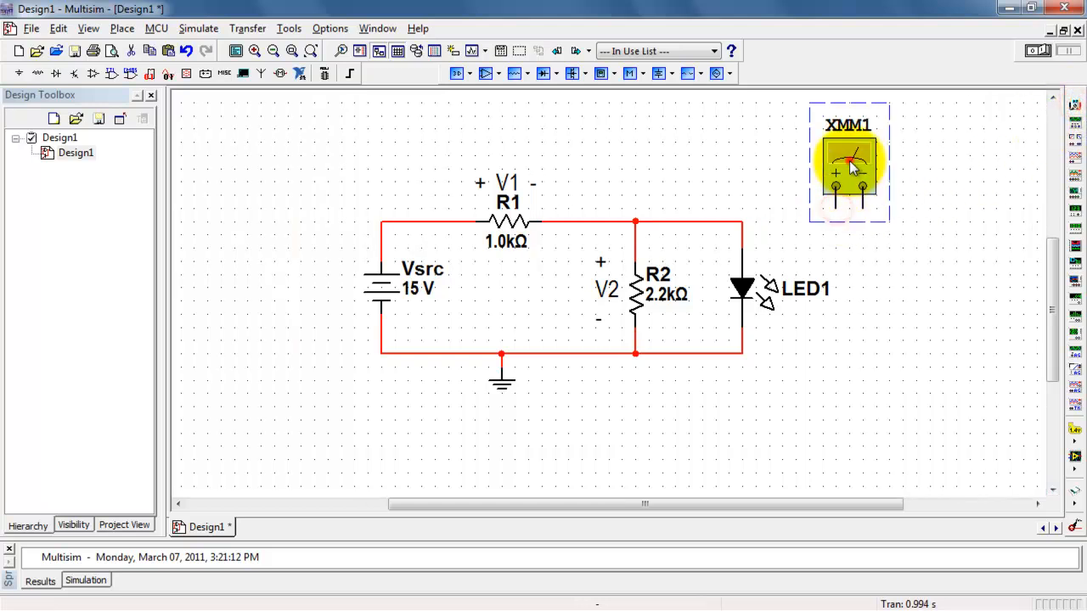
Set the new multimeter XMM1 to measure current (A) in its readout window.
{"action": "double_click", "coordinate": [847, 161]}
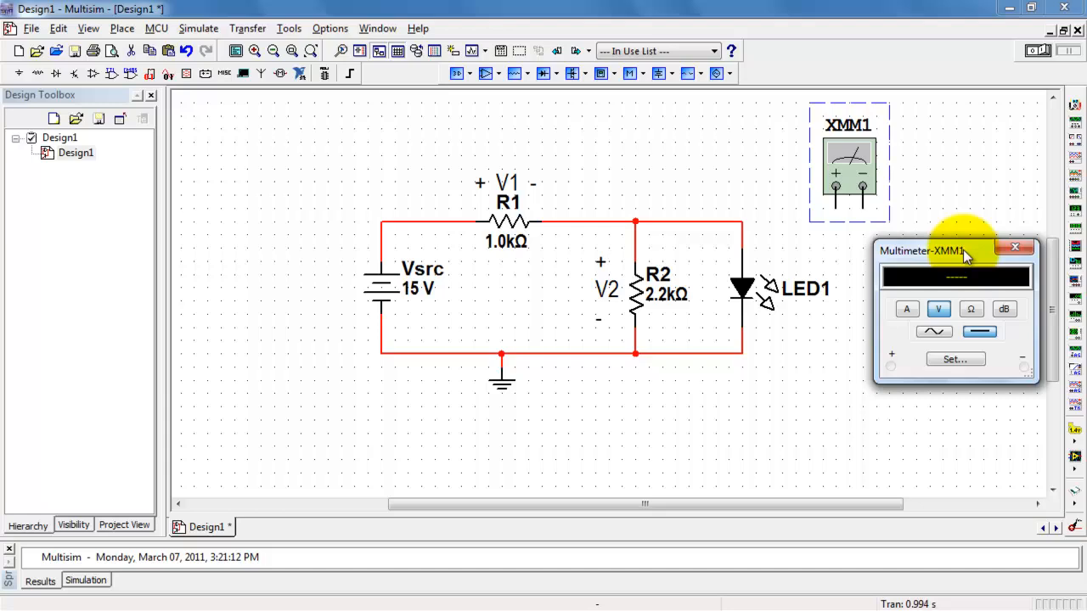
{"action": "left_click", "coordinate": [906, 309]}
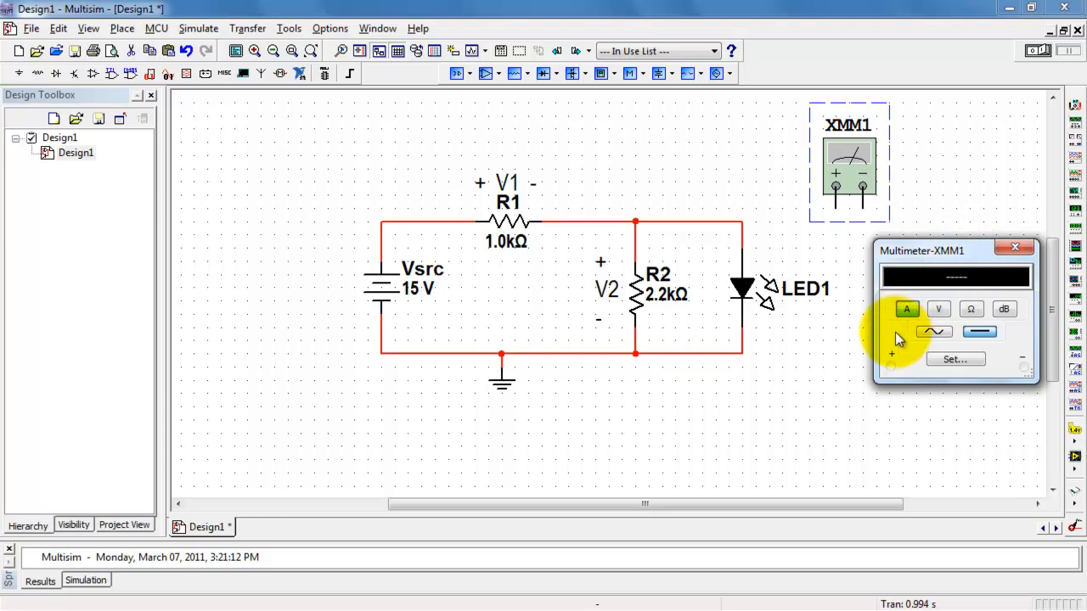
{"action": "mouse_move", "coordinate": [743, 213]}
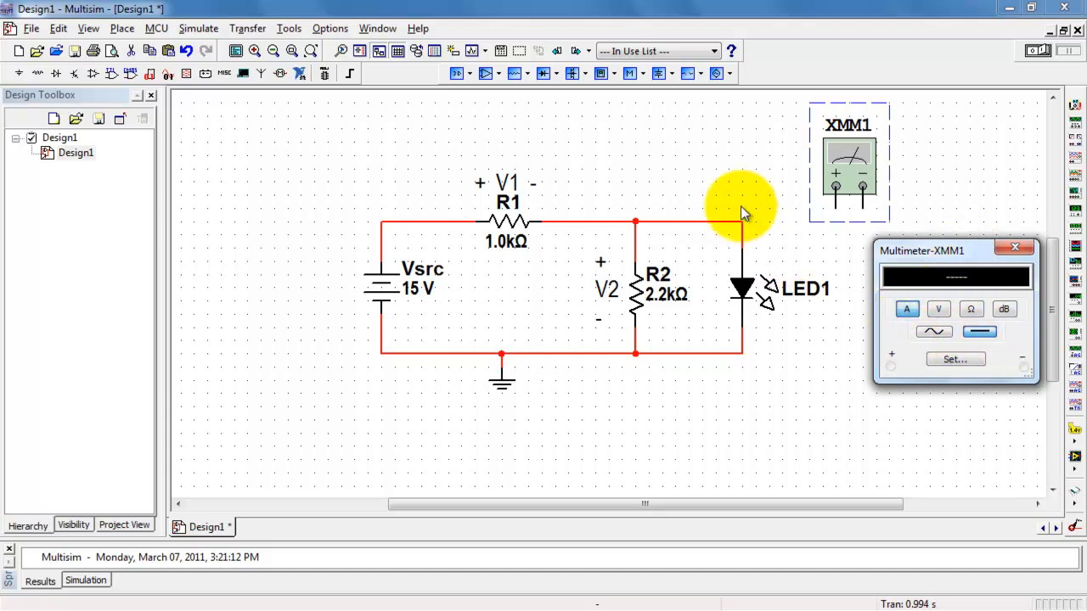
{"action": "mouse_move", "coordinate": [713, 340]}
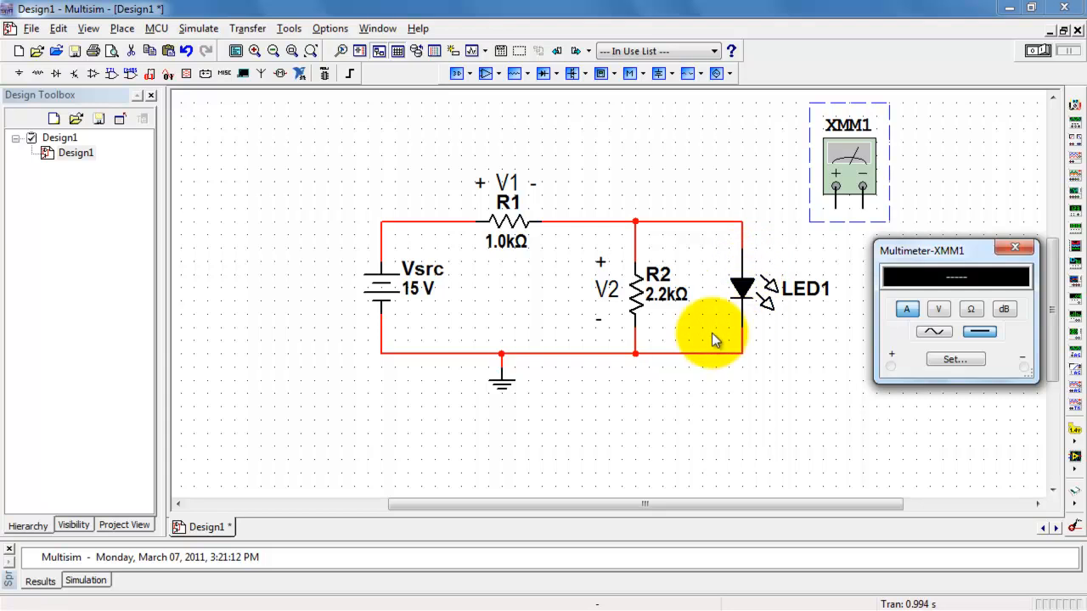
{"action": "mouse_move", "coordinate": [743, 241]}
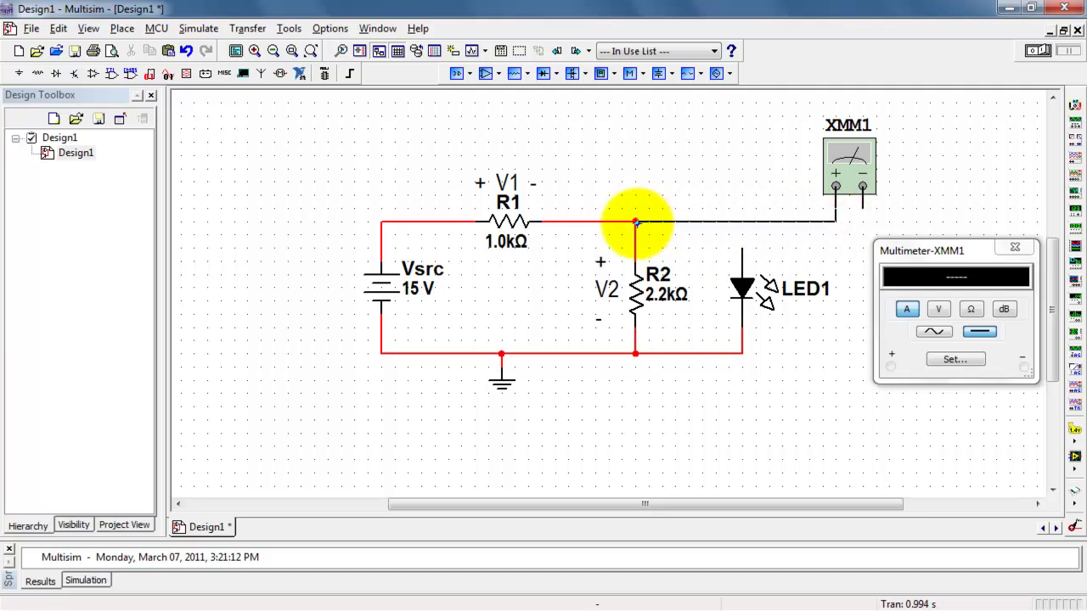
{"action": "mouse_move", "coordinate": [779, 248]}
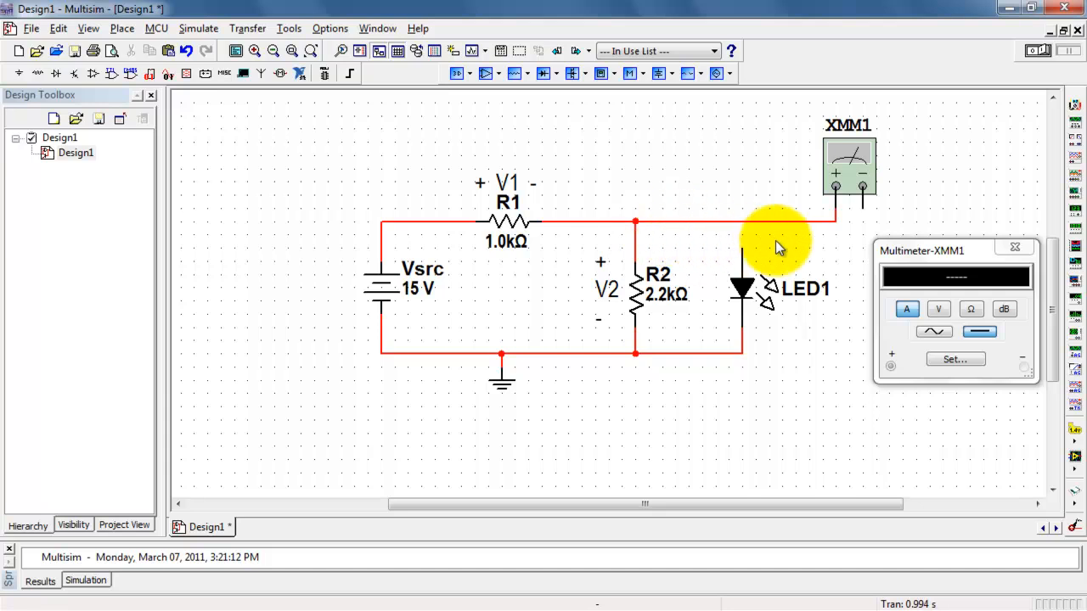
{"action": "mouse_move", "coordinate": [867, 226]}
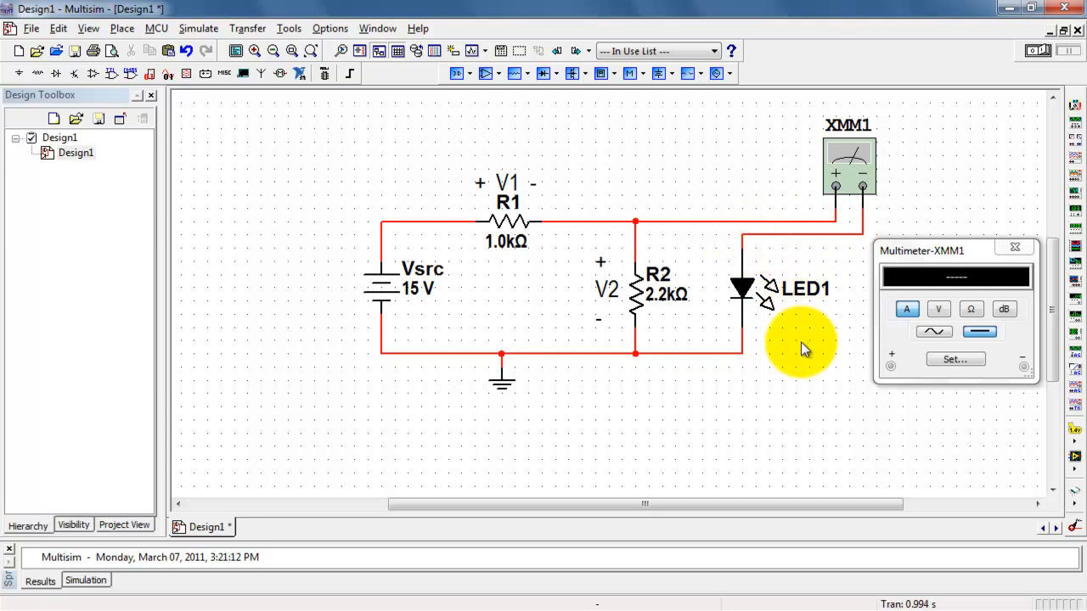
{"action": "mouse_move", "coordinate": [625, 224]}
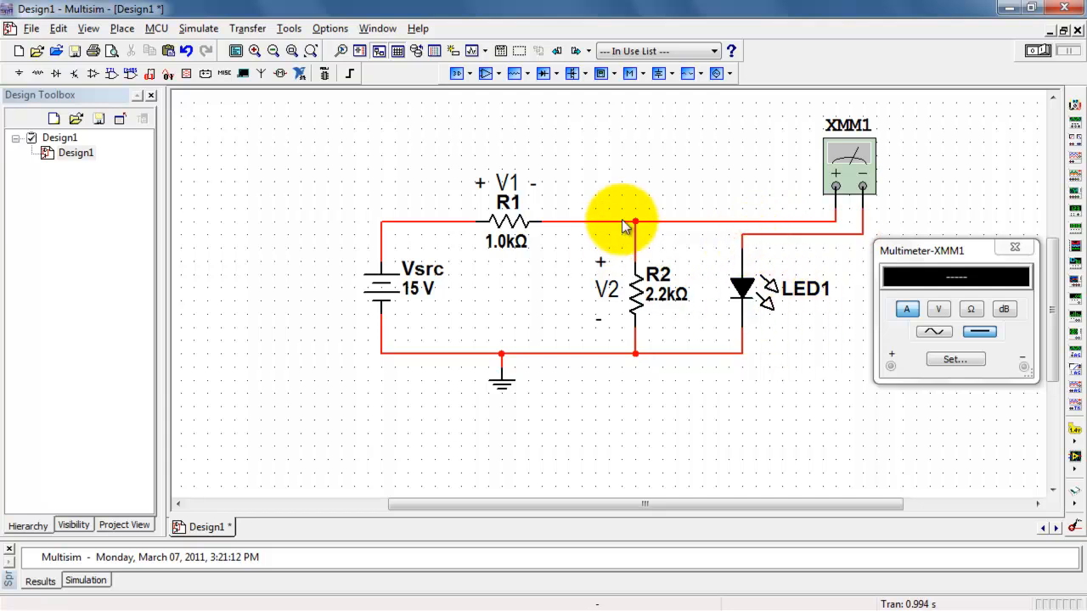
{"action": "mouse_move", "coordinate": [807, 238]}
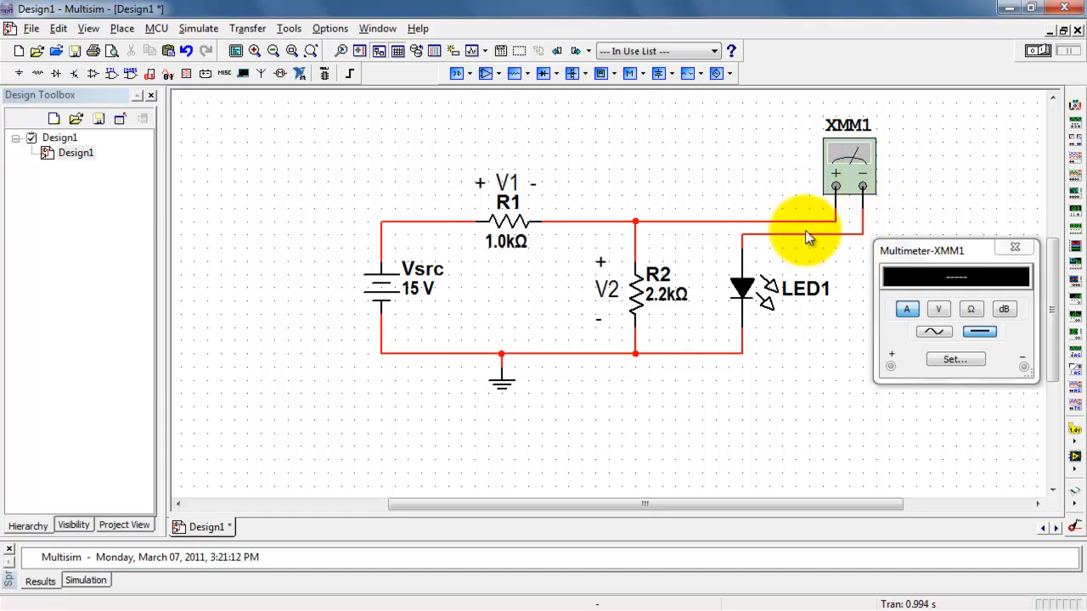
{"action": "mouse_move", "coordinate": [949, 204]}
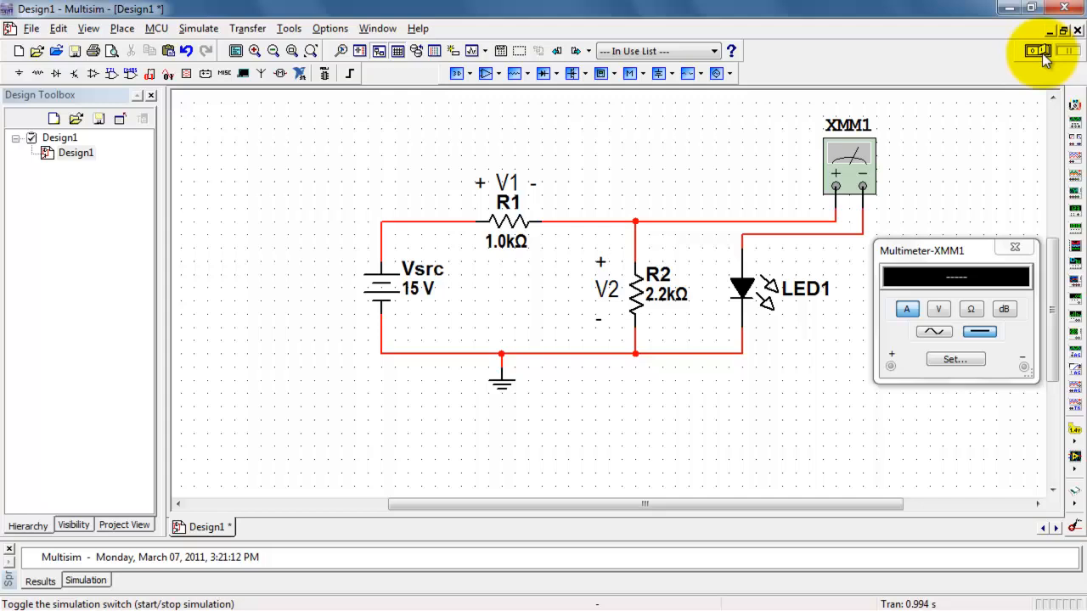
Simulate to read 12.38 mA through LED1, then rerun with the LED reversed for 0 A.
{"action": "key", "text": "ctrl+r"}
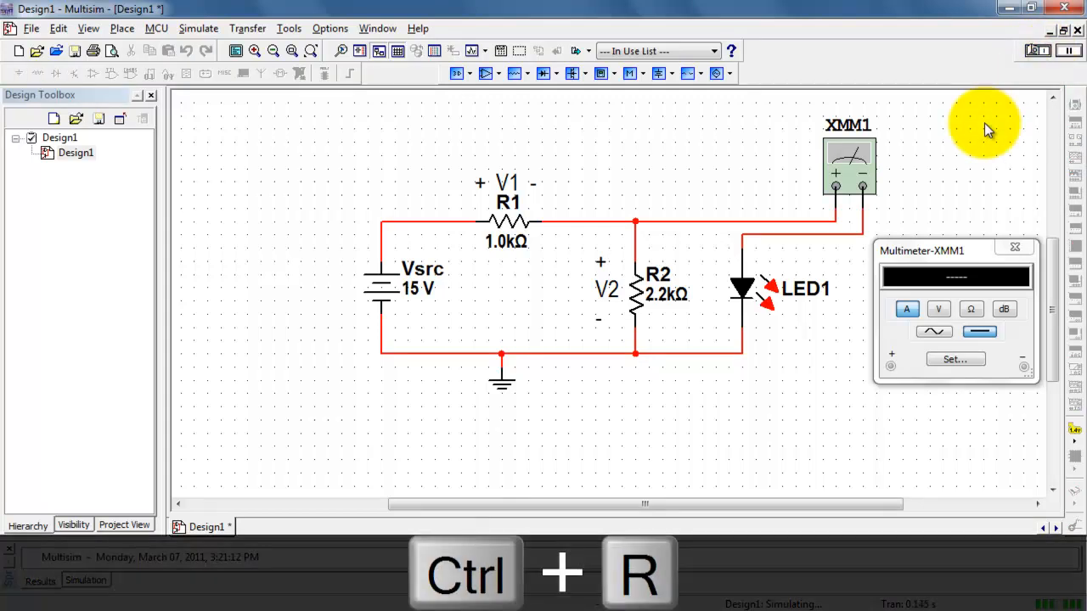
{"action": "key", "text": "ctrl+r"}
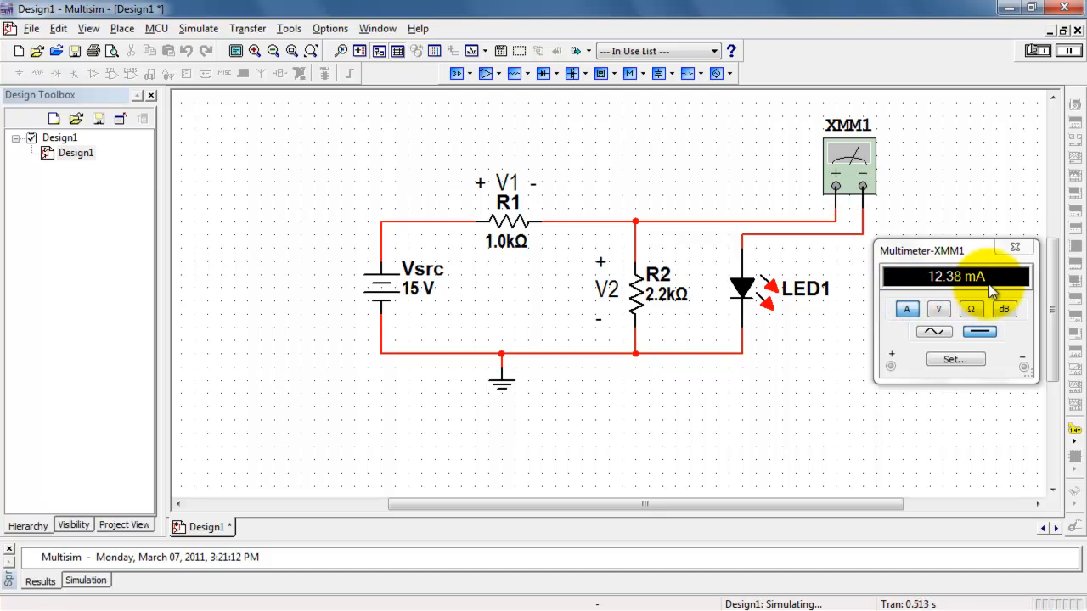
{"action": "mouse_move", "coordinate": [764, 326]}
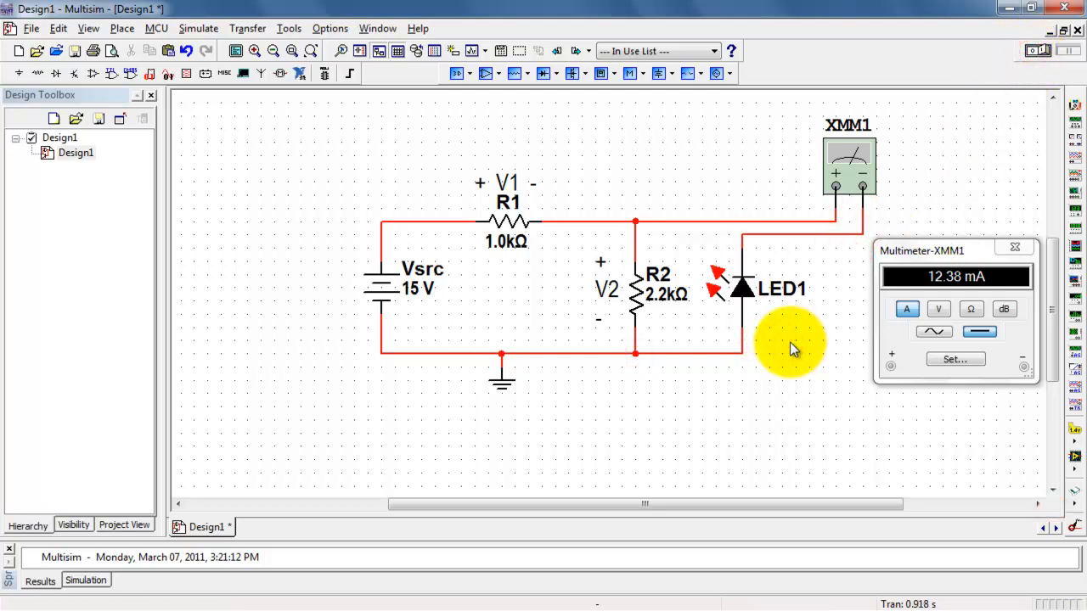
{"action": "mouse_move", "coordinate": [764, 324]}
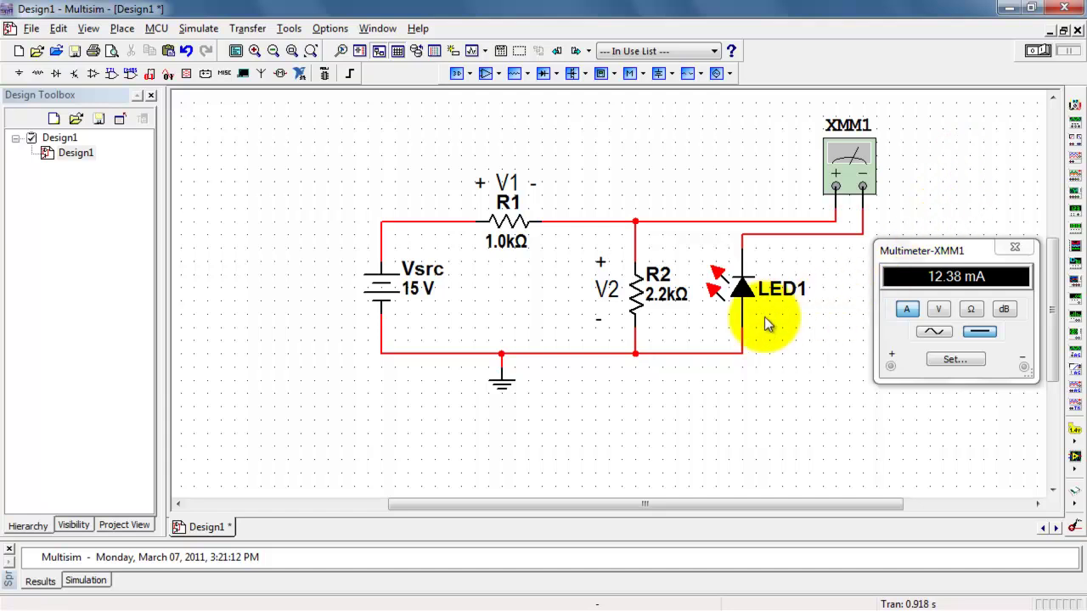
{"action": "mouse_move", "coordinate": [988, 207]}
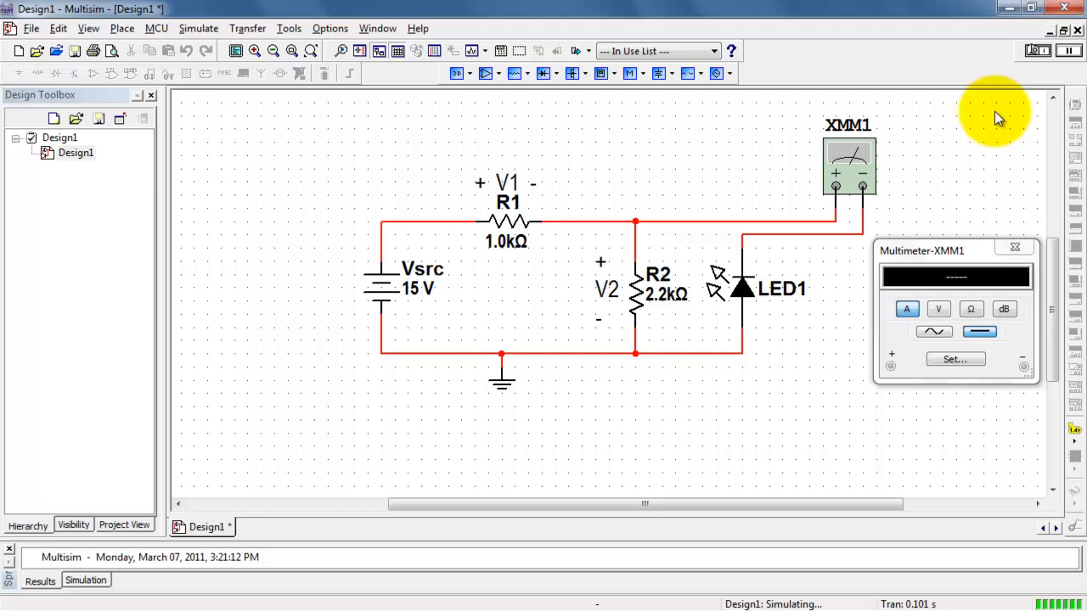
{"action": "left_click", "coordinate": [906, 309]}
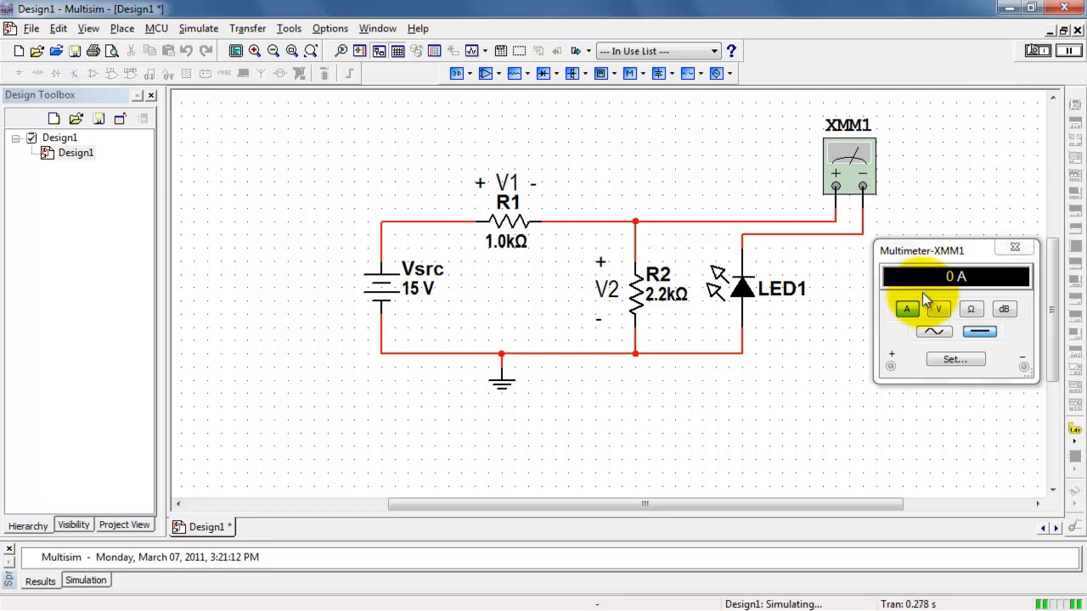
{"action": "mouse_move", "coordinate": [723, 302]}
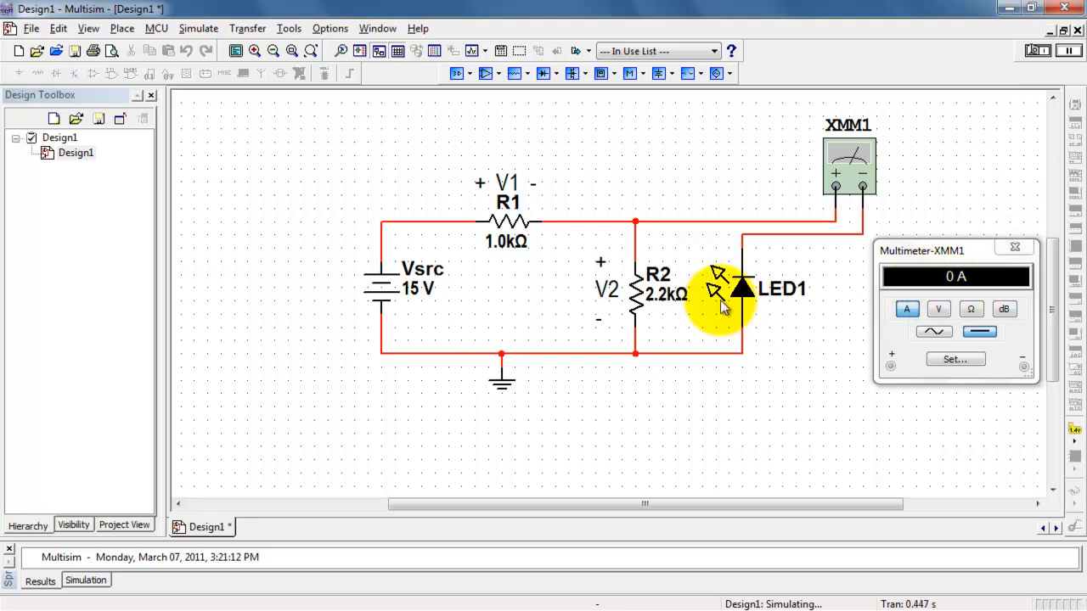
{"action": "mouse_move", "coordinate": [1022, 85]}
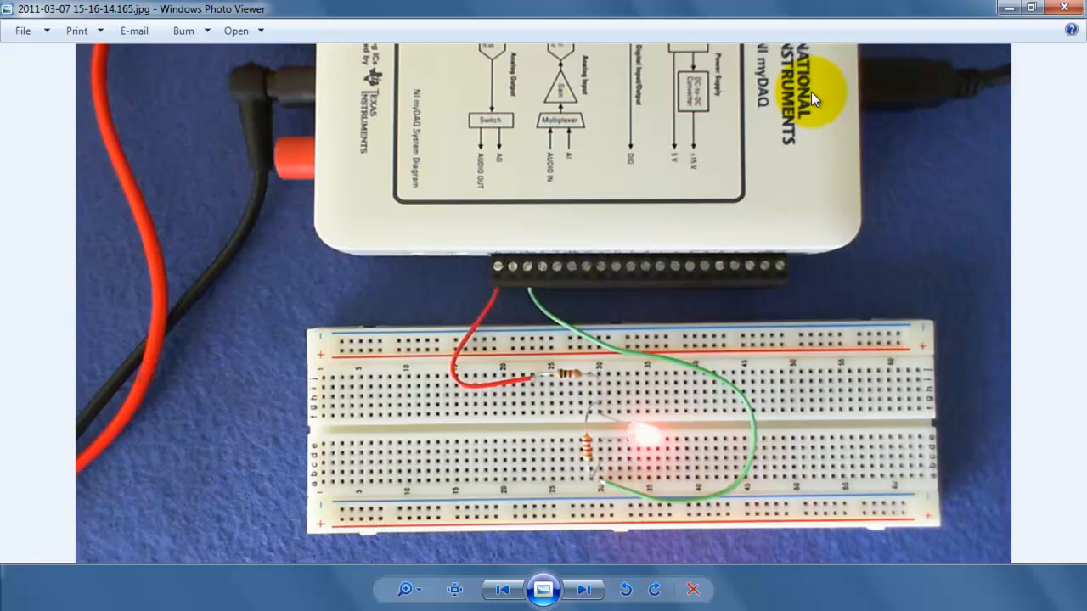
{"action": "mouse_move", "coordinate": [496, 291]}
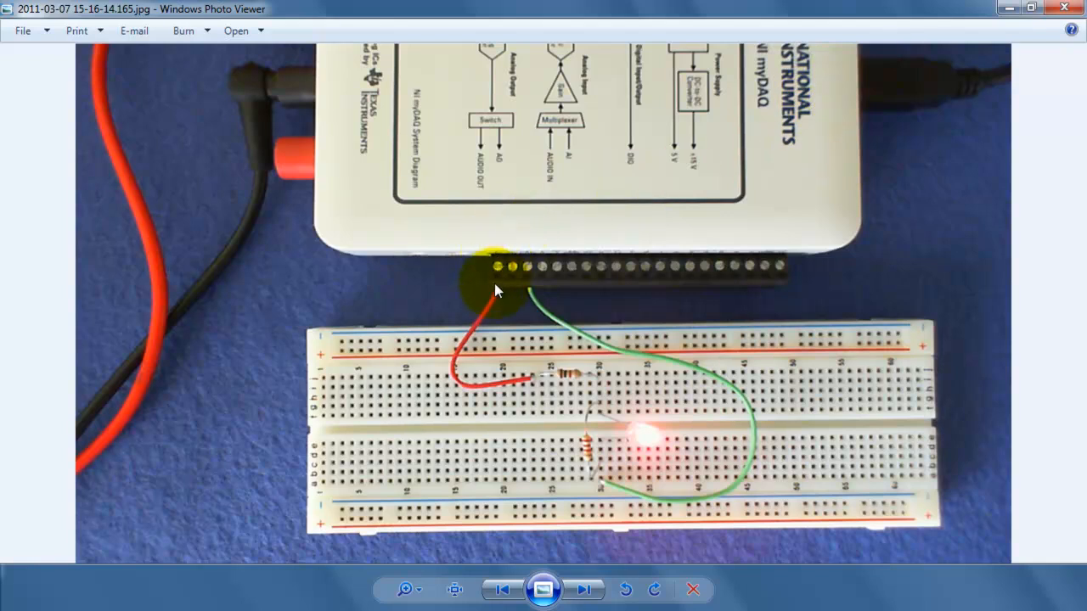
{"action": "mouse_move", "coordinate": [523, 388]}
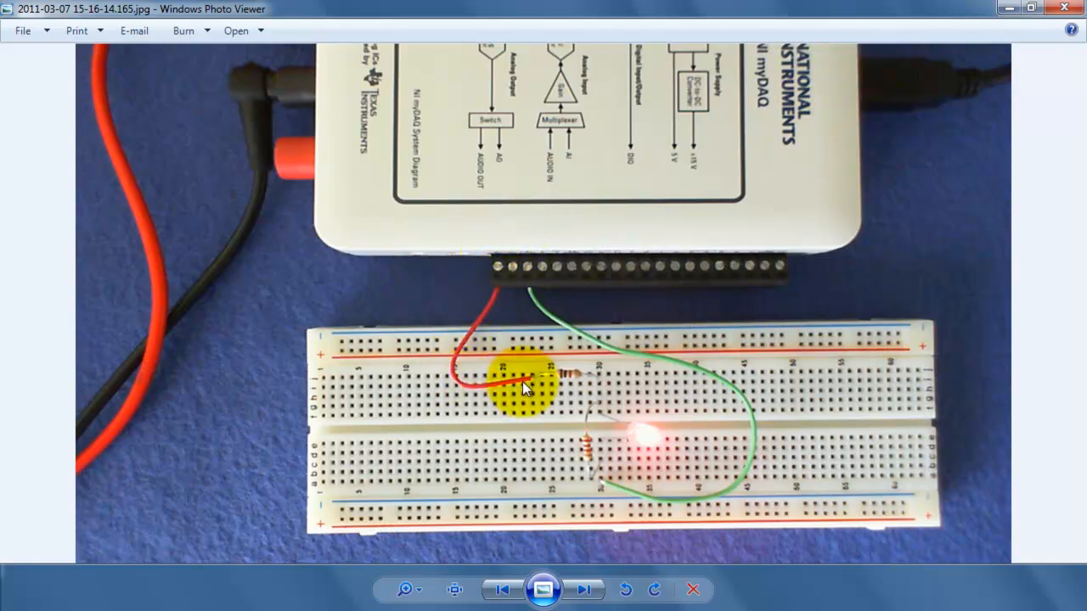
{"action": "mouse_move", "coordinate": [523, 288]}
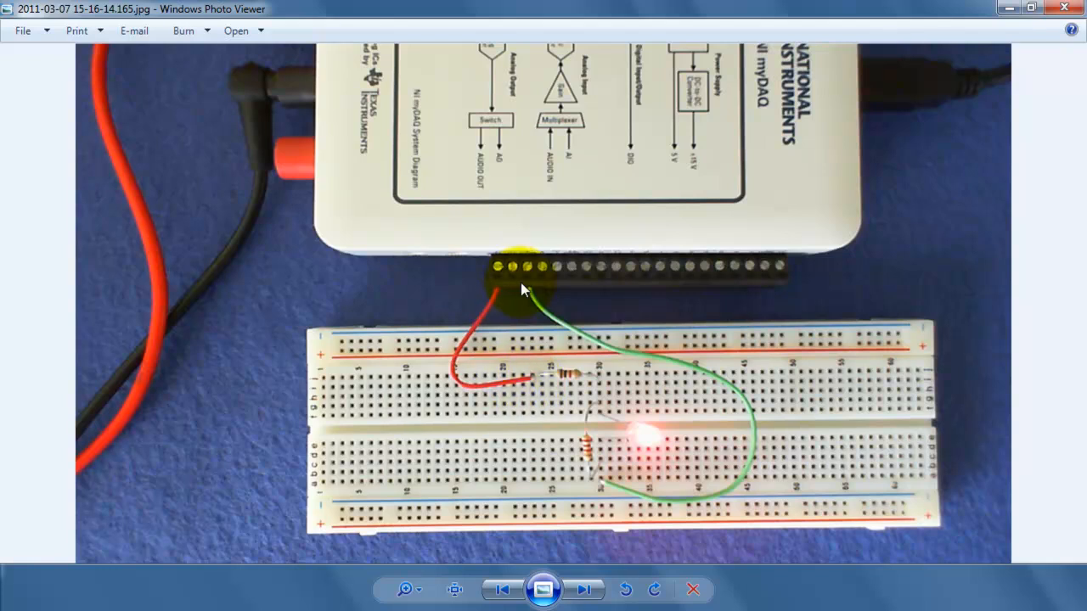
{"action": "mouse_move", "coordinate": [542, 309]}
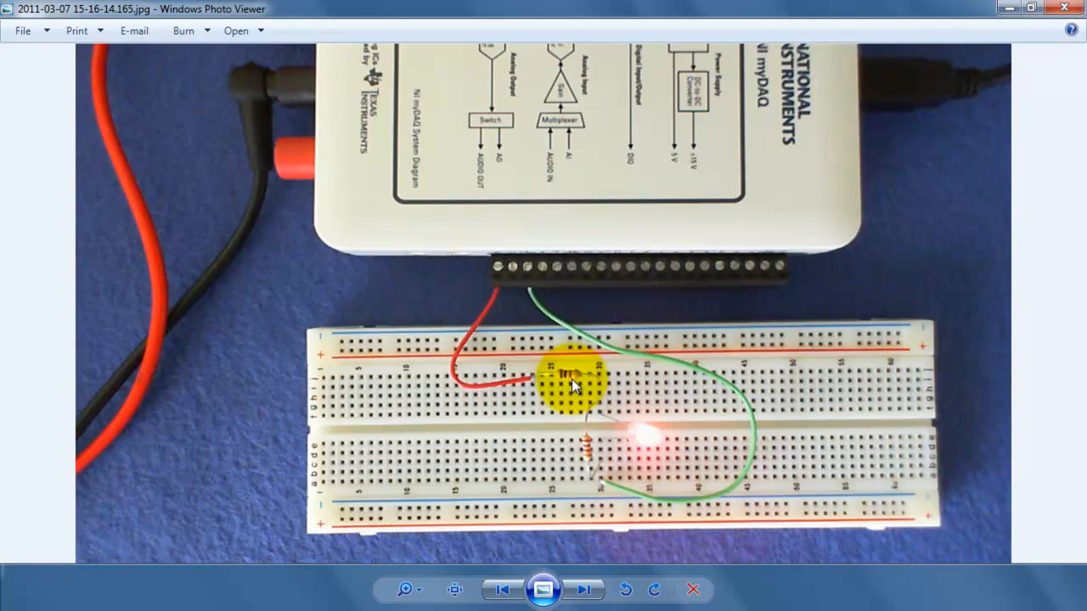
{"action": "mouse_move", "coordinate": [579, 445]}
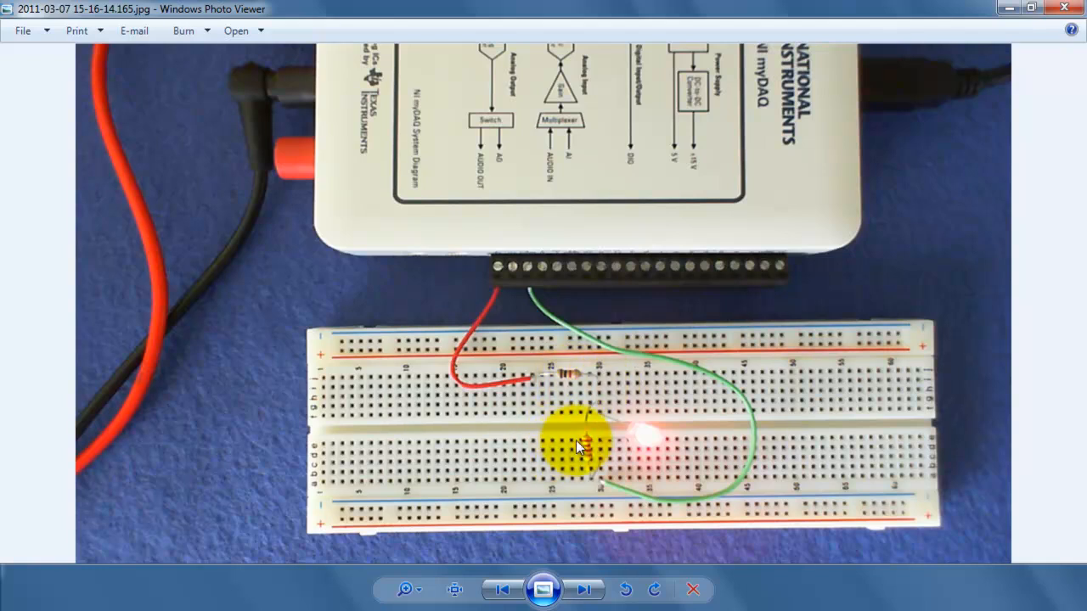
{"action": "mouse_move", "coordinate": [581, 462]}
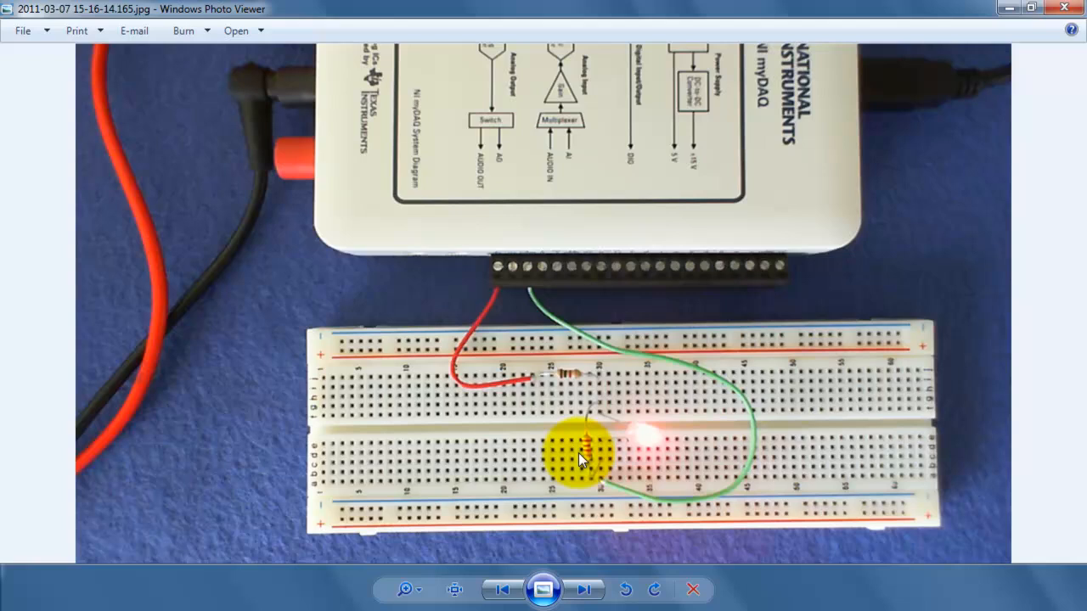
{"action": "mouse_move", "coordinate": [535, 391]}
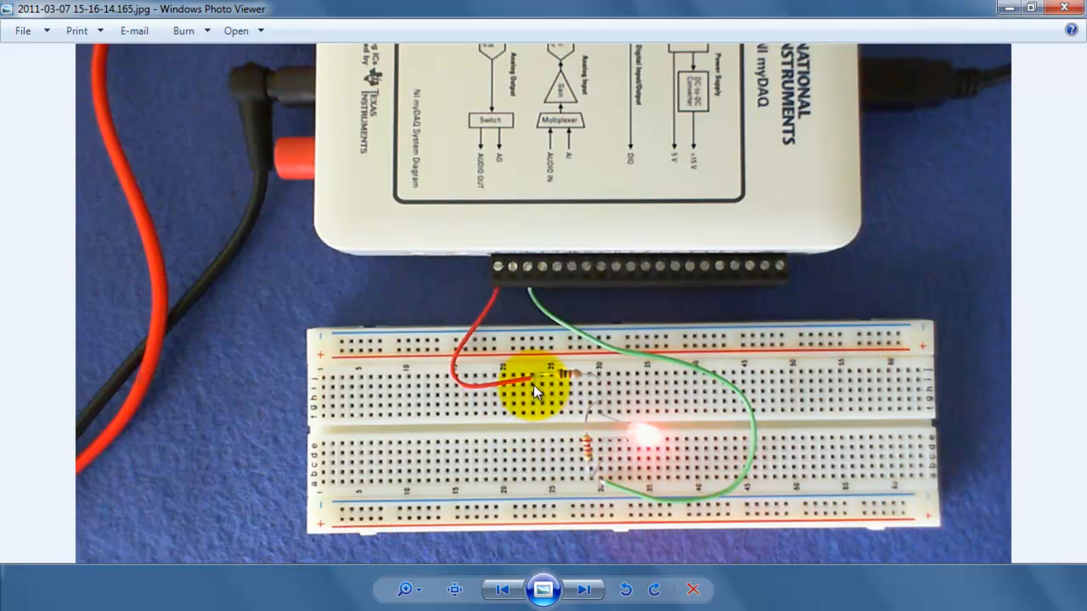
{"action": "mouse_move", "coordinate": [603, 394]}
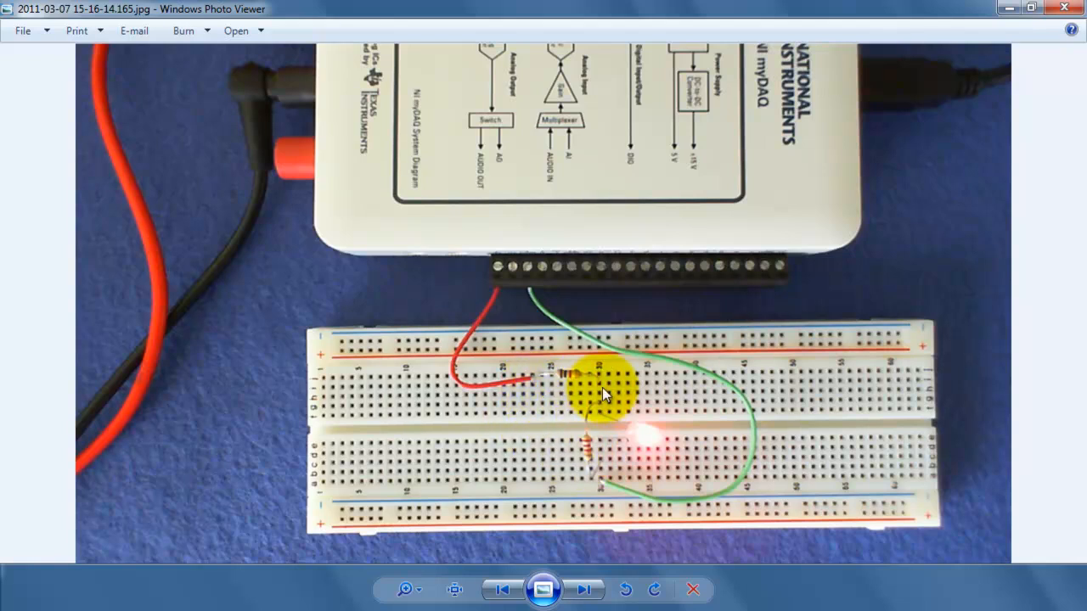
{"action": "mouse_move", "coordinate": [603, 421]}
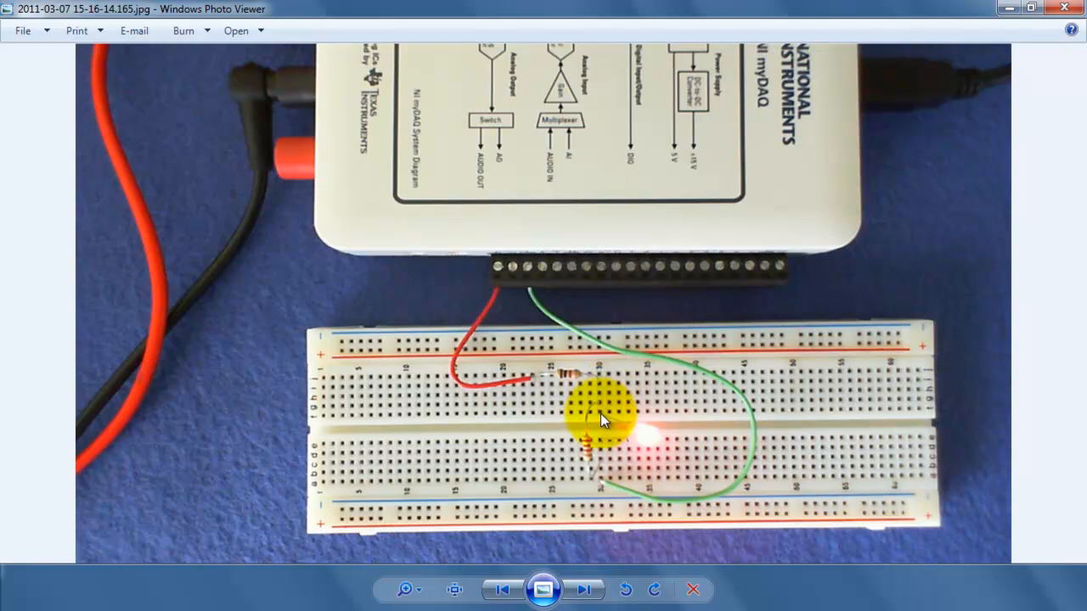
{"action": "mouse_move", "coordinate": [603, 408]}
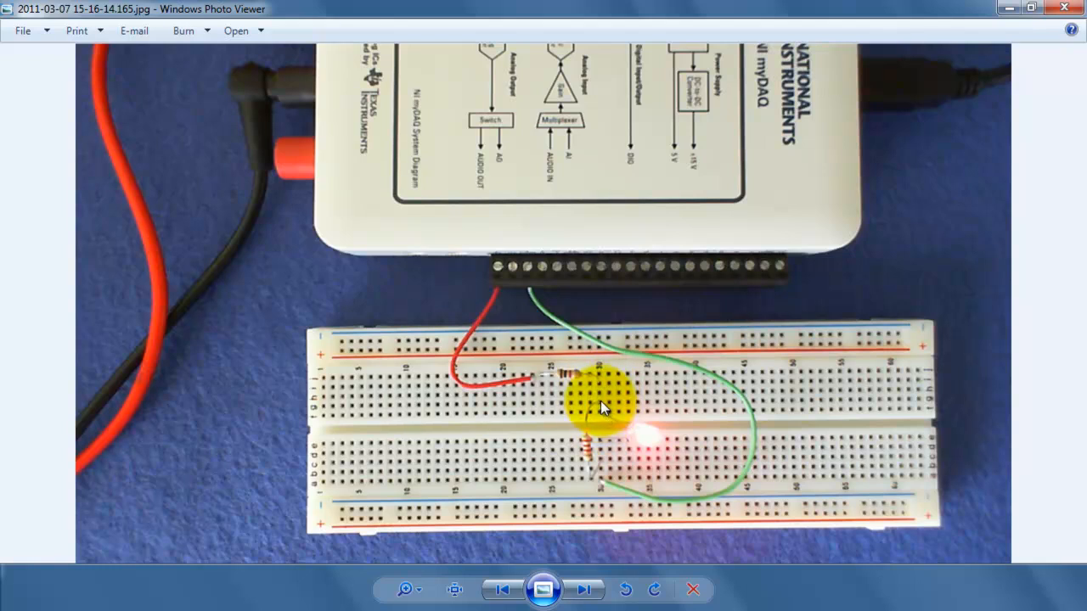
{"action": "mouse_move", "coordinate": [608, 417]}
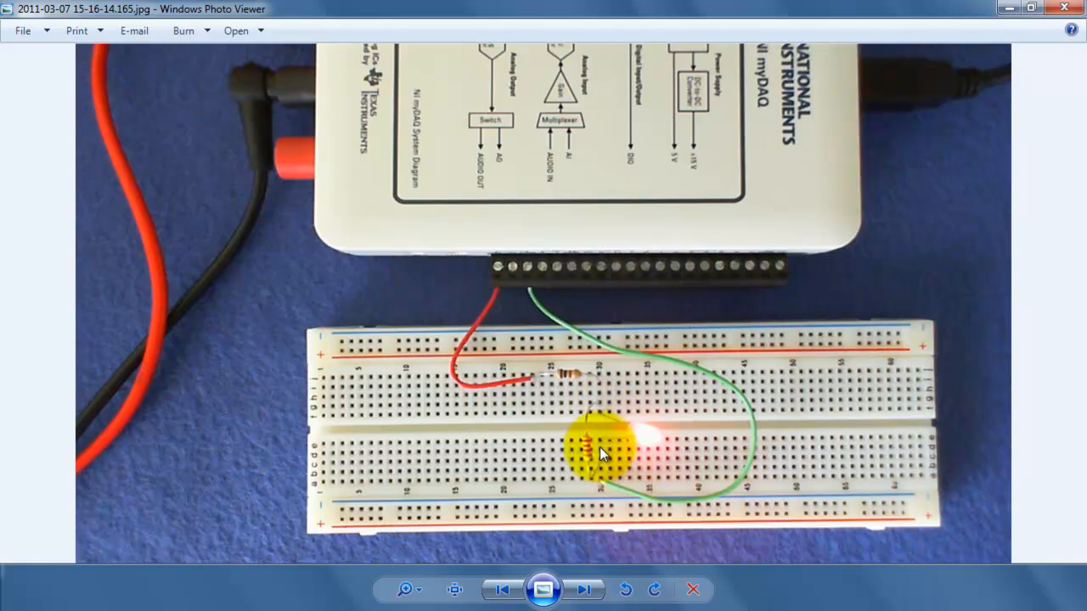
{"action": "mouse_move", "coordinate": [608, 462]}
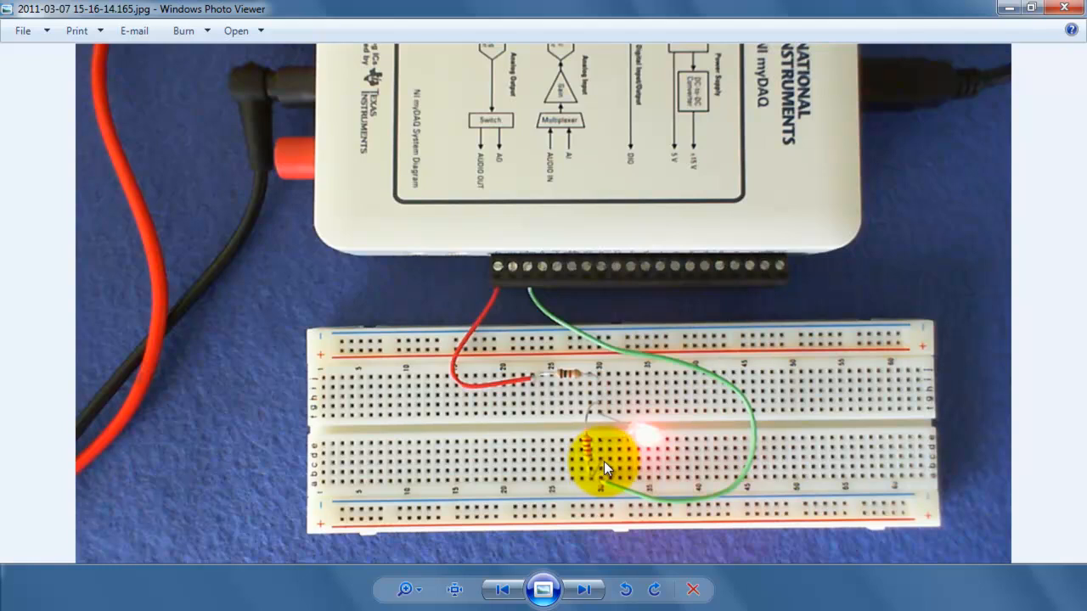
{"action": "mouse_move", "coordinate": [603, 450]}
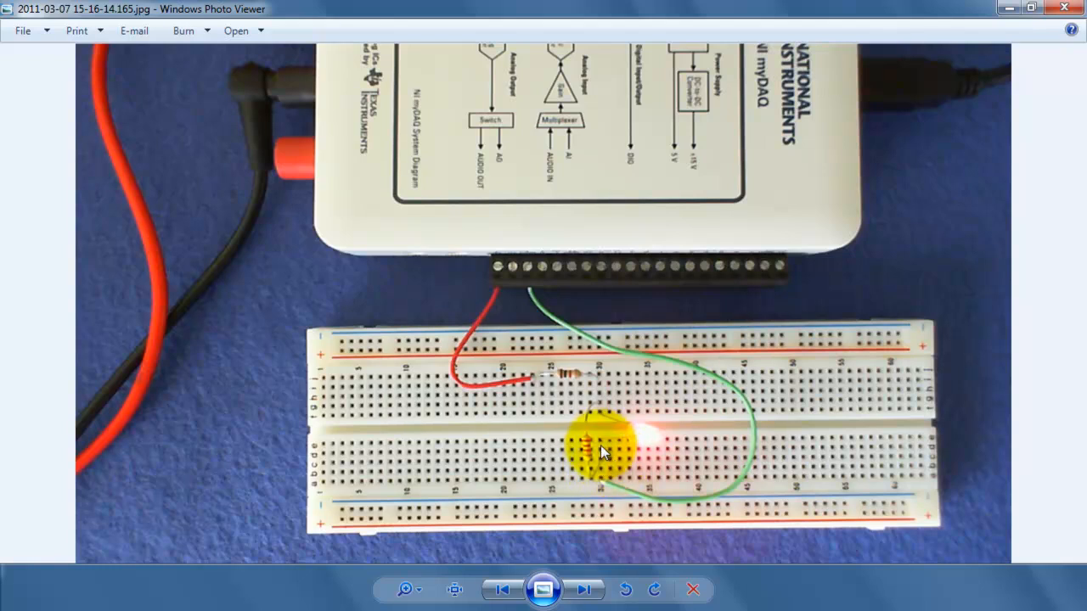
{"action": "mouse_move", "coordinate": [1049, 508]}
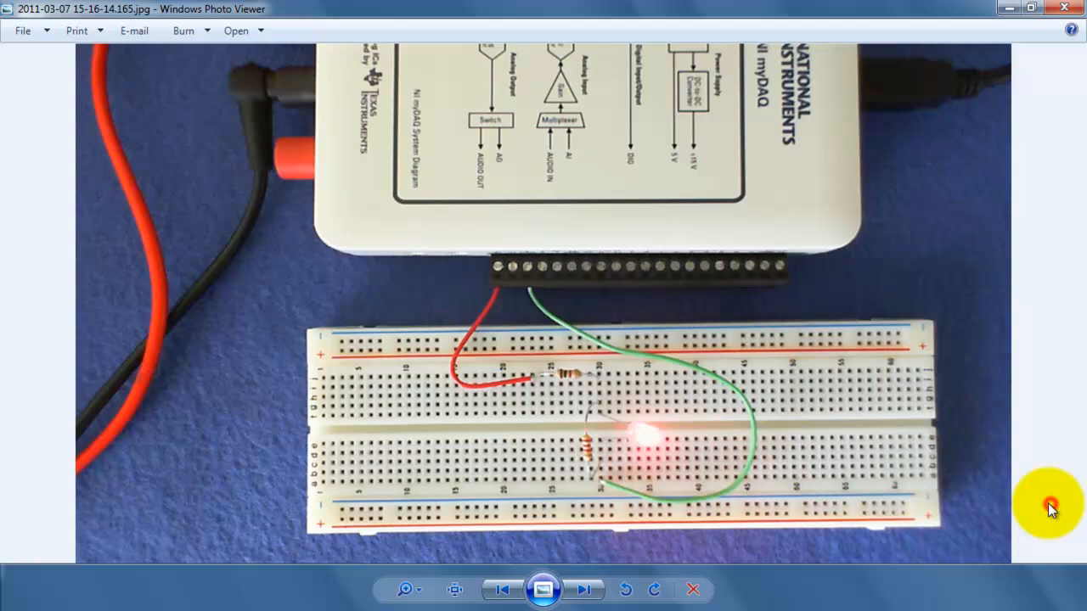
Advance to the breadboard photo with the test probes attached.
{"action": "left_click", "coordinate": [584, 590]}
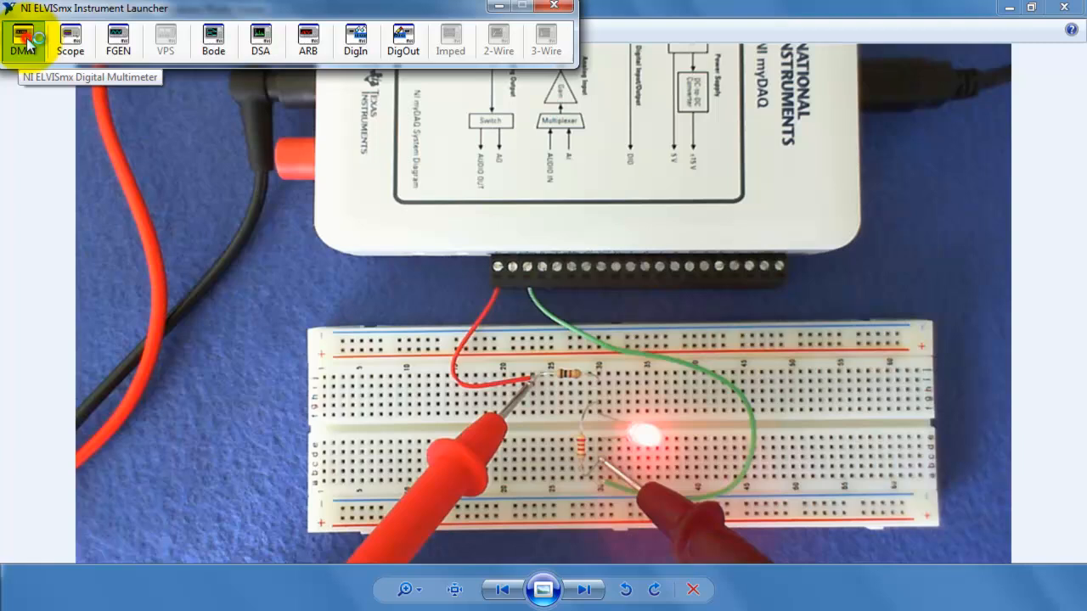
Launch the DMM, set DC voltage on the 20V range and start continuous readings.
{"action": "left_click", "coordinate": [24, 41]}
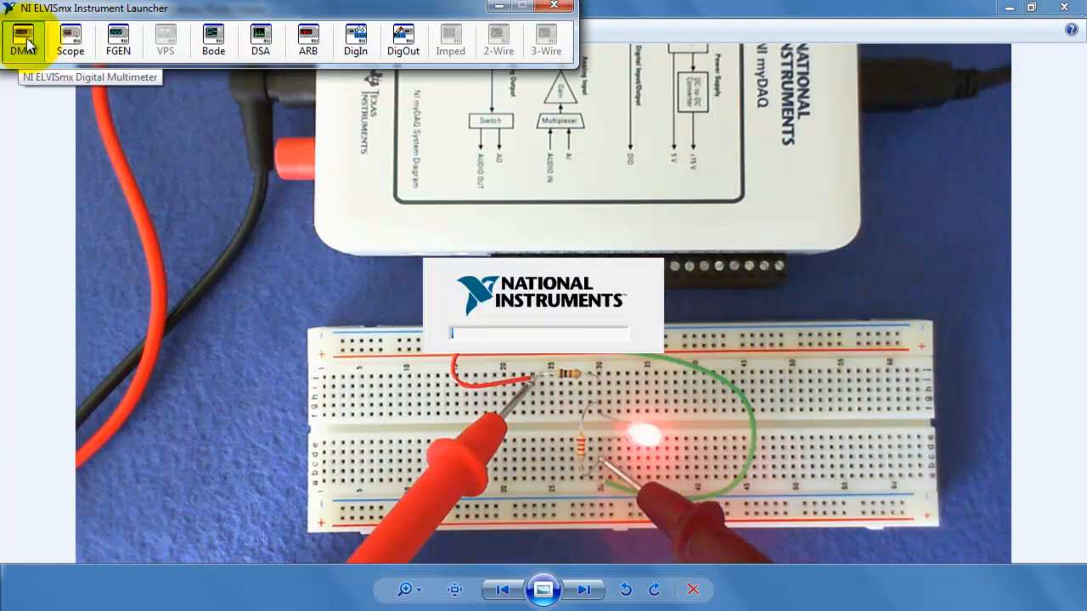
{"action": "left_click", "coordinate": [22, 37]}
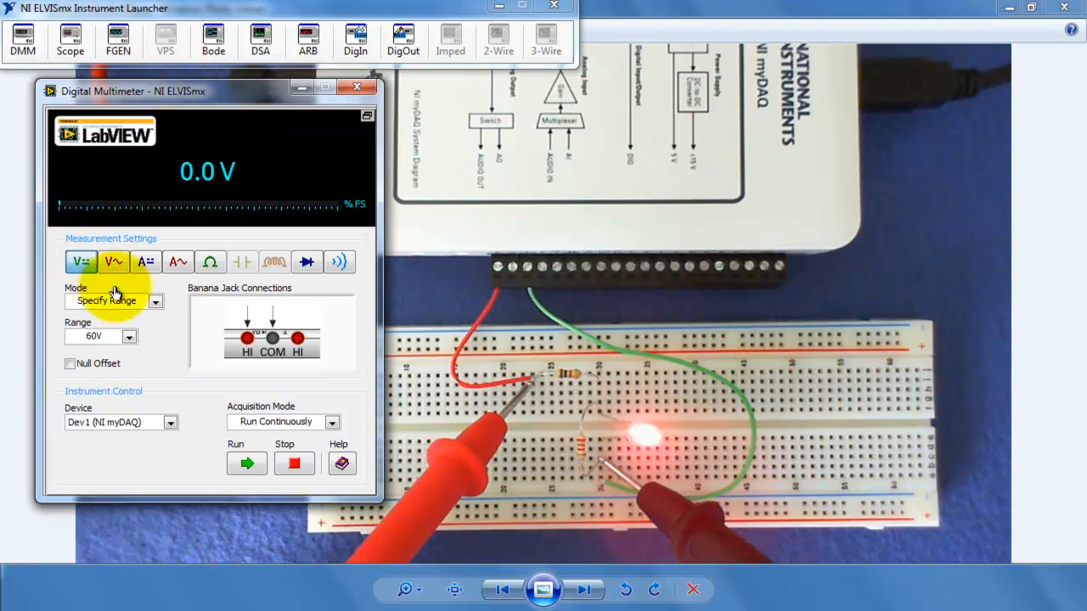
{"action": "left_click", "coordinate": [130, 336]}
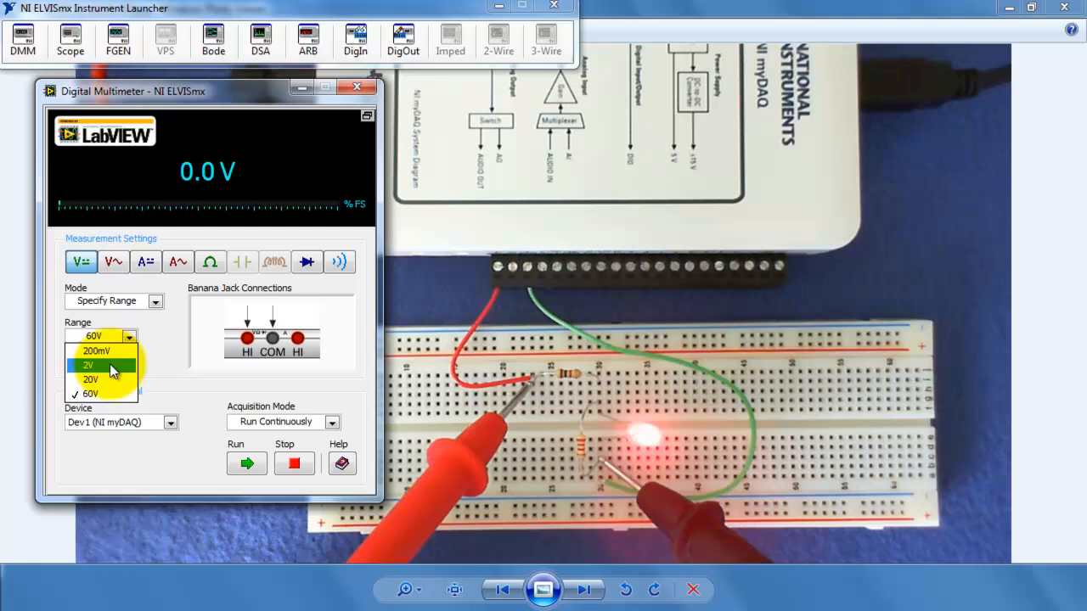
{"action": "left_click", "coordinate": [90, 365]}
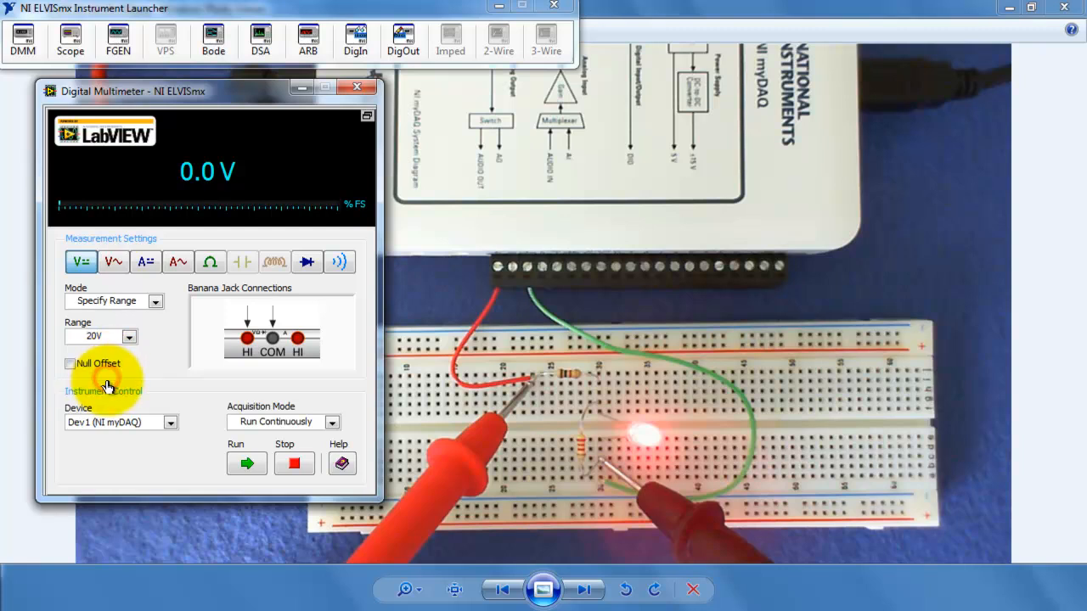
{"action": "mouse_move", "coordinate": [614, 475]}
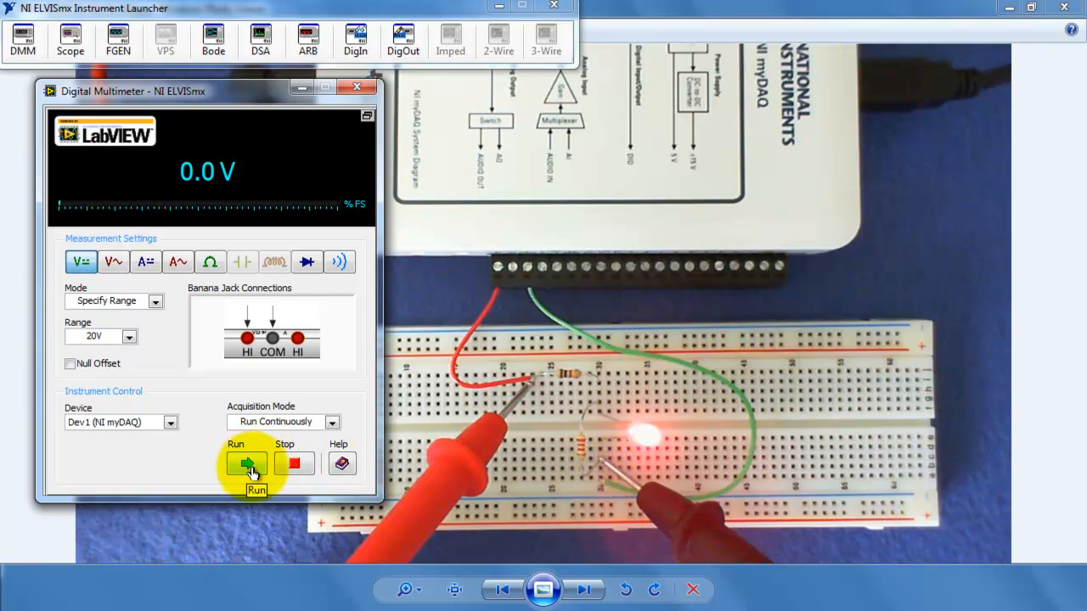
{"action": "left_click", "coordinate": [246, 463]}
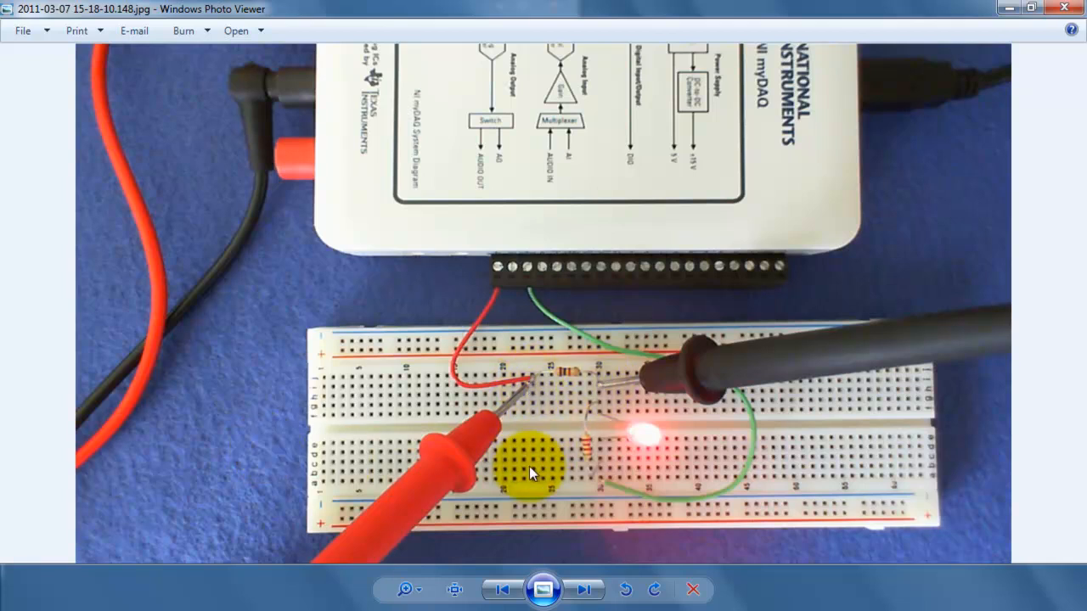
{"action": "mouse_move", "coordinate": [610, 509]}
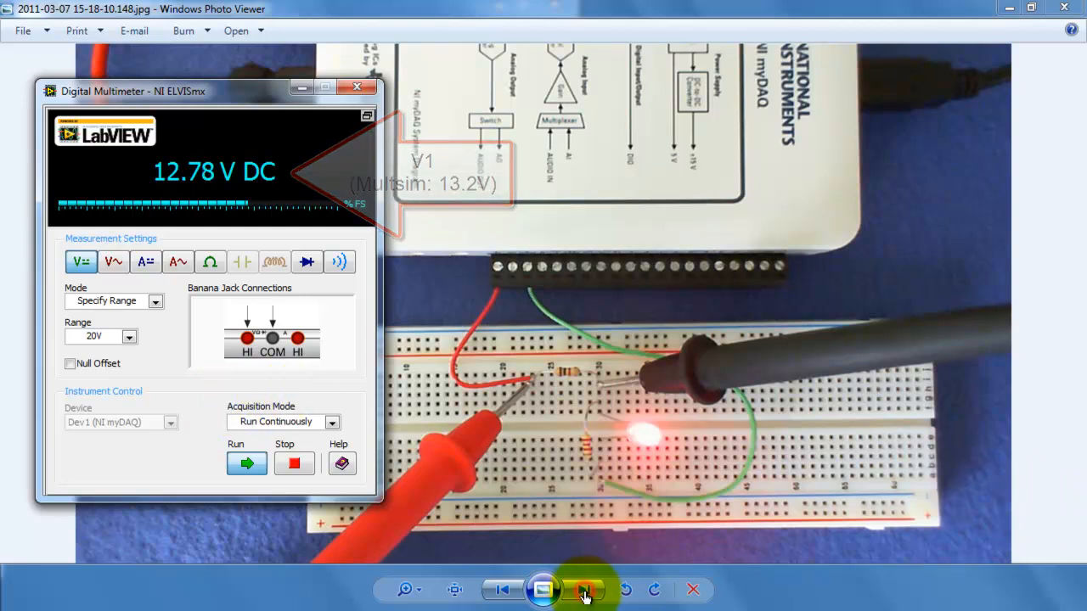
Advance from the 12.78 V V1 photo to the next measurement photo near the LED.
{"action": "left_click", "coordinate": [584, 589]}
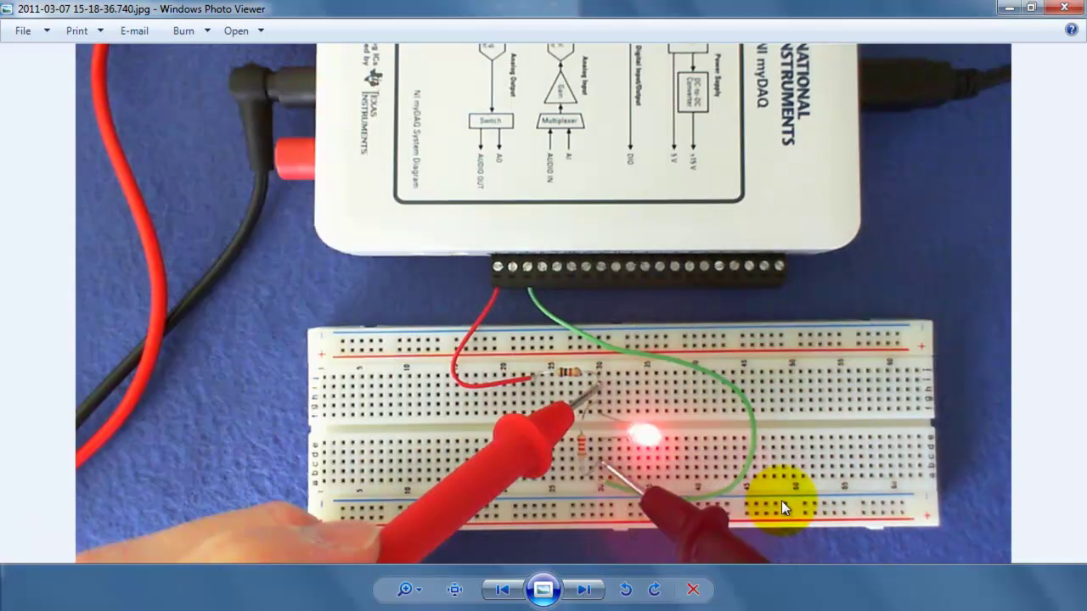
{"action": "mouse_move", "coordinate": [603, 391]}
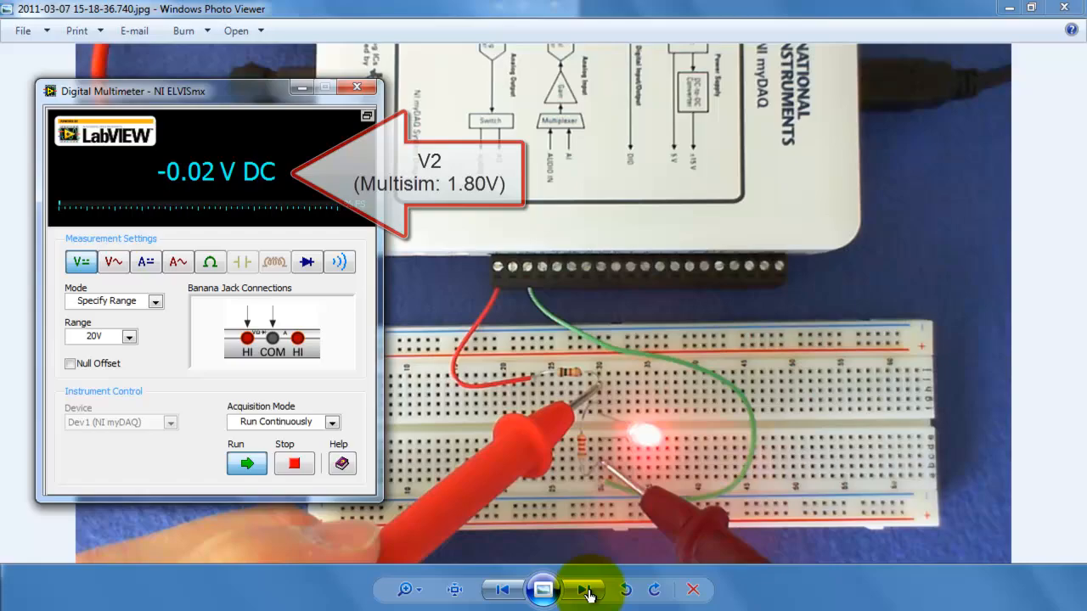
Advance from the -0.02 V V2 photo to the photo with probes across the resistor.
{"action": "left_click", "coordinate": [584, 589]}
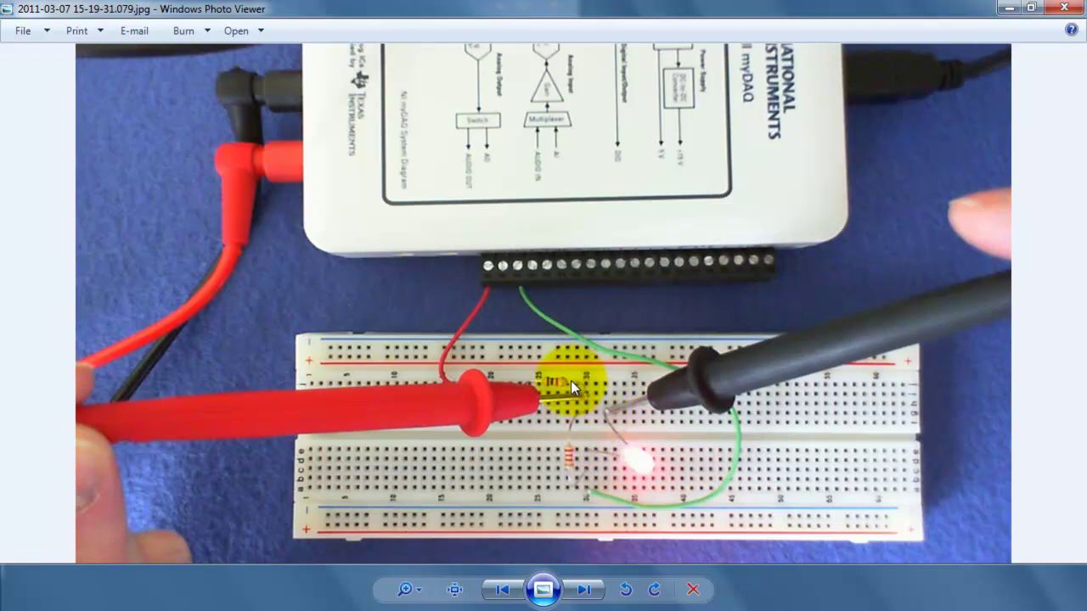
{"action": "mouse_move", "coordinate": [190, 412]}
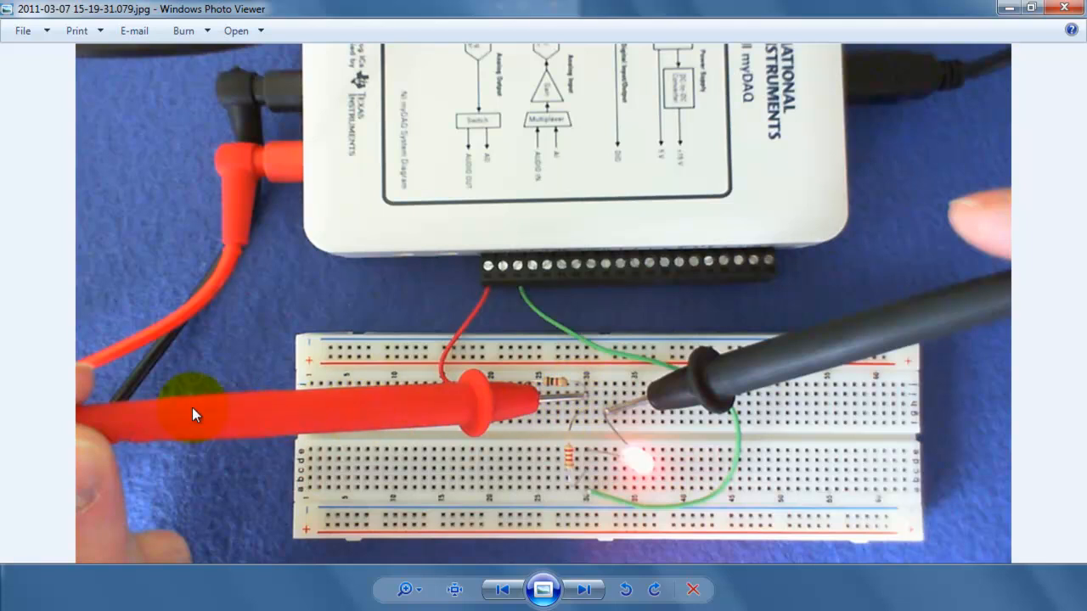
{"action": "mouse_move", "coordinate": [292, 72]}
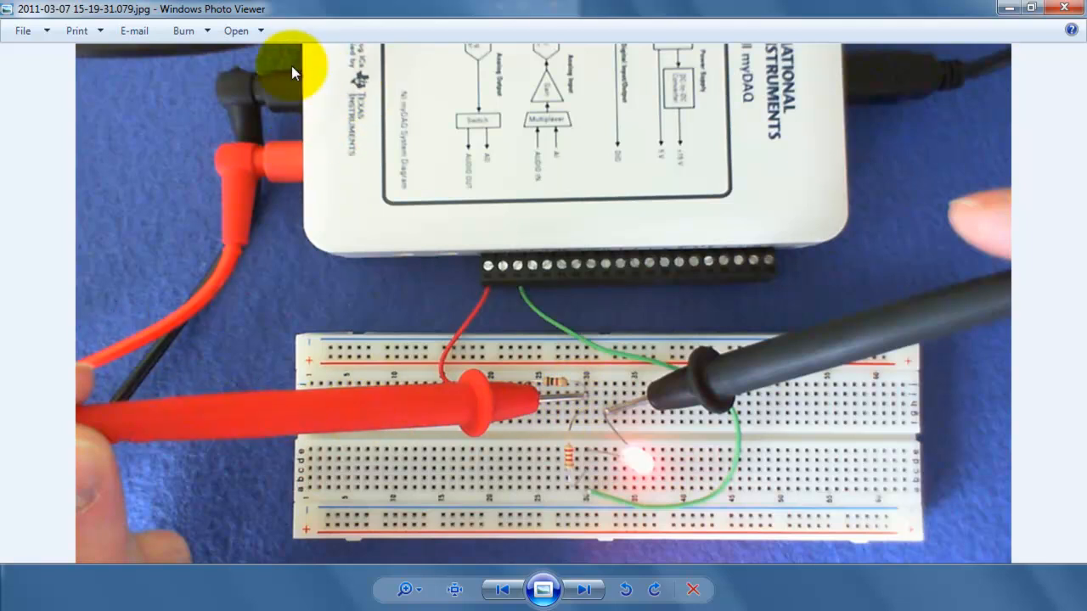
{"action": "mouse_move", "coordinate": [993, 367]}
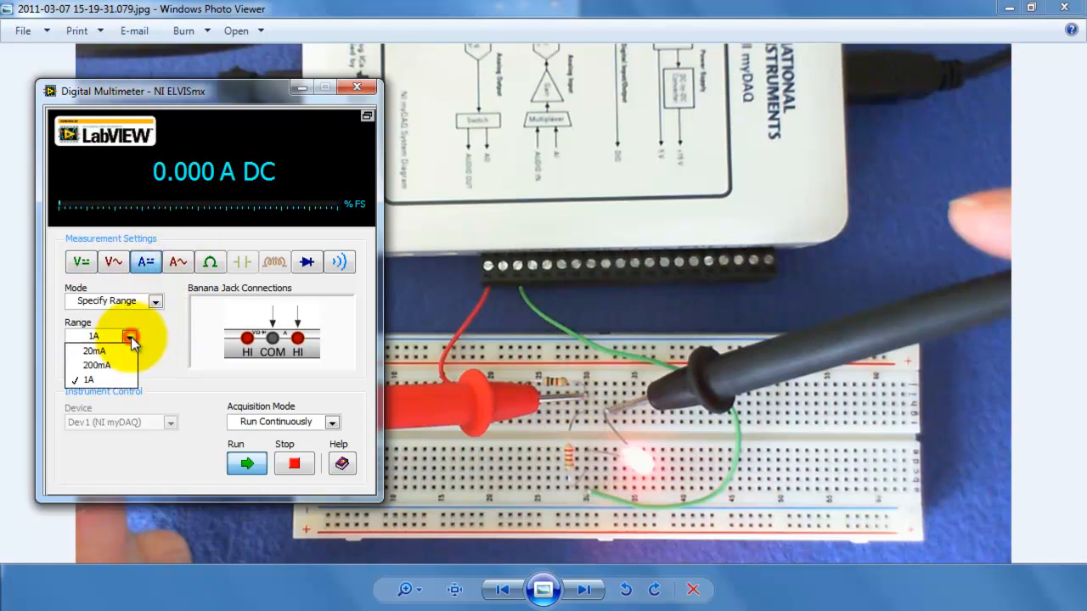
Set the DMM to DC current on the 20mA range, reading 0.000 A.
{"action": "left_click", "coordinate": [93, 349]}
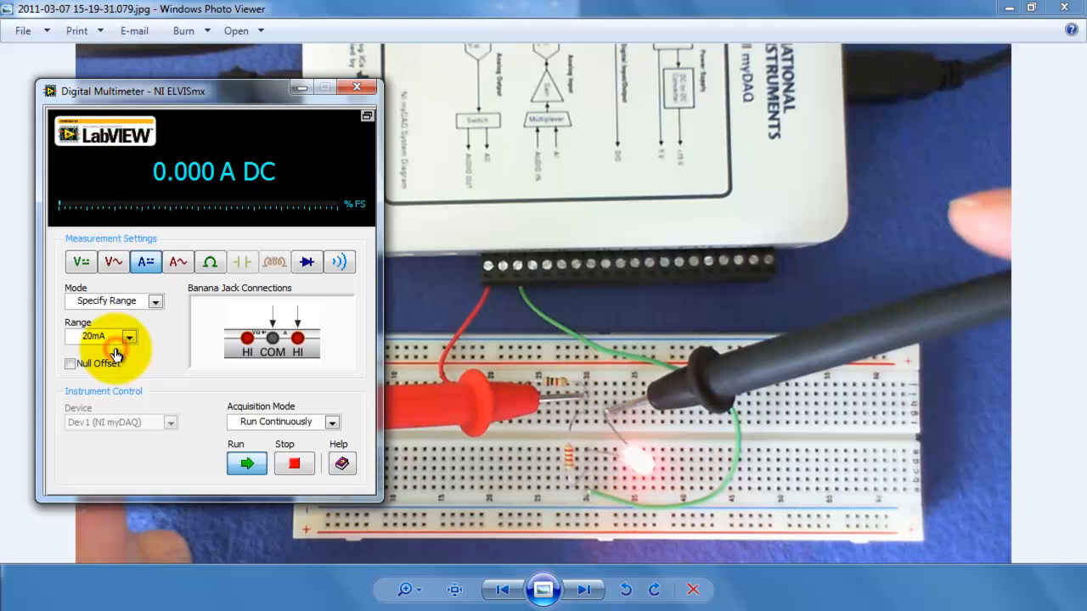